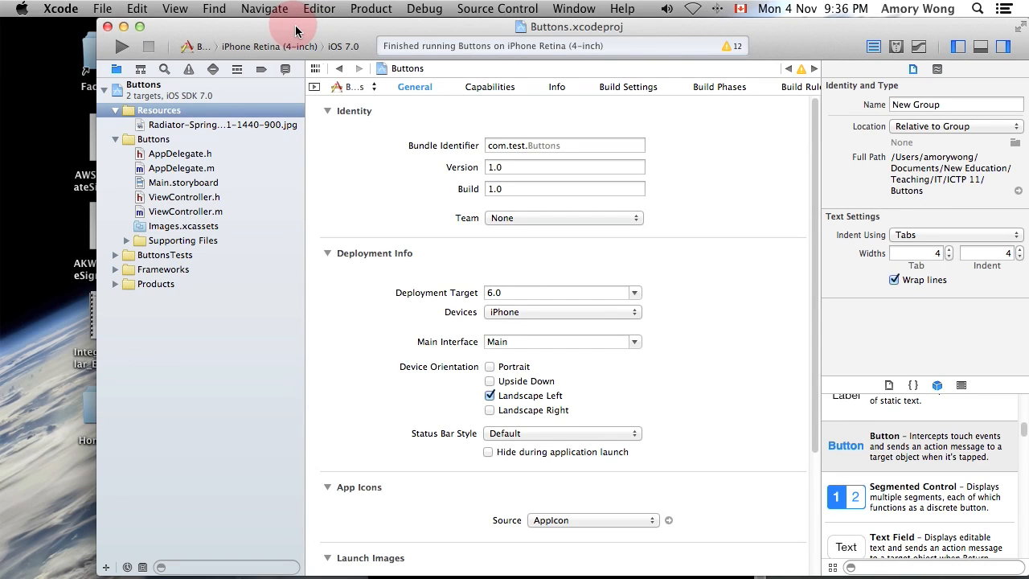
pyautogui.moveTo(299, 34)
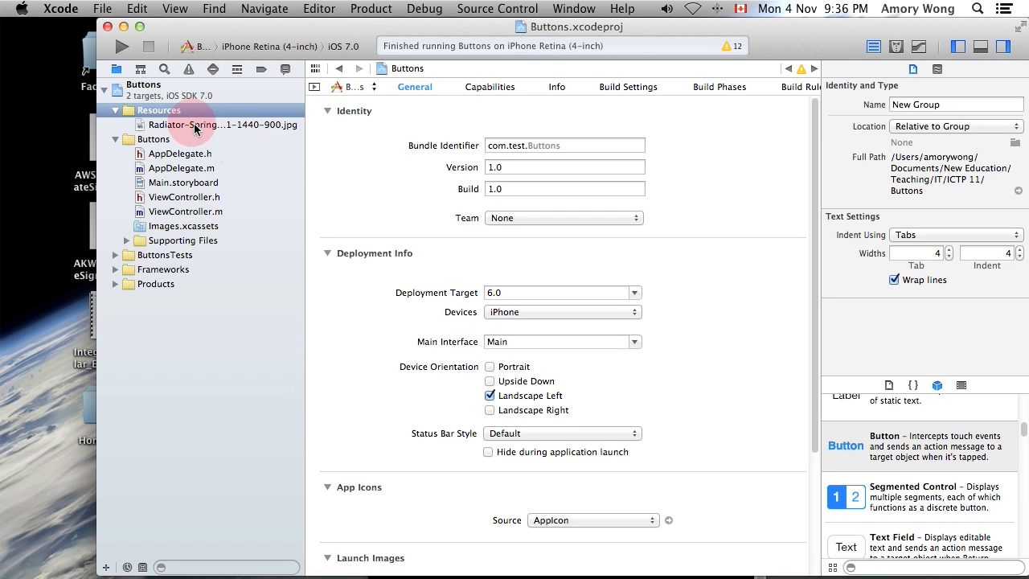
# - Preview the Radiator Springs landscape JPEG from the project's Resources group
pyautogui.click(222, 125)
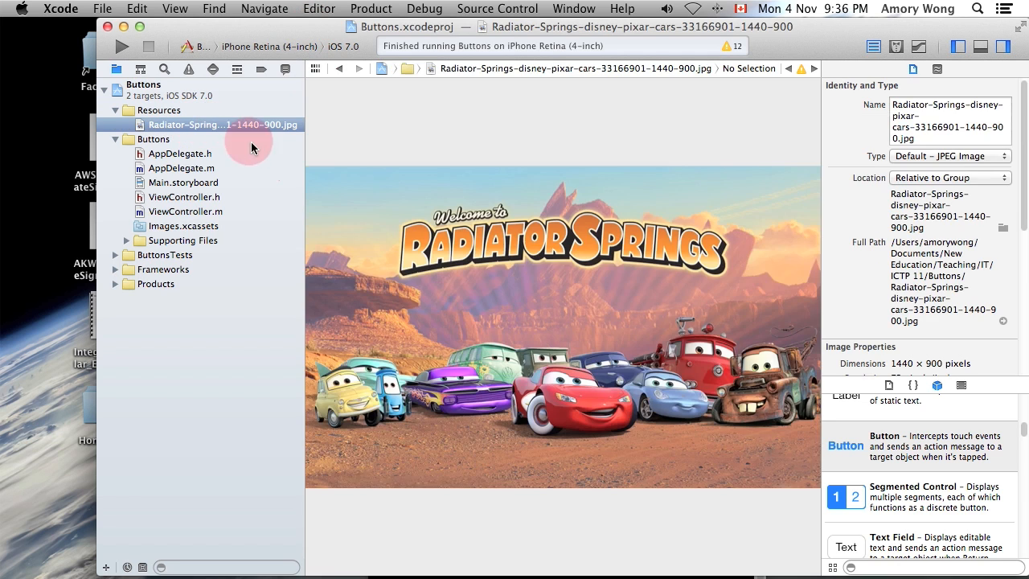
pyautogui.moveTo(270, 136)
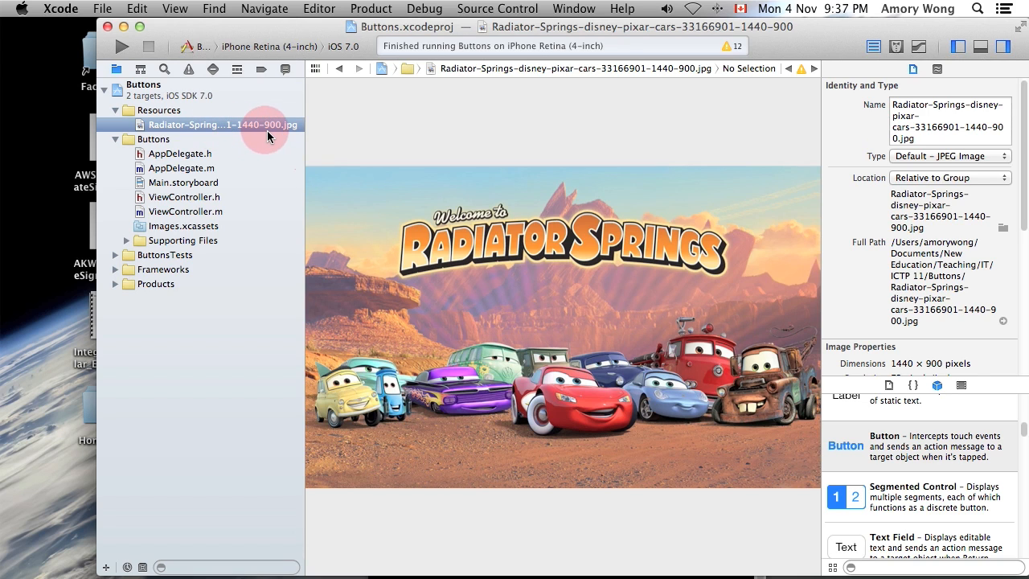
pyautogui.moveTo(273, 135)
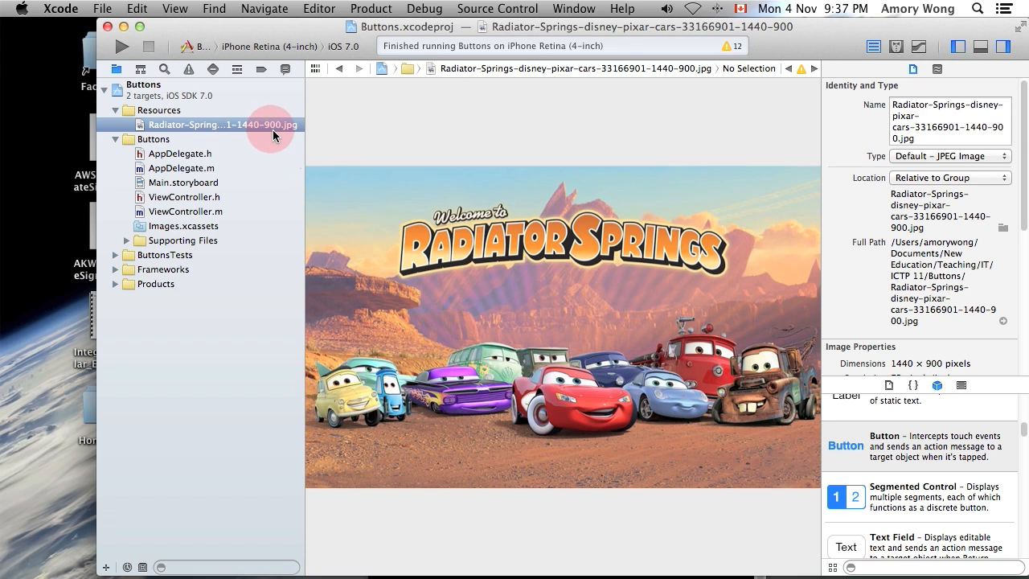
pyautogui.moveTo(126, 196)
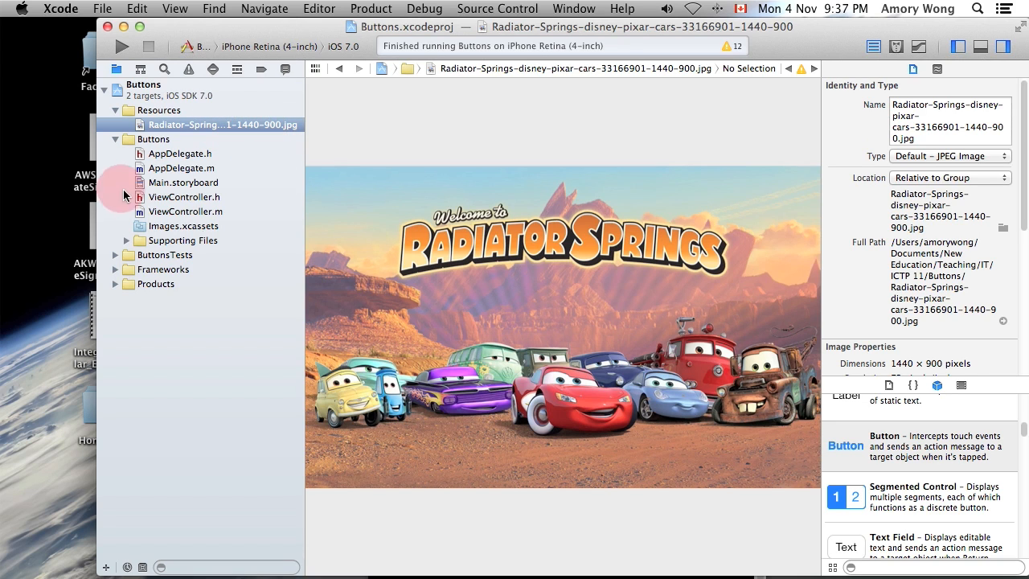
# - Add a second view controller scene to Main.storyboard with simulated orientation Landscape
pyautogui.click(183, 183)
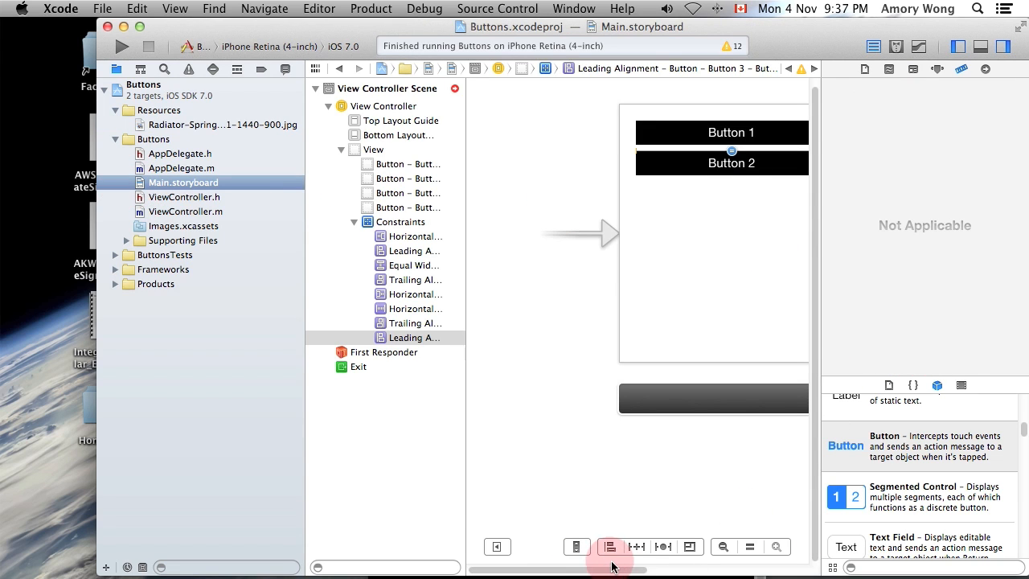
pyautogui.click(958, 45)
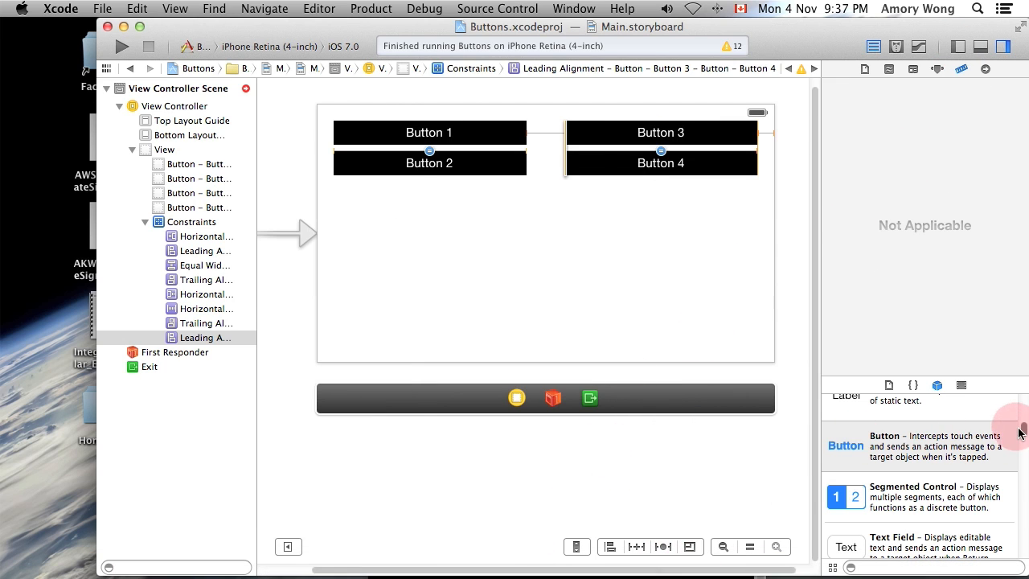
pyautogui.scroll(3)
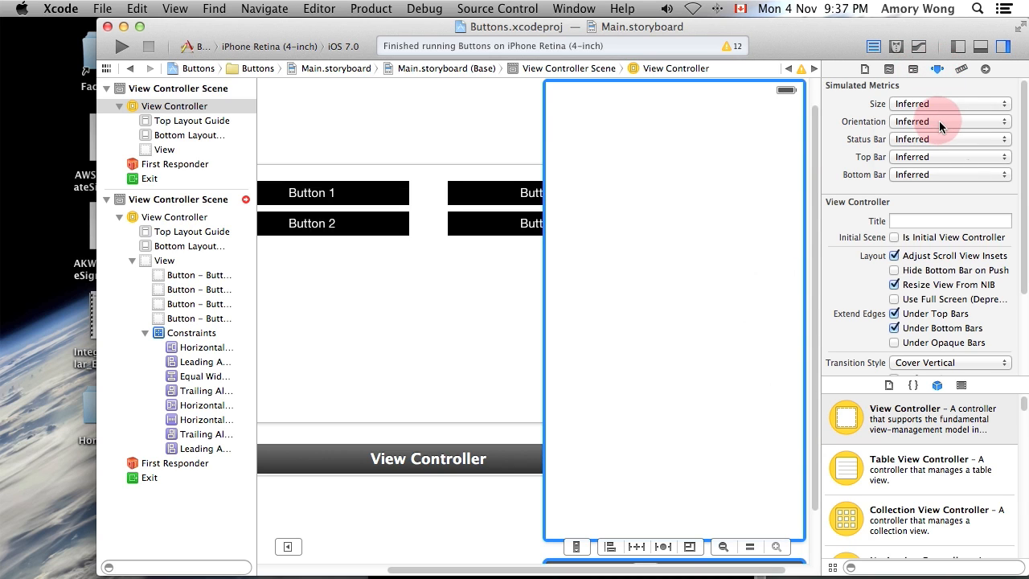
pyautogui.moveTo(929, 157)
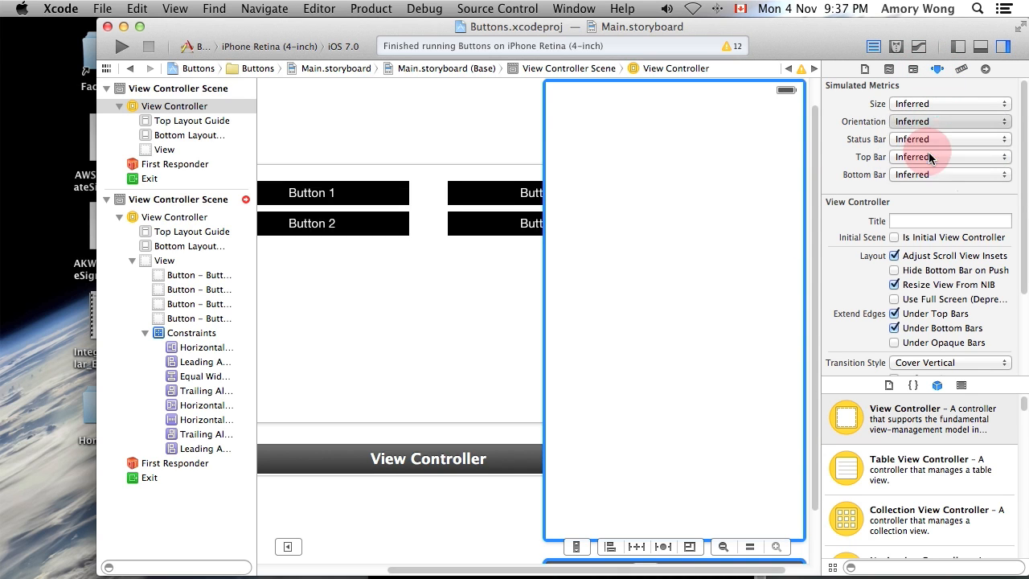
pyautogui.click(948, 122)
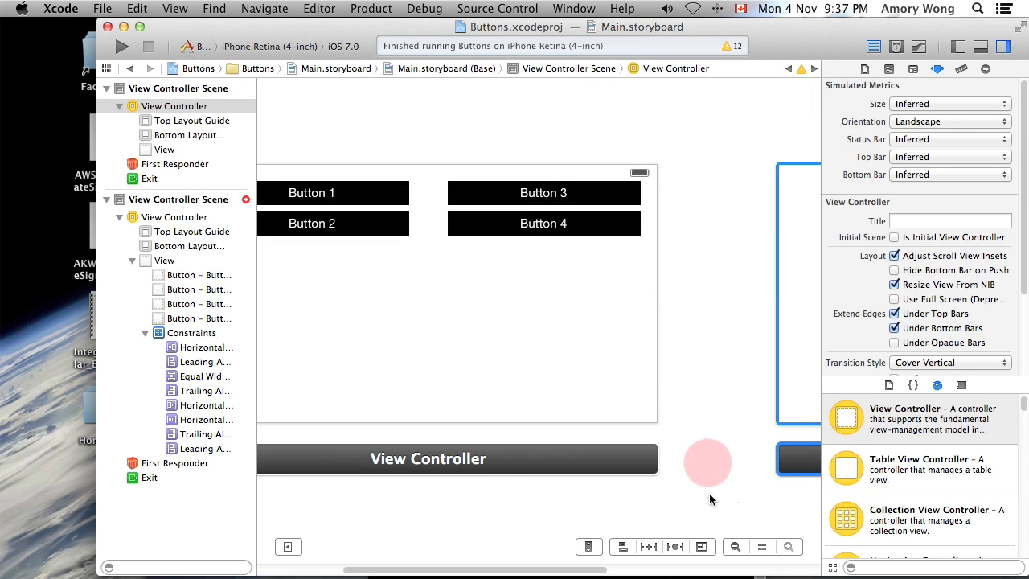
pyautogui.hscroll(3)
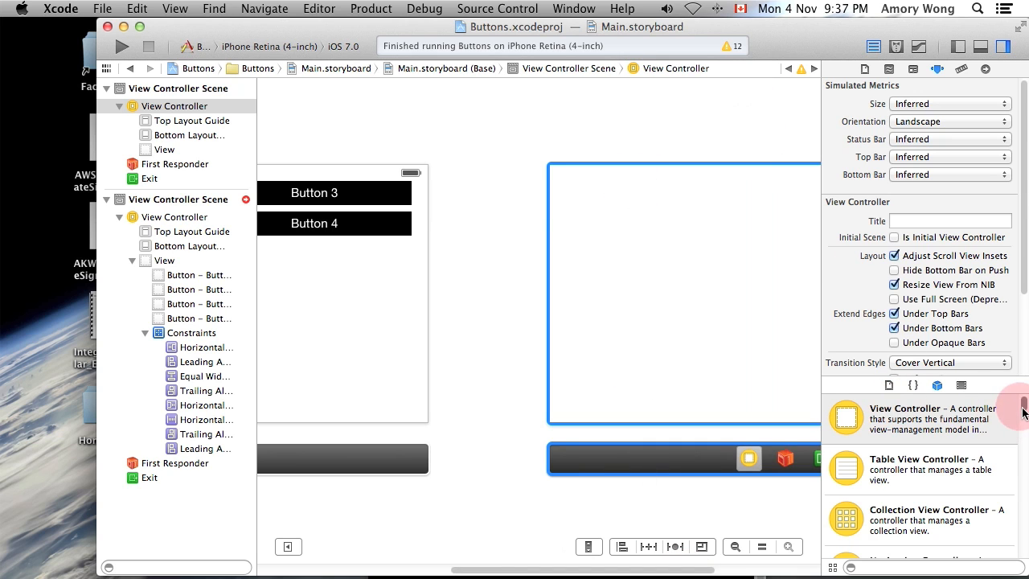
# - Place a resized button on the new screen titled 'Back to Main'
pyautogui.scroll(-3)
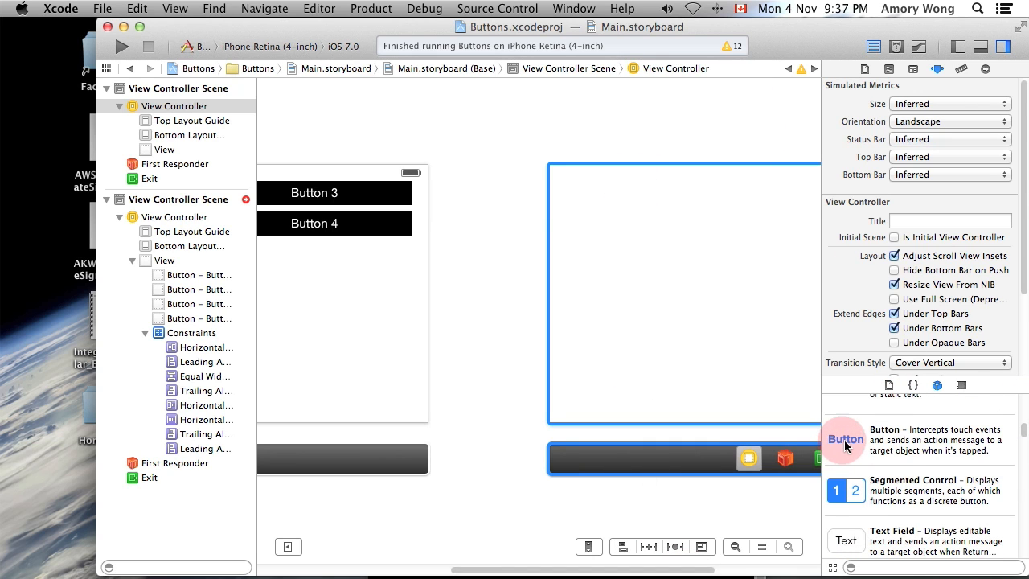
pyautogui.moveTo(843, 440); pyautogui.dragTo(579, 189)
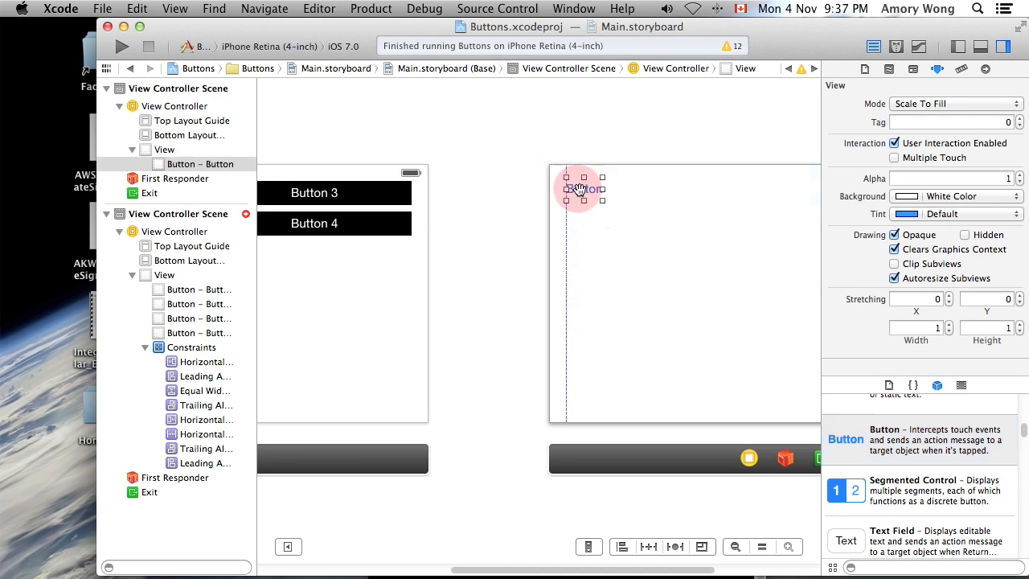
pyautogui.click(580, 193)
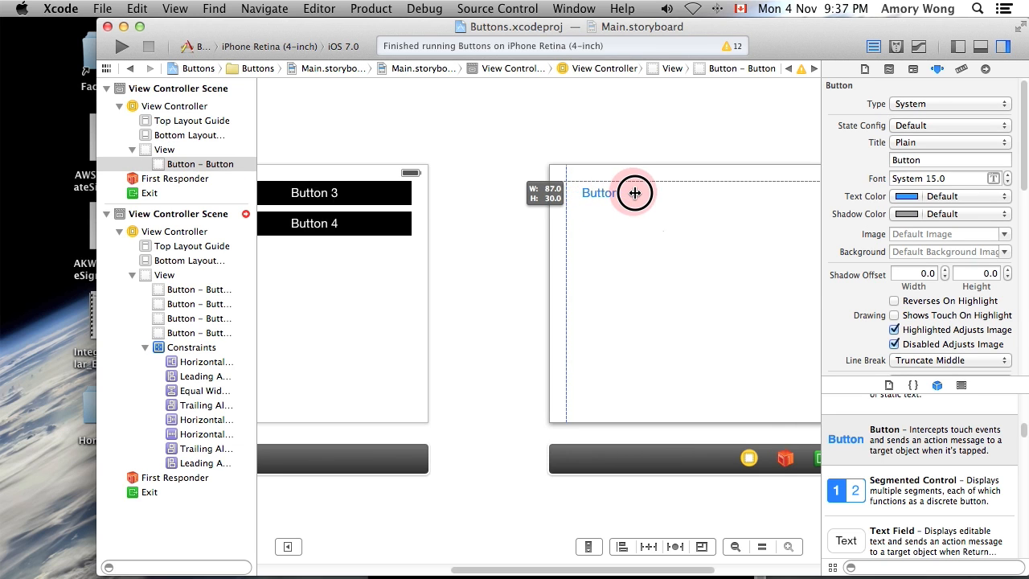
pyautogui.moveTo(634, 193); pyautogui.dragTo(591, 193)
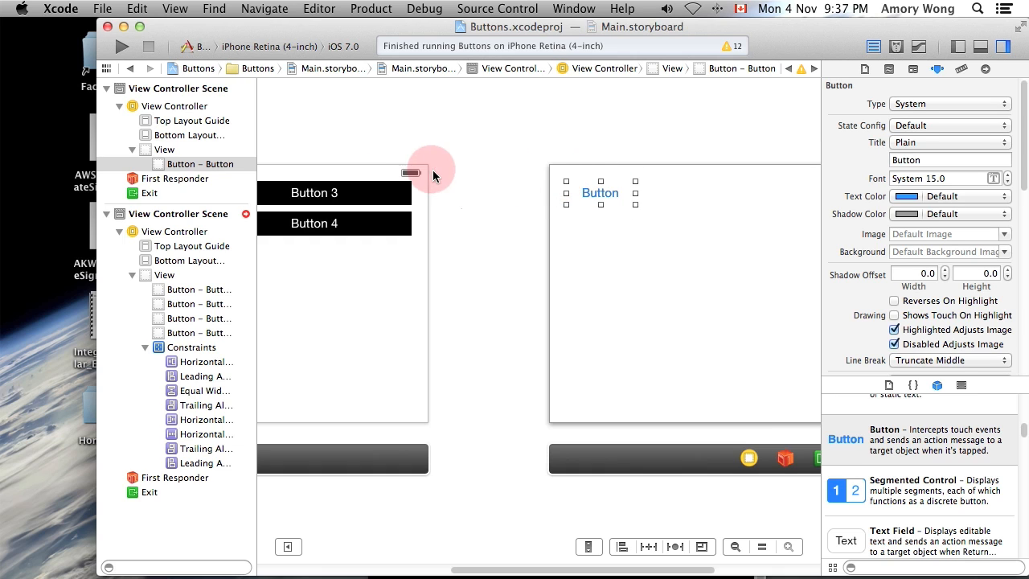
pyautogui.moveTo(720, 174)
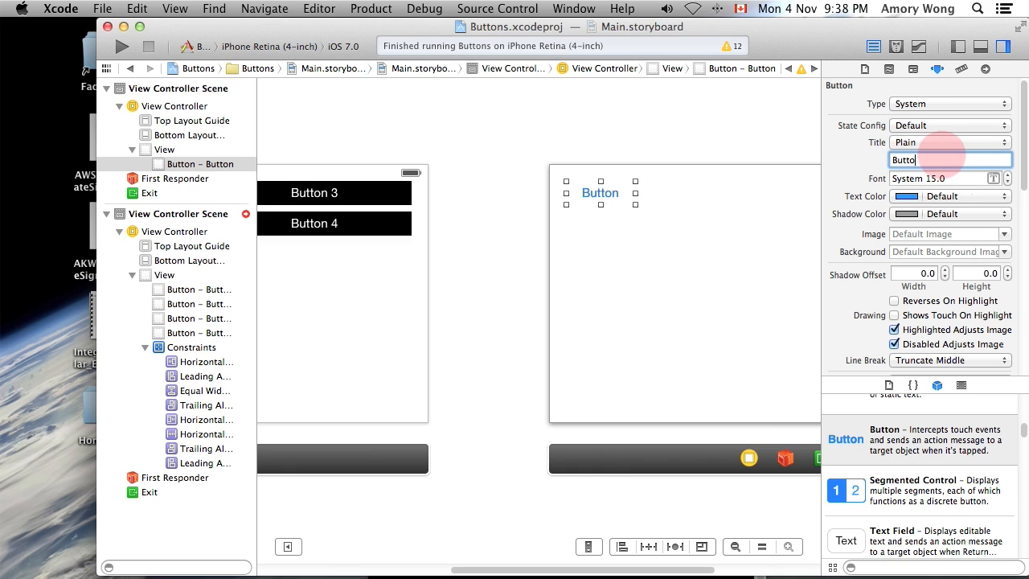
pyautogui.write('Back to Main')
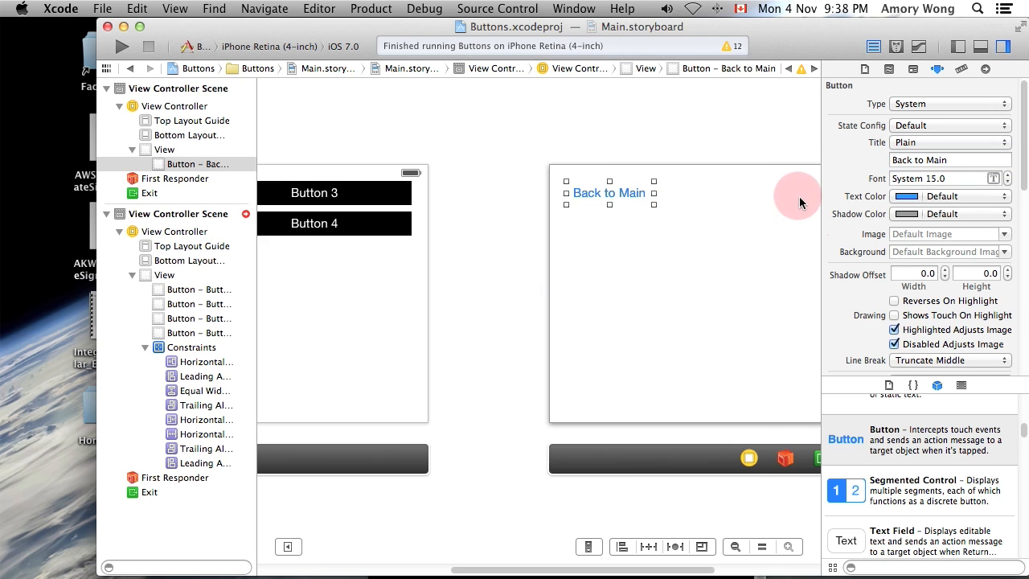
# - Give the Back to Main button a black background and white tint for its title
pyautogui.scroll(-3)
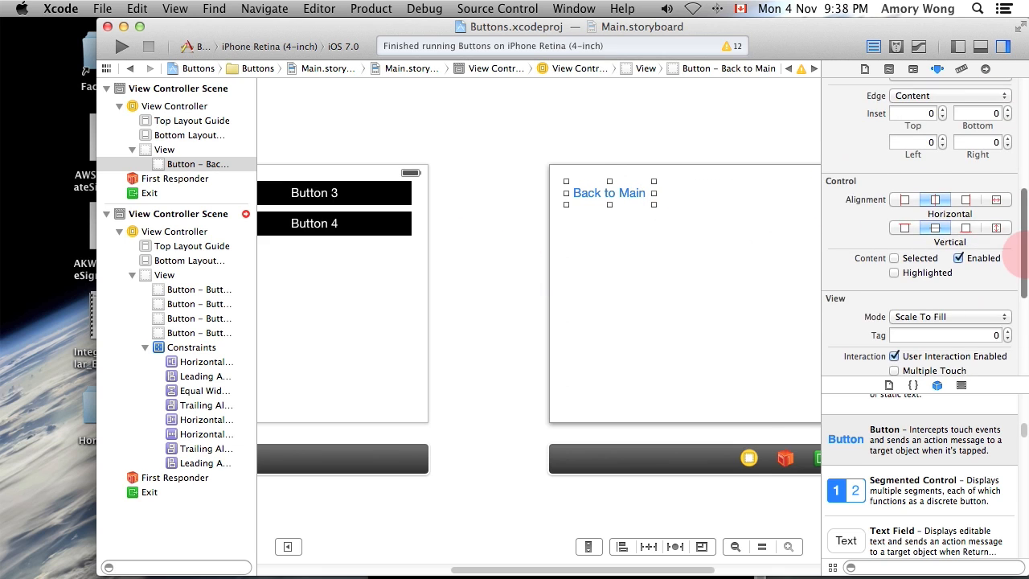
pyautogui.scroll(-3)
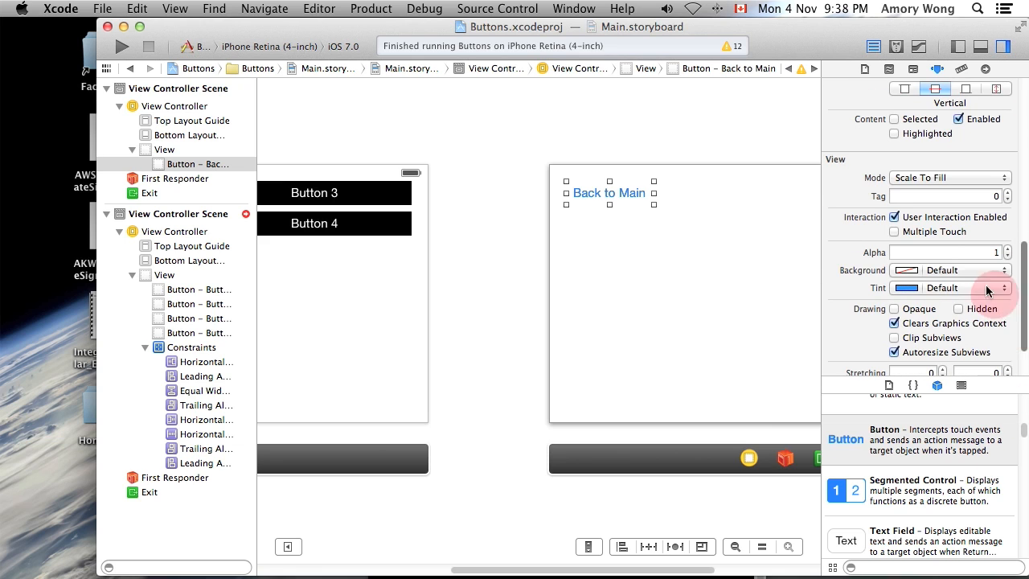
pyautogui.click(1003, 286)
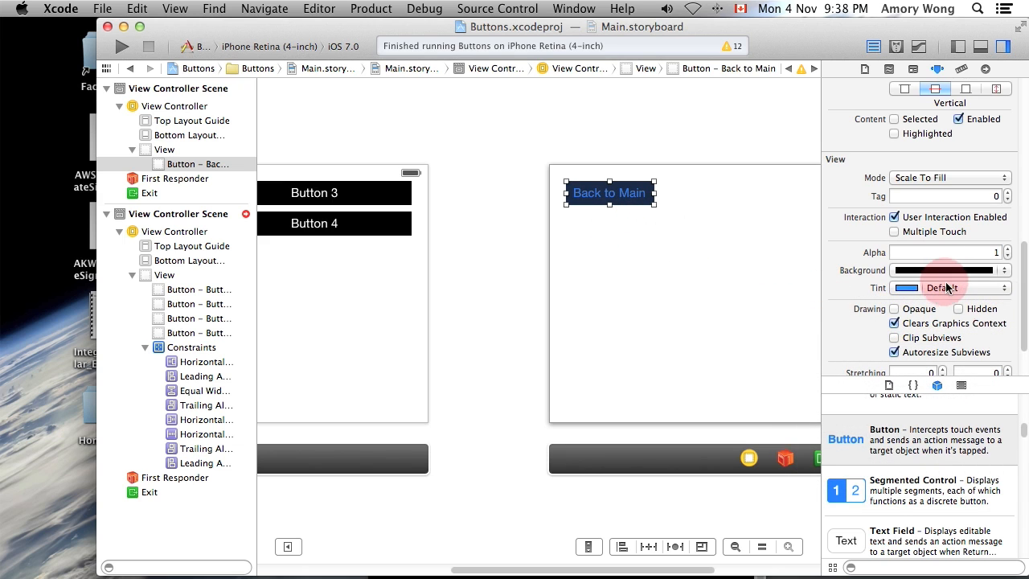
pyautogui.moveTo(1021, 288)
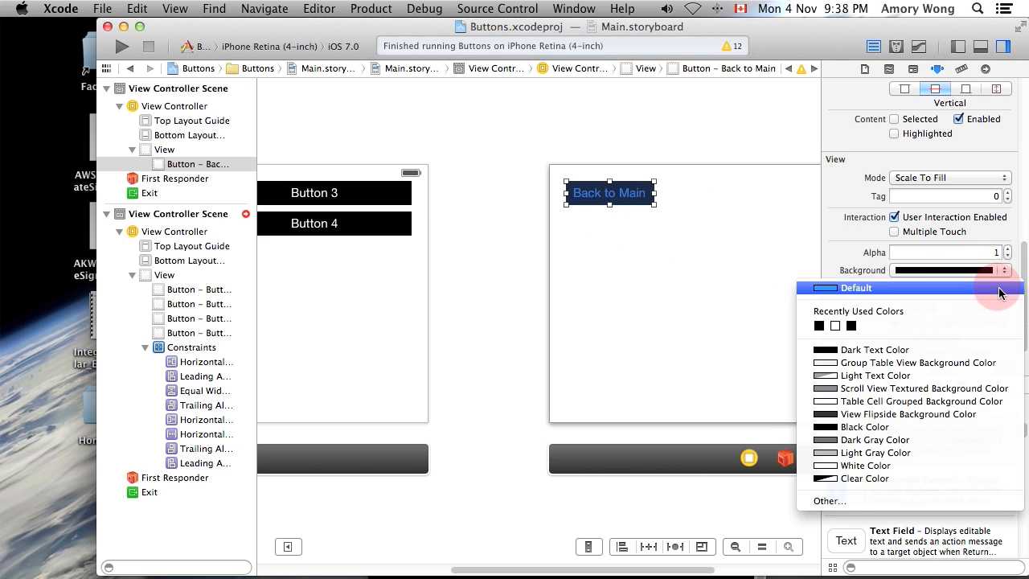
pyautogui.click(855, 287)
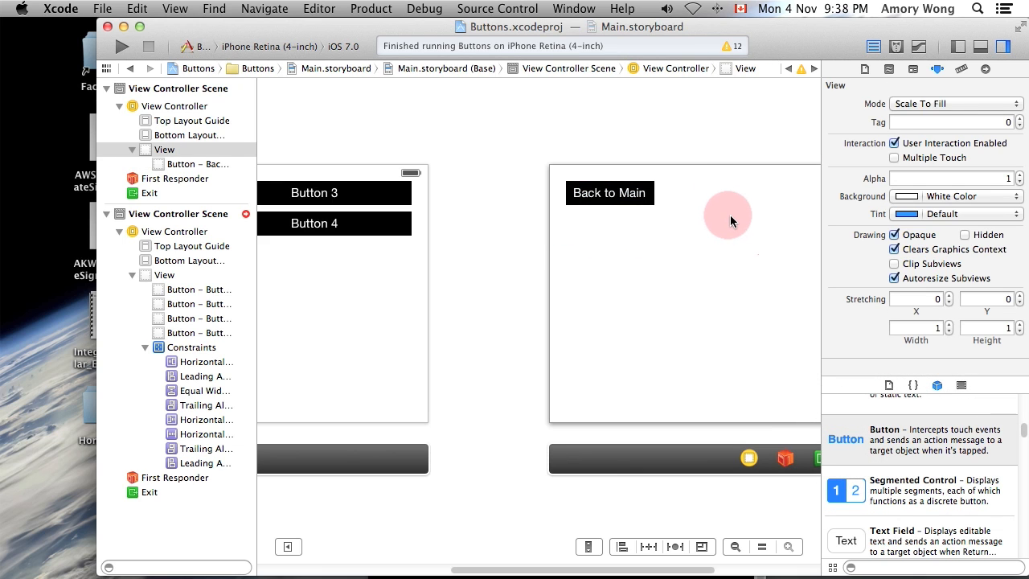
pyautogui.moveTo(582, 248)
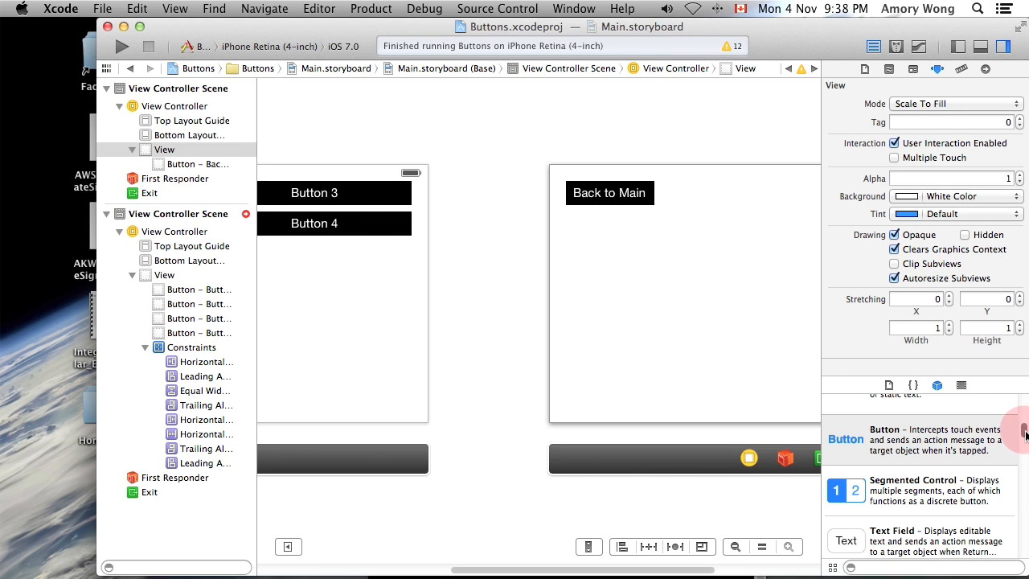
# - Add a scroll view stretched to fill the landscape screen below the Back to Main button
pyautogui.scroll(-3)
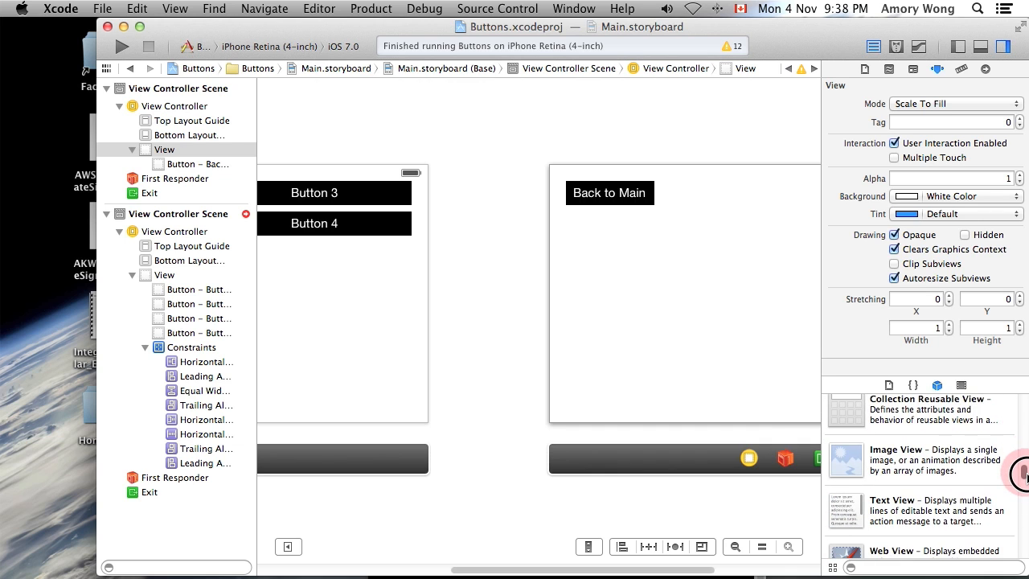
pyautogui.scroll(-3)
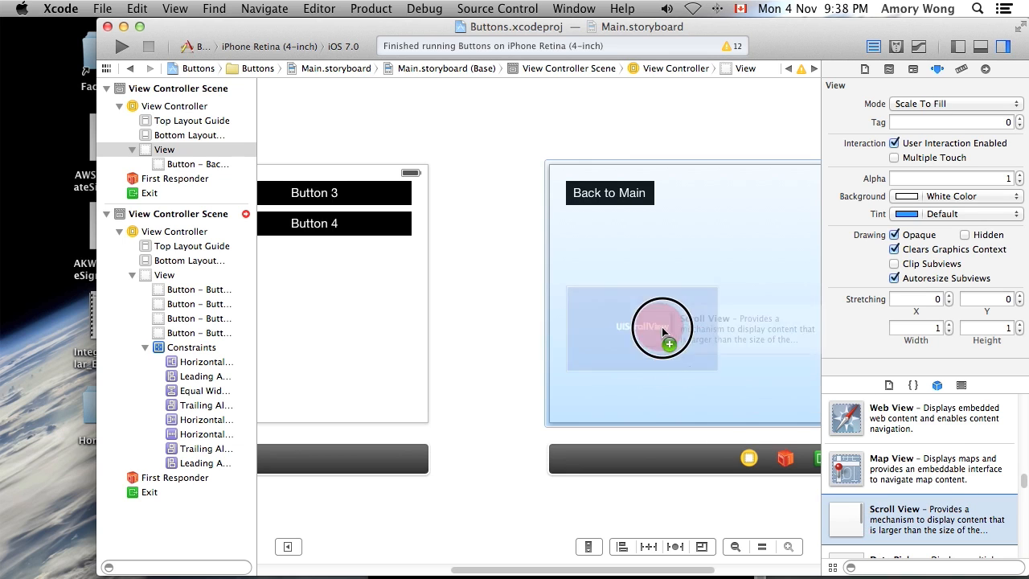
pyautogui.moveTo(667, 330); pyautogui.dragTo(678, 257)
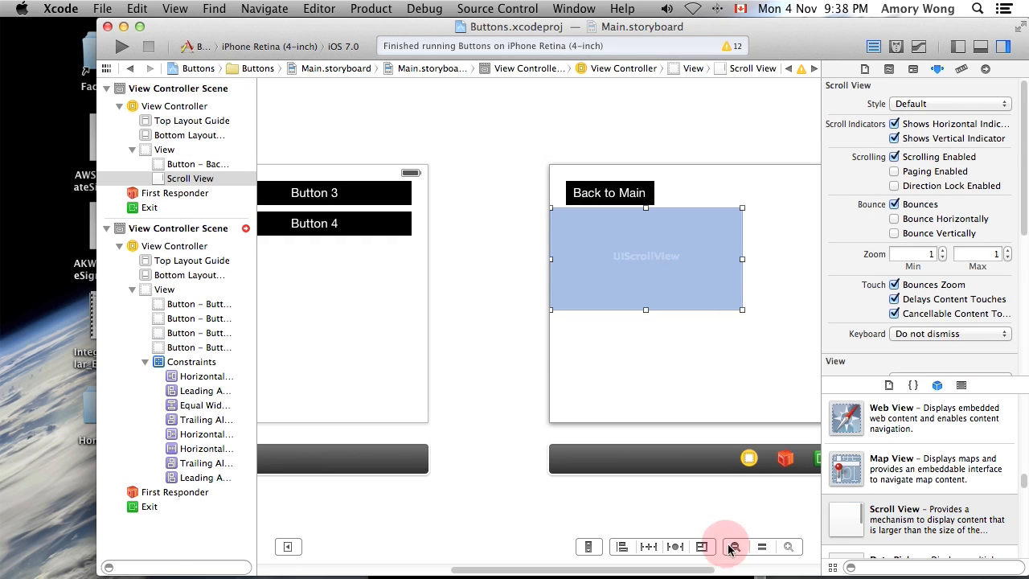
pyautogui.click(735, 546)
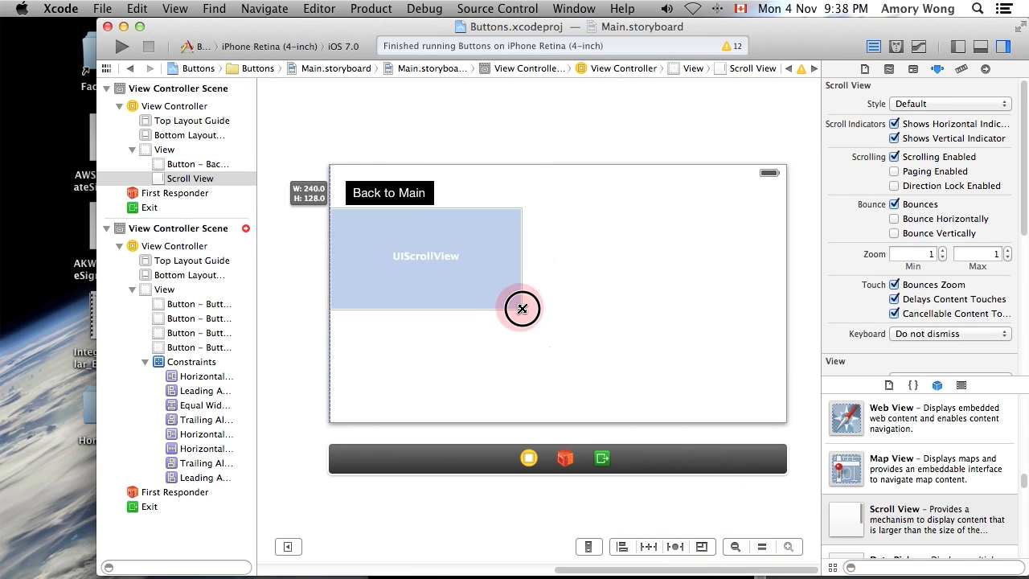
pyautogui.moveTo(521, 309); pyautogui.dragTo(784, 418)
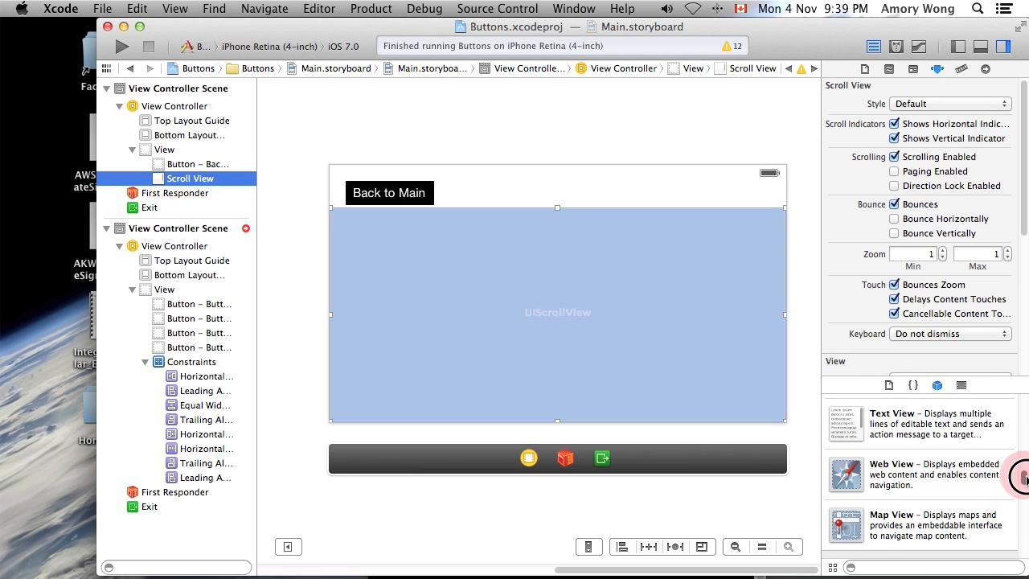
# - Add a 1440 by 900 image view inside the scroll view showing the Radiator Springs picture
pyautogui.scroll(3)
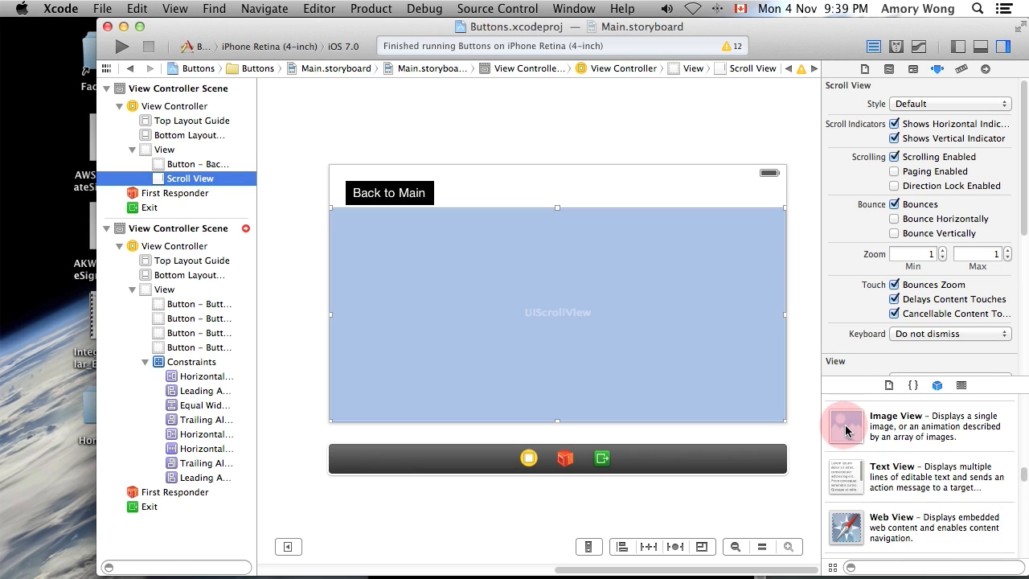
pyautogui.moveTo(846, 426); pyautogui.dragTo(554, 322)
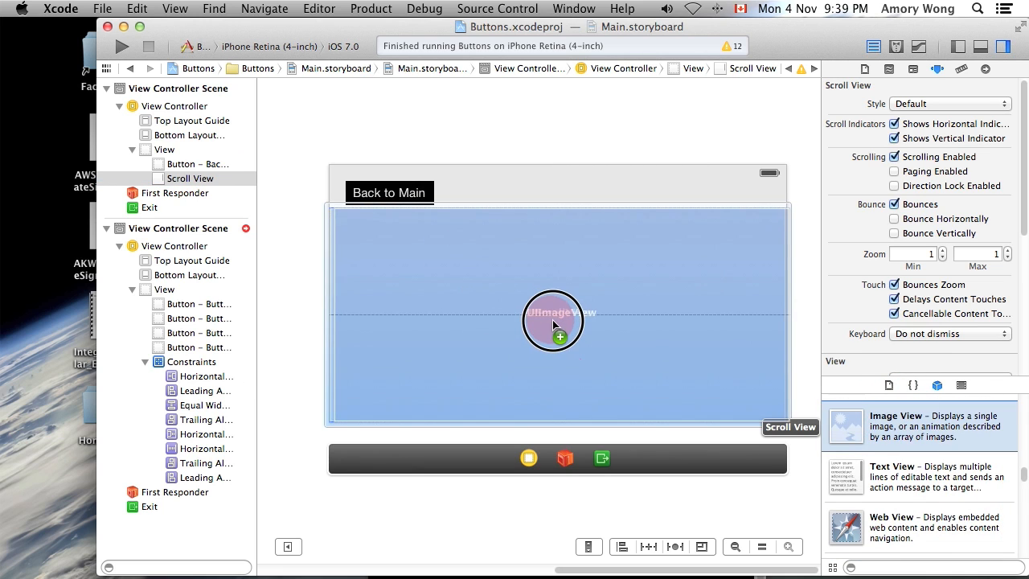
pyautogui.click(553, 313)
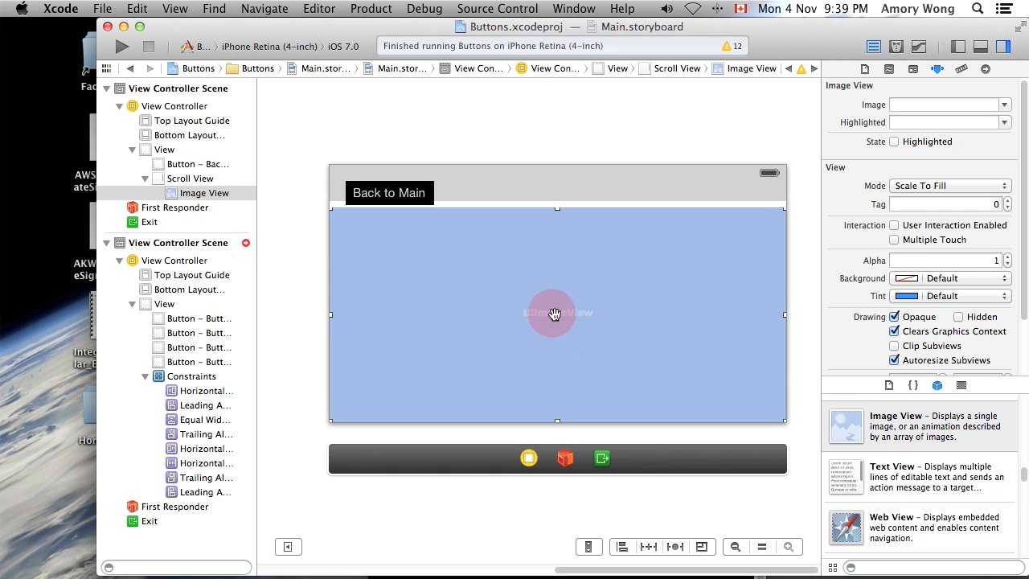
pyautogui.moveTo(640, 333)
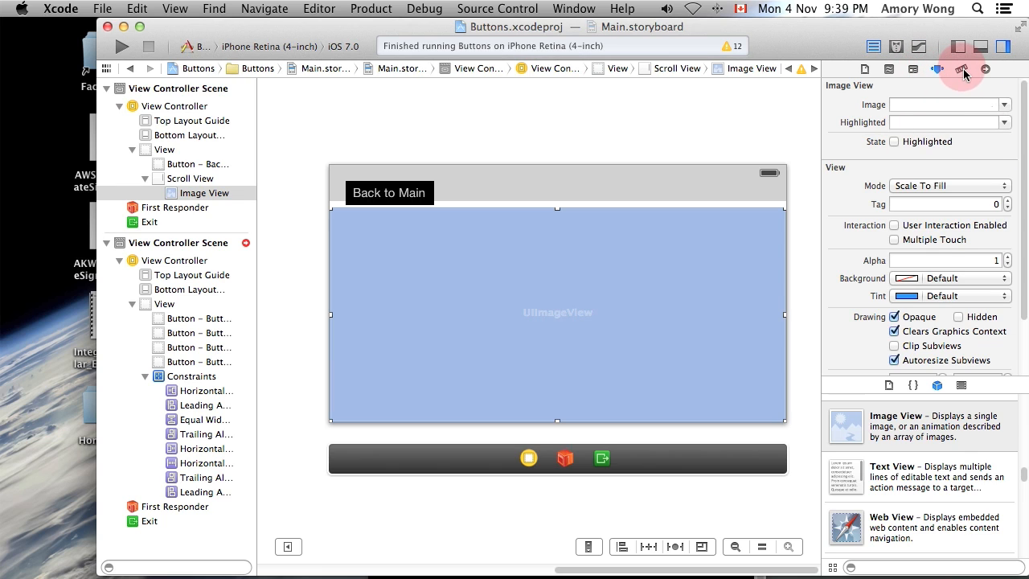
pyautogui.click(961, 68)
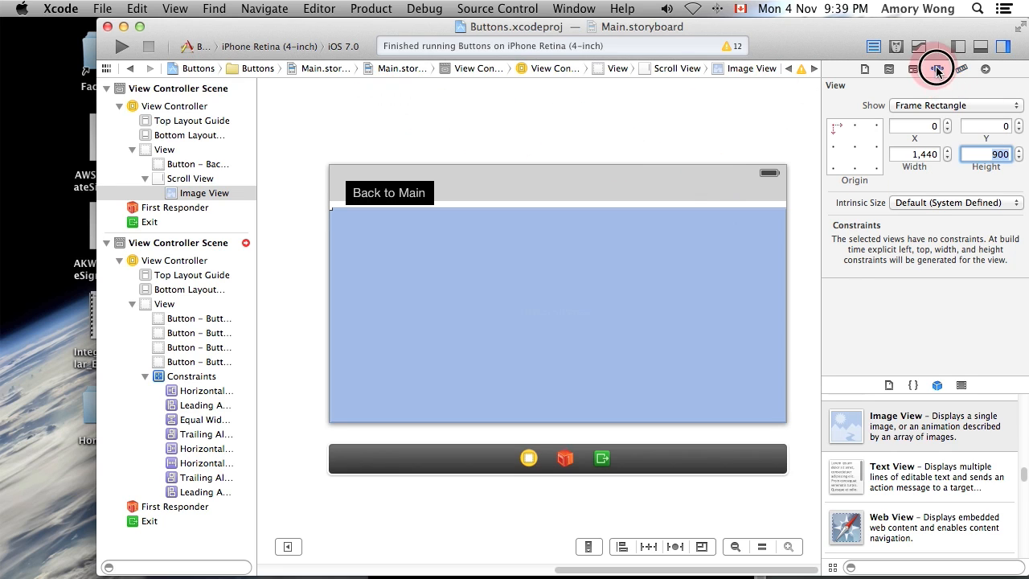
pyautogui.click(936, 68)
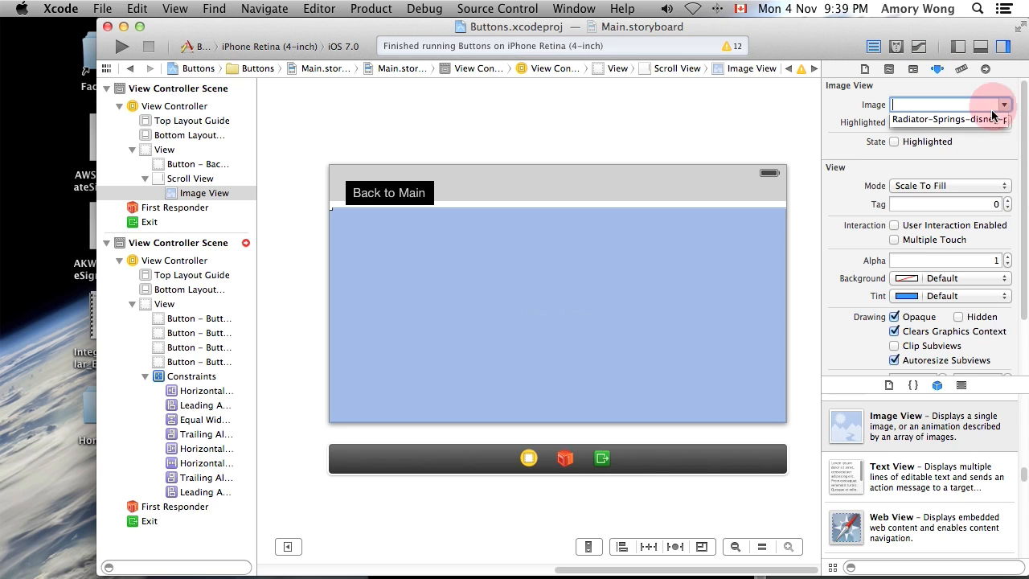
pyautogui.click(948, 119)
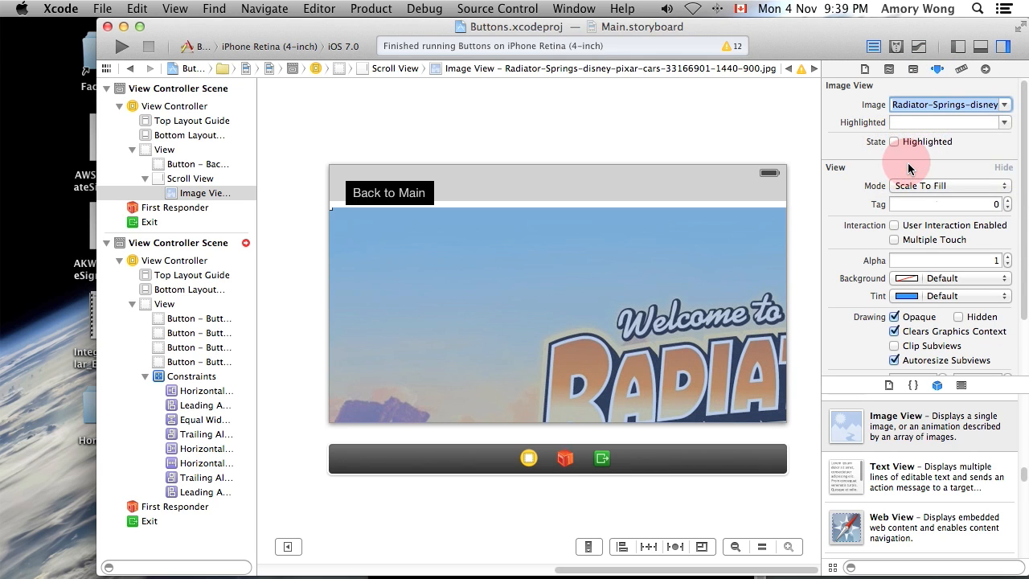
pyautogui.moveTo(527, 231)
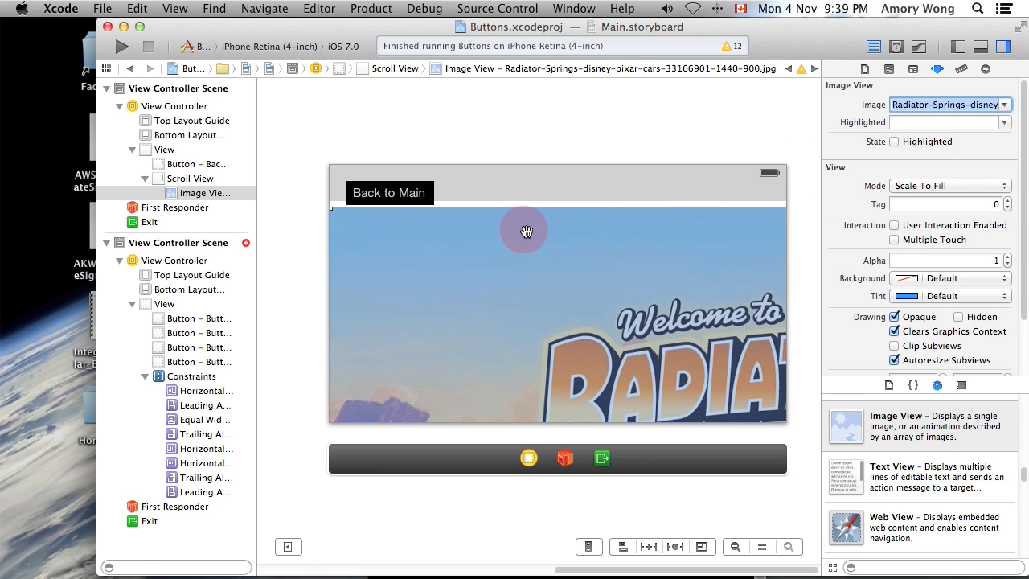
# - Pin the scroll view with a top spacing of 53 and leading/trailing spacing to its superview
pyautogui.click(193, 177)
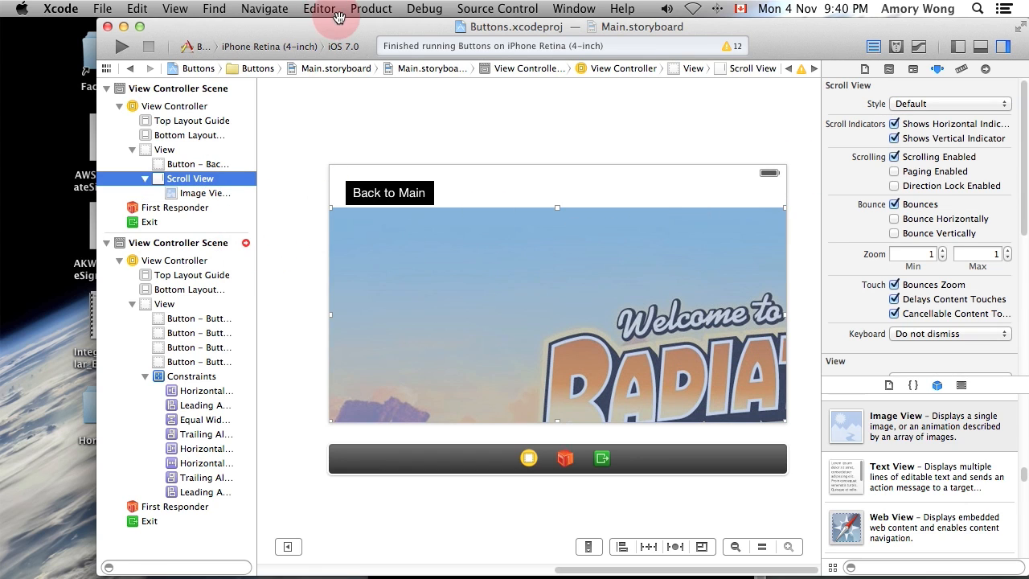
pyautogui.moveTo(357, 23)
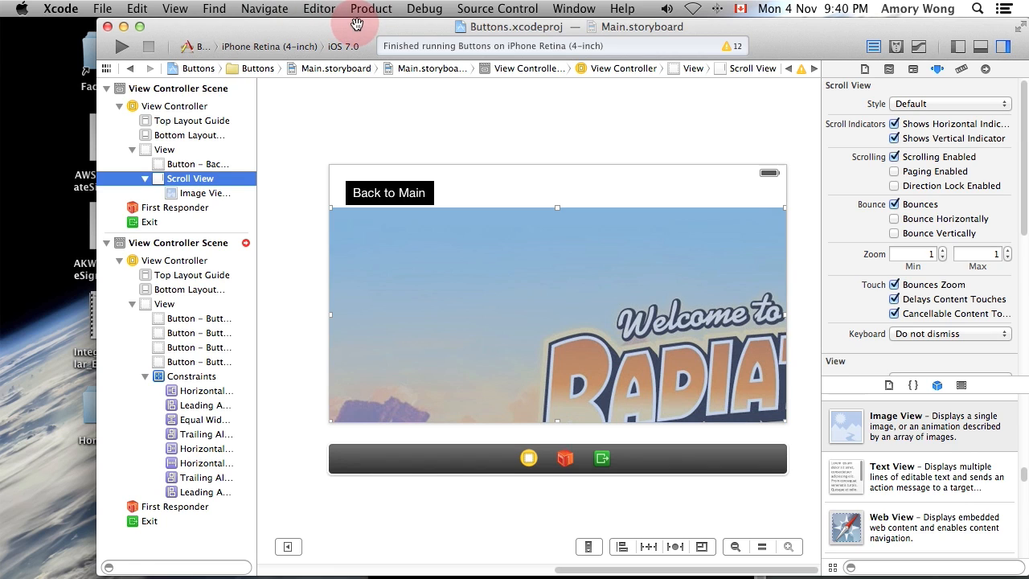
pyautogui.moveTo(264, 9)
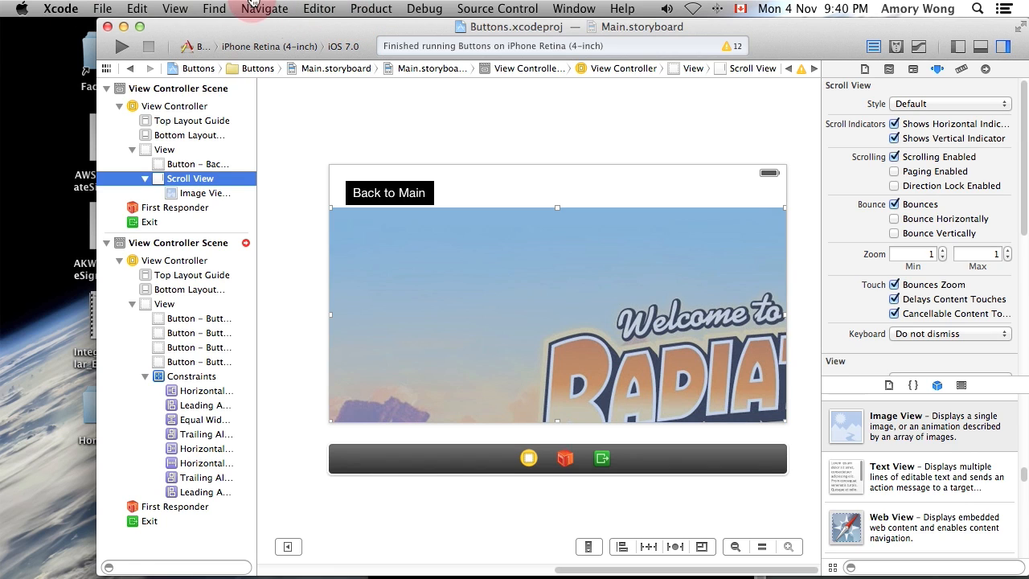
pyautogui.click(370, 10)
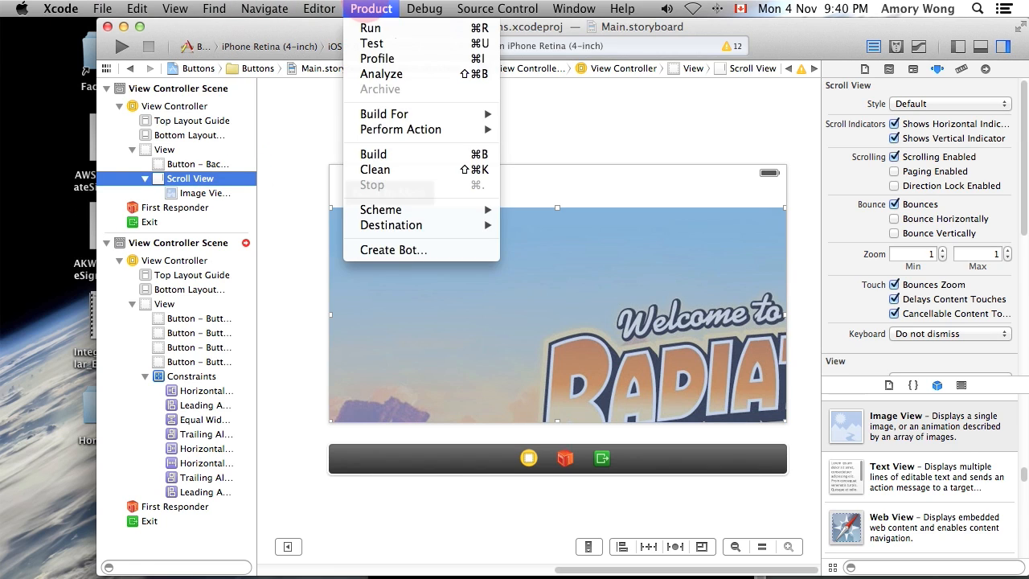
pyautogui.click(319, 8)
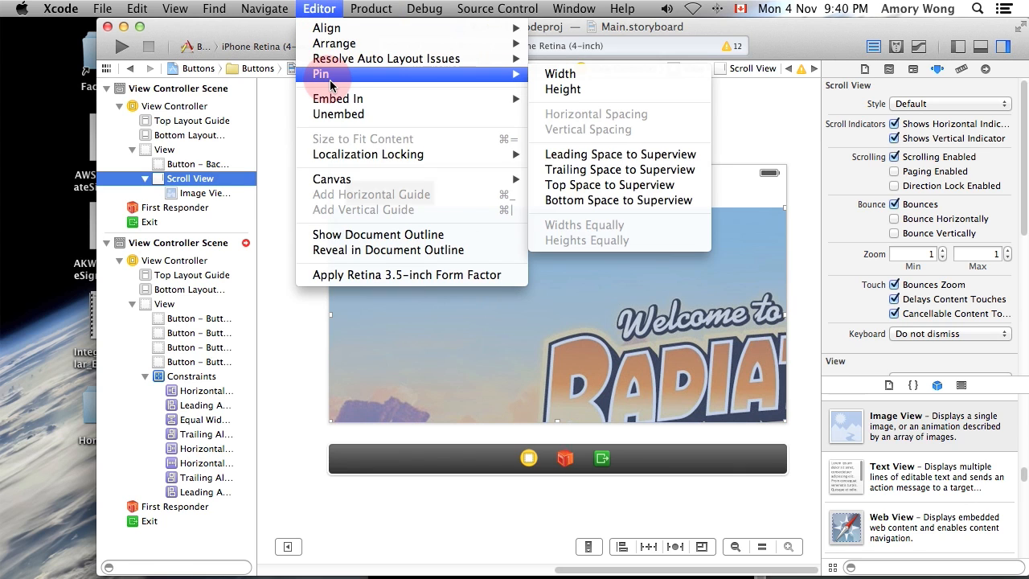
pyautogui.moveTo(619, 168)
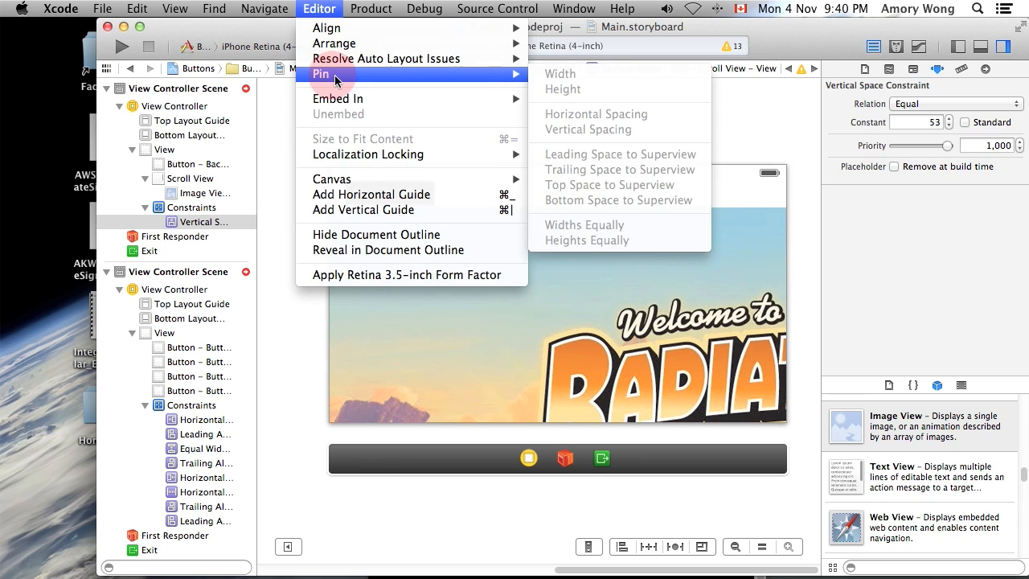
pyautogui.moveTo(154, 154)
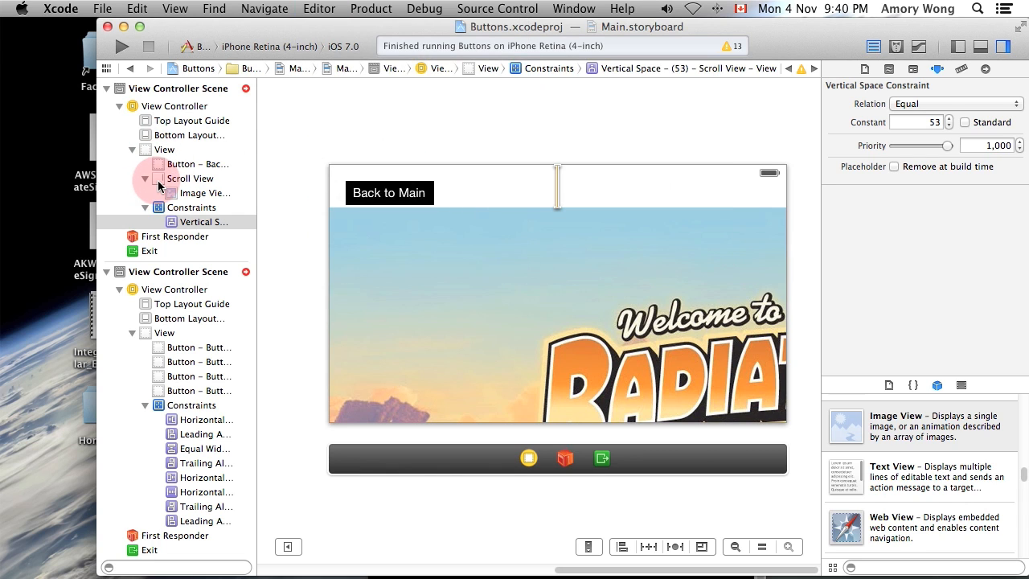
pyautogui.click(319, 8)
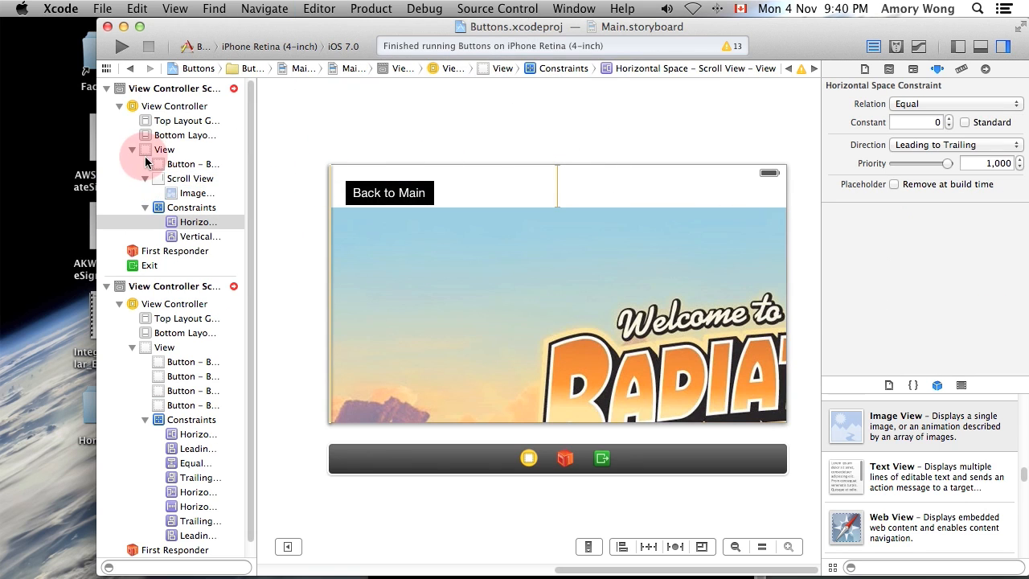
pyautogui.click(190, 177)
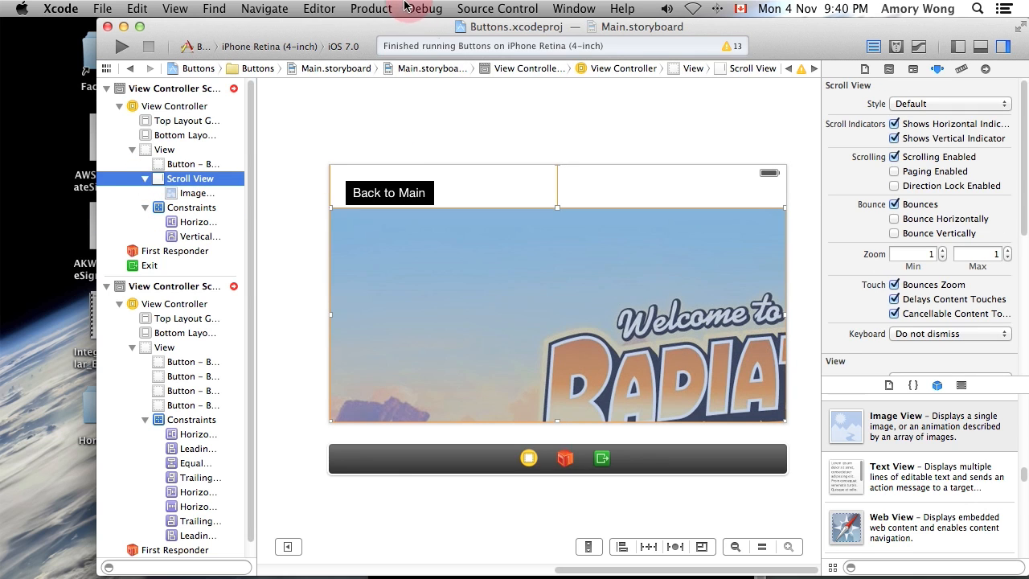
pyautogui.click(369, 10)
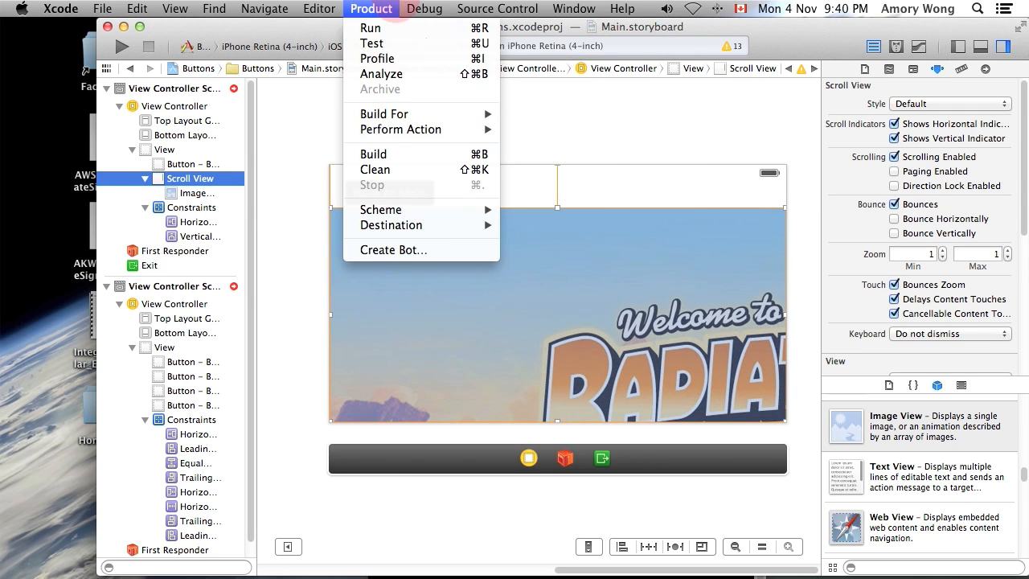
pyautogui.click(318, 8)
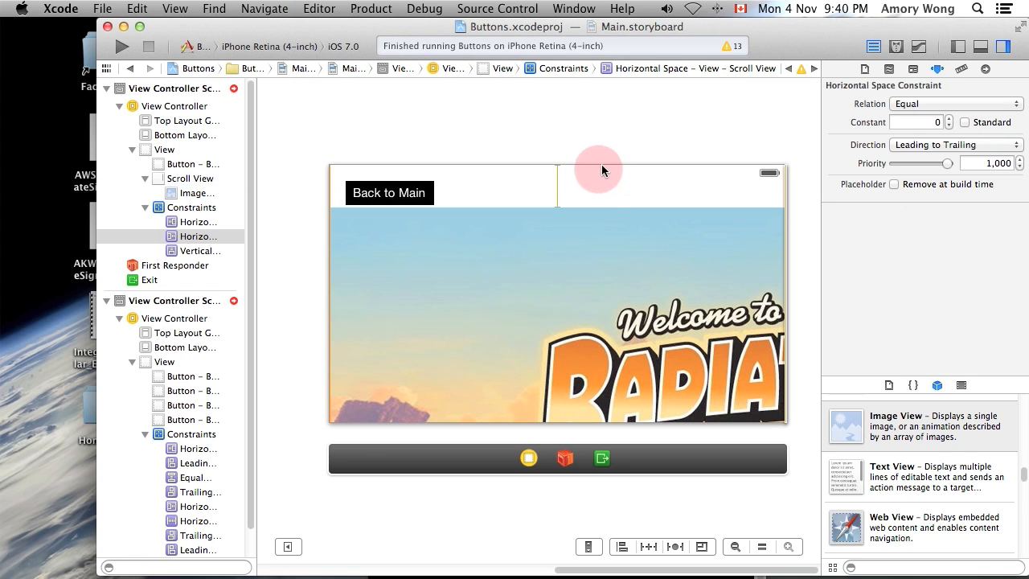
pyautogui.moveTo(320, 8)
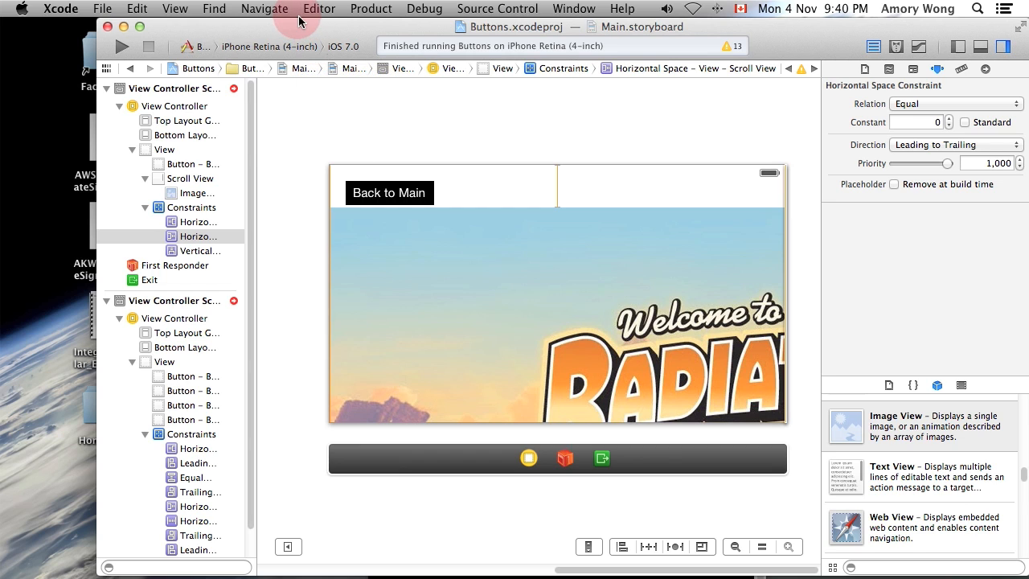
pyautogui.moveTo(318, 65)
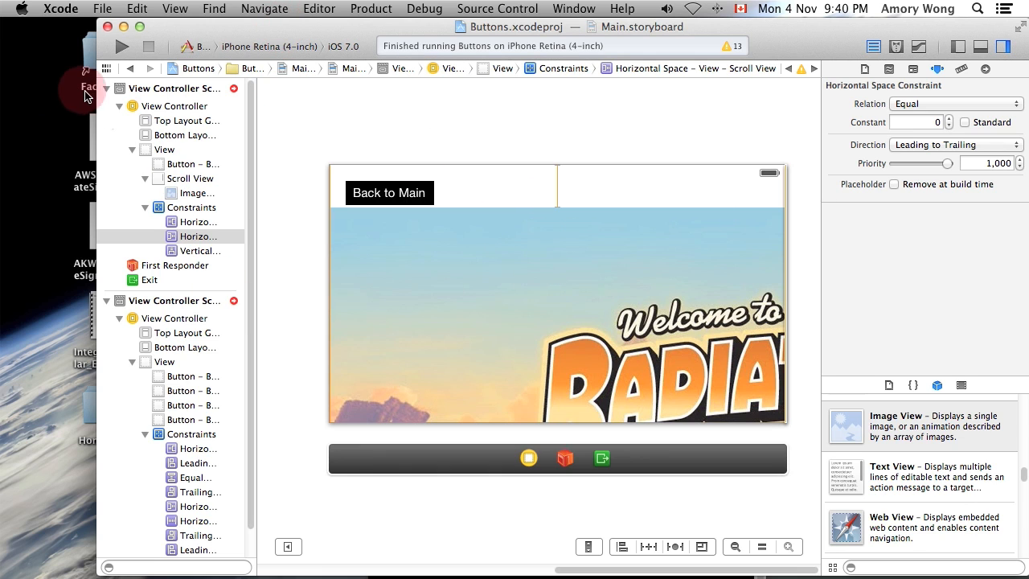
# - Start a new file in the Buttons group from the Project Navigator
pyautogui.click(115, 67)
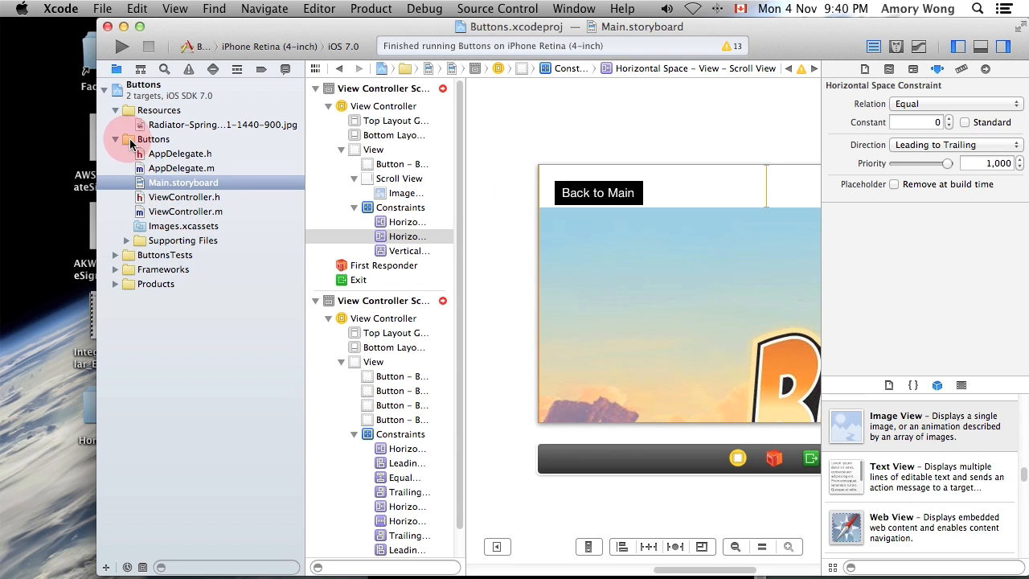
pyautogui.click(153, 139)
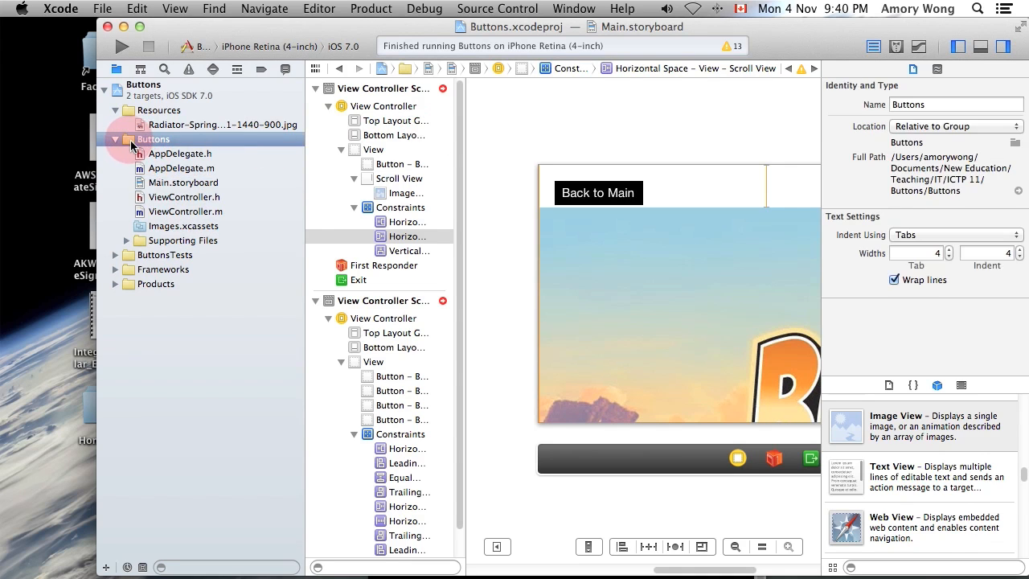
pyautogui.rightClick(153, 138)
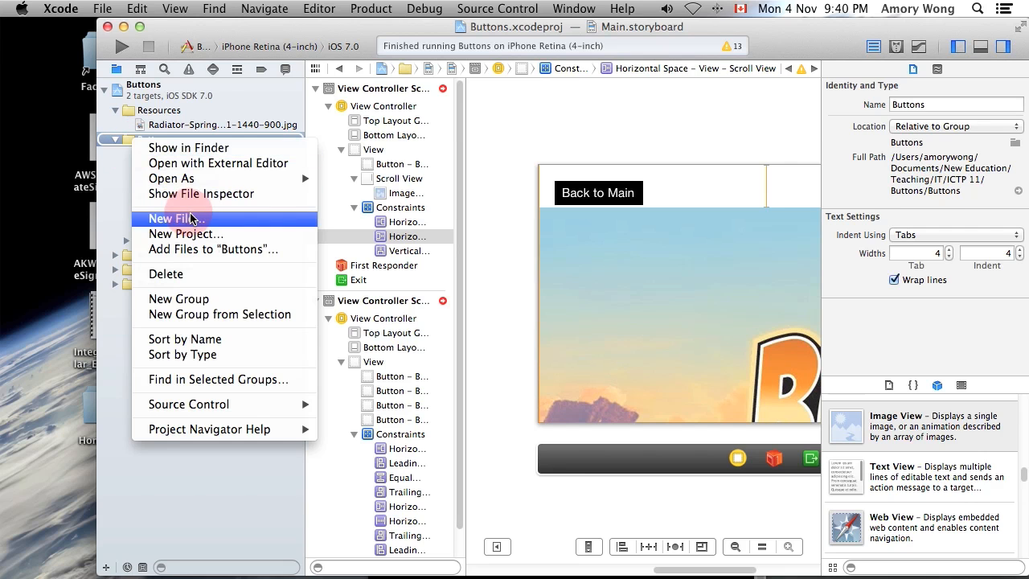
pyautogui.click(174, 218)
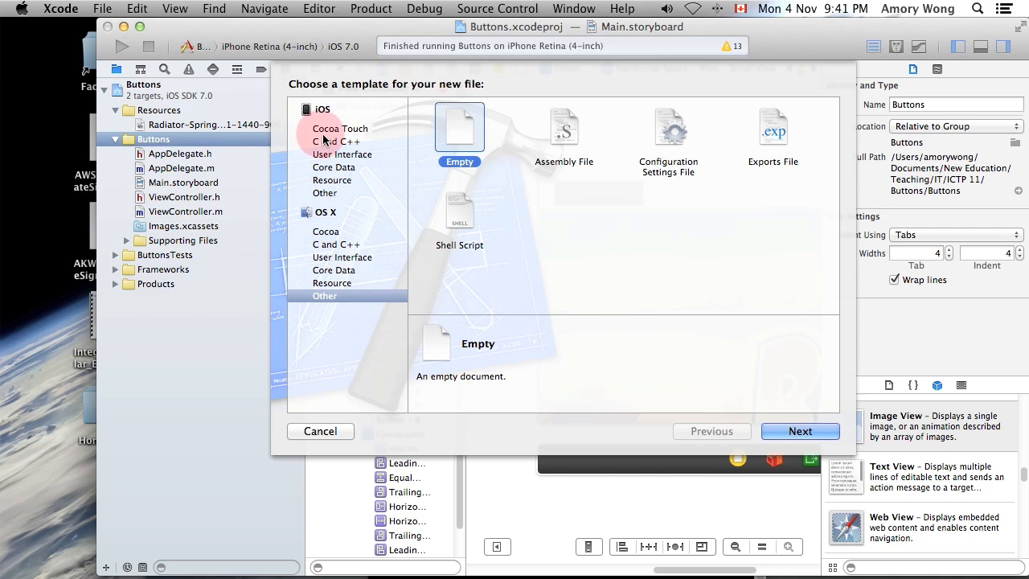
# - Create Cocoa Touch Objective-C class ImageScrollViewController subclassing ViewController in the Buttons target
pyautogui.click(335, 142)
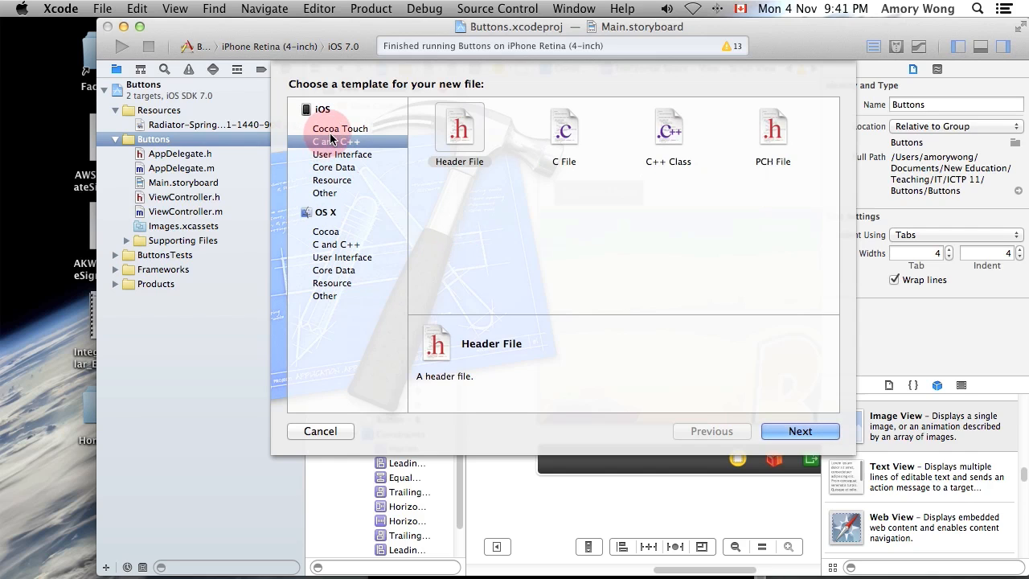
pyautogui.click(341, 128)
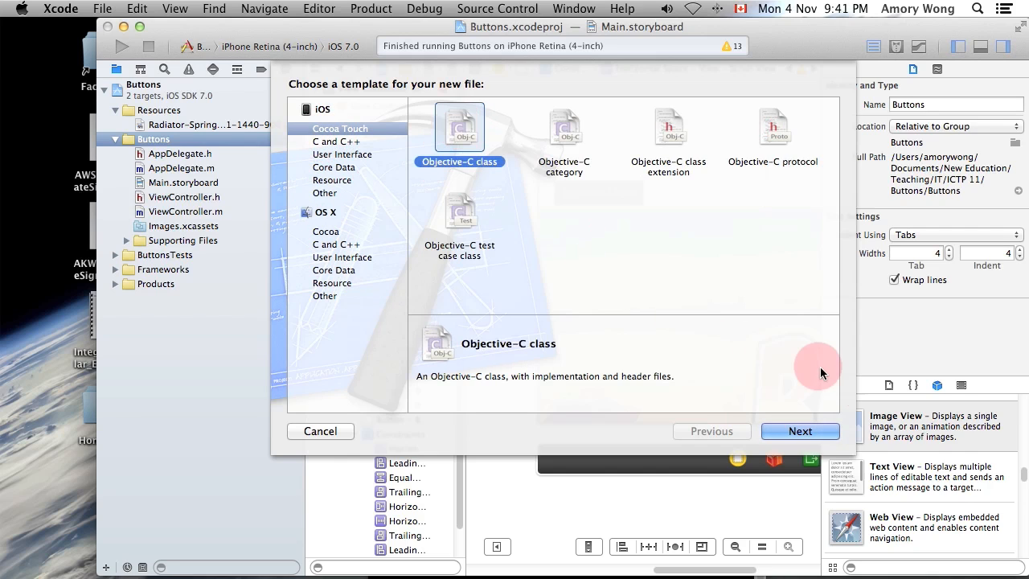
pyautogui.click(799, 431)
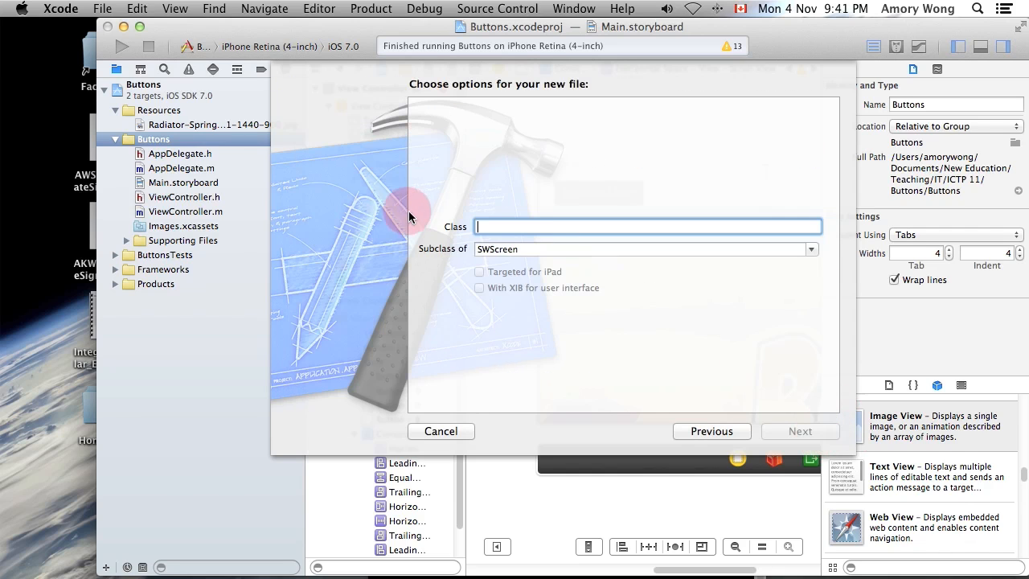
pyautogui.moveTo(812, 249)
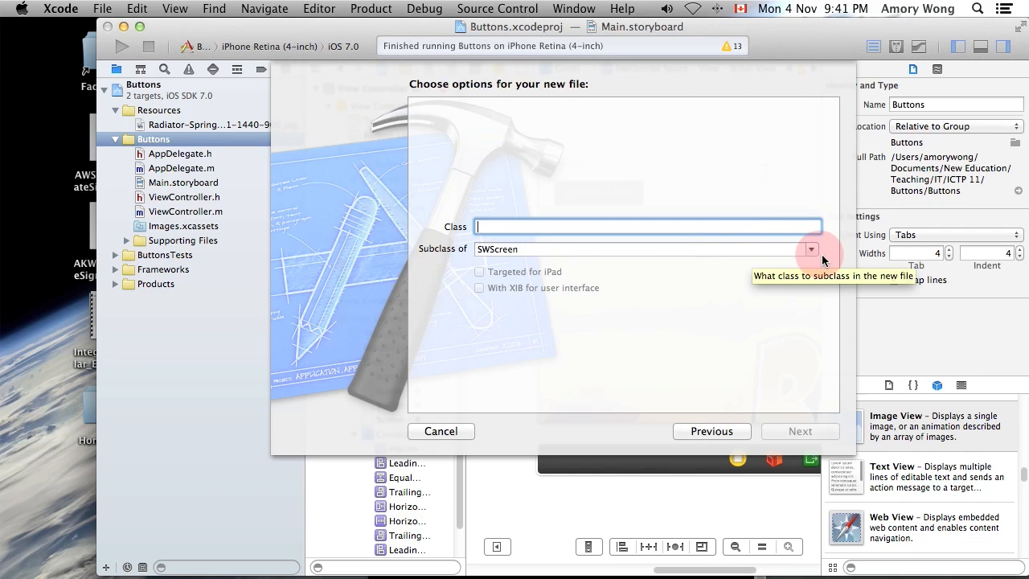
pyautogui.click(643, 247)
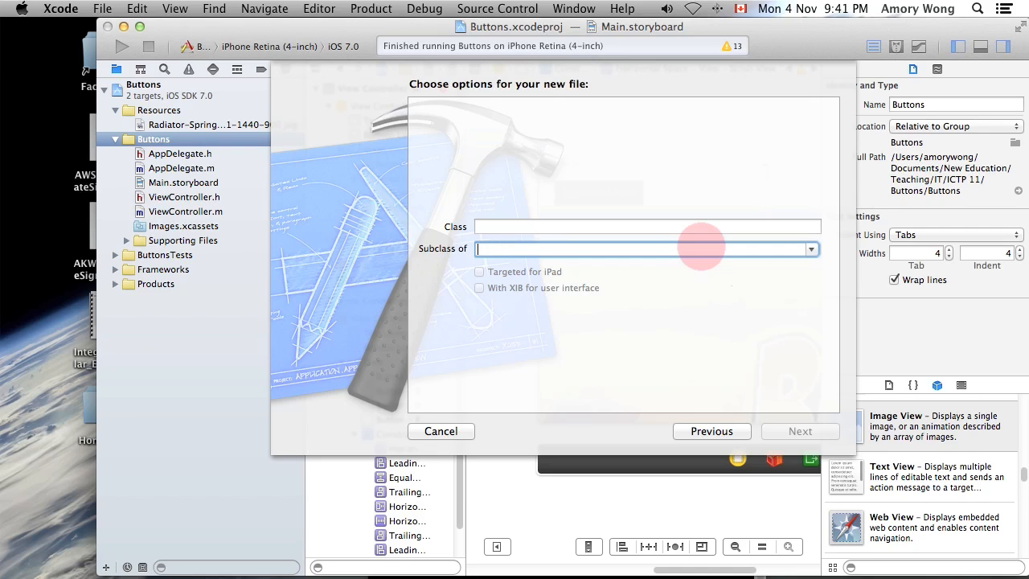
pyautogui.write('ViewController')
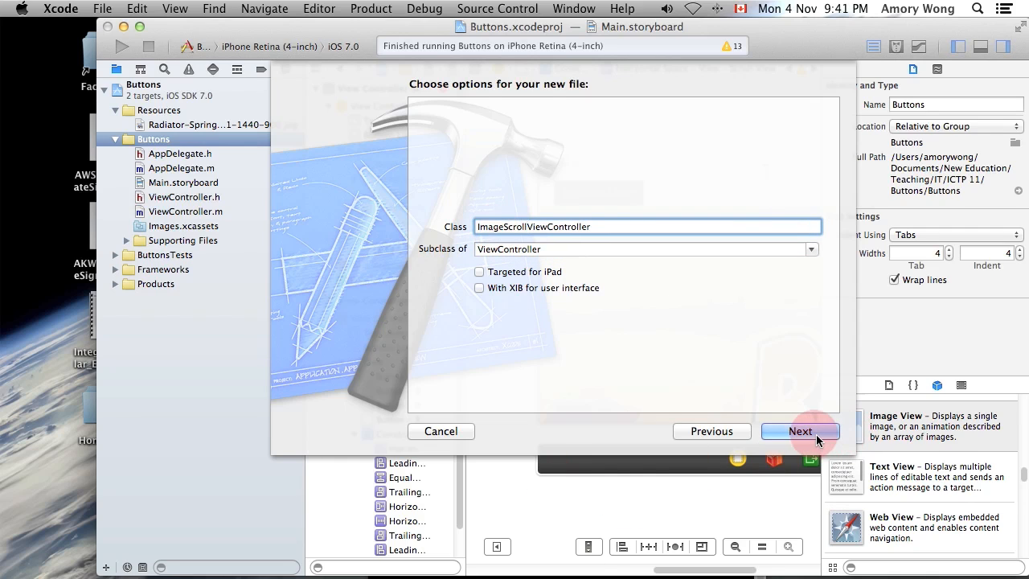
pyautogui.click(801, 431)
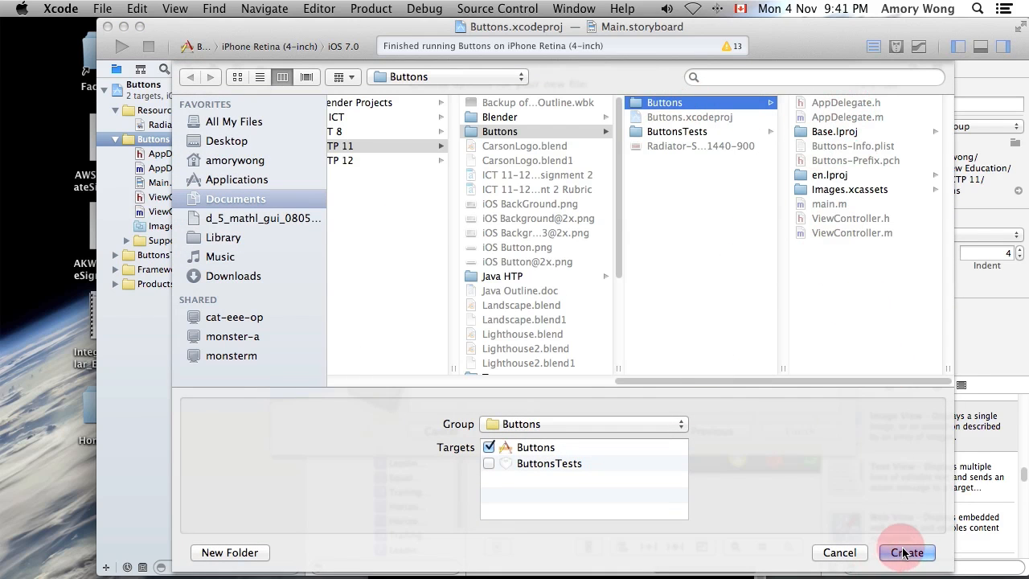
pyautogui.click(907, 553)
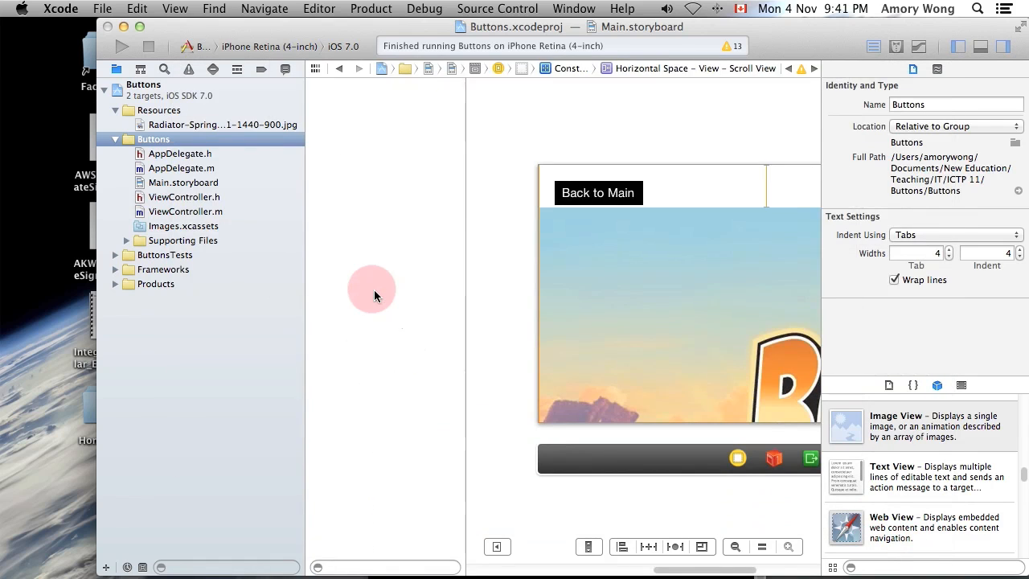
pyautogui.click(225, 270)
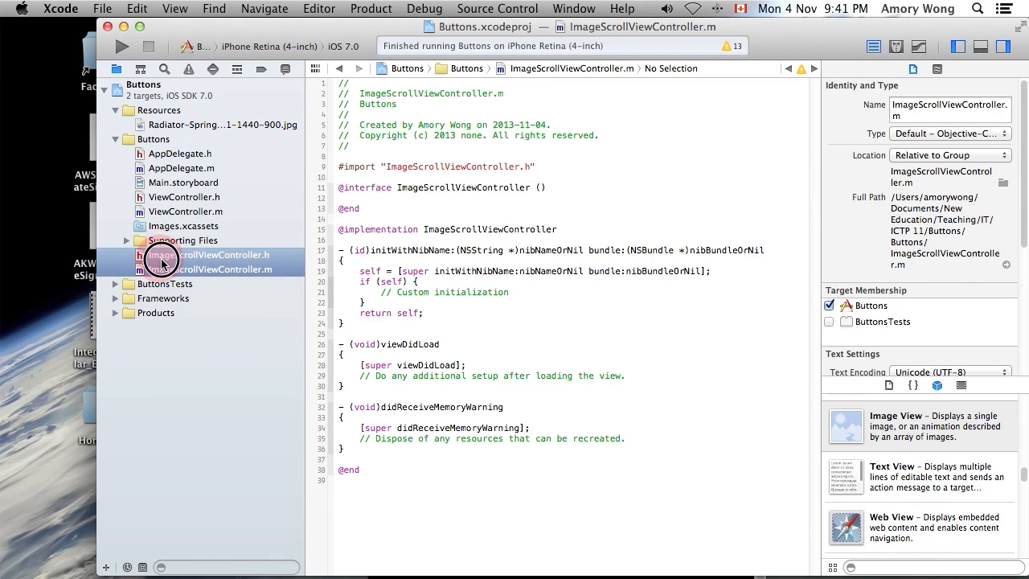
pyautogui.click(211, 196)
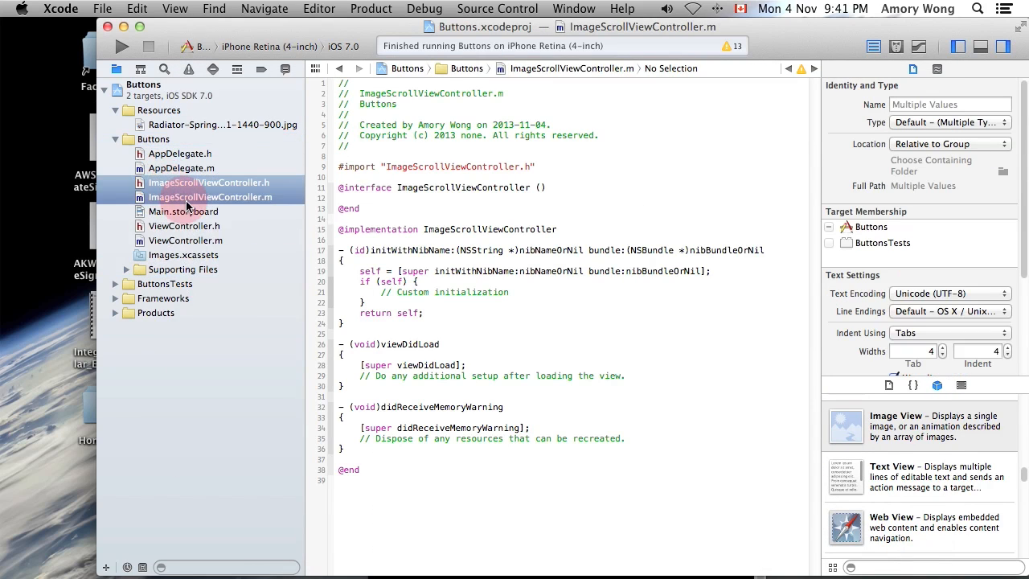
pyautogui.click(209, 183)
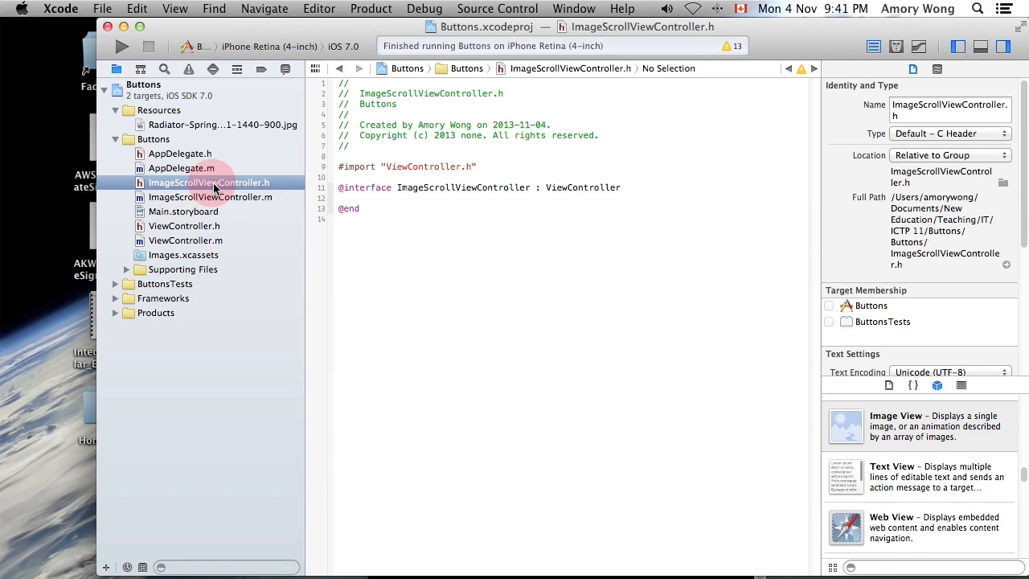
pyautogui.click(619, 186)
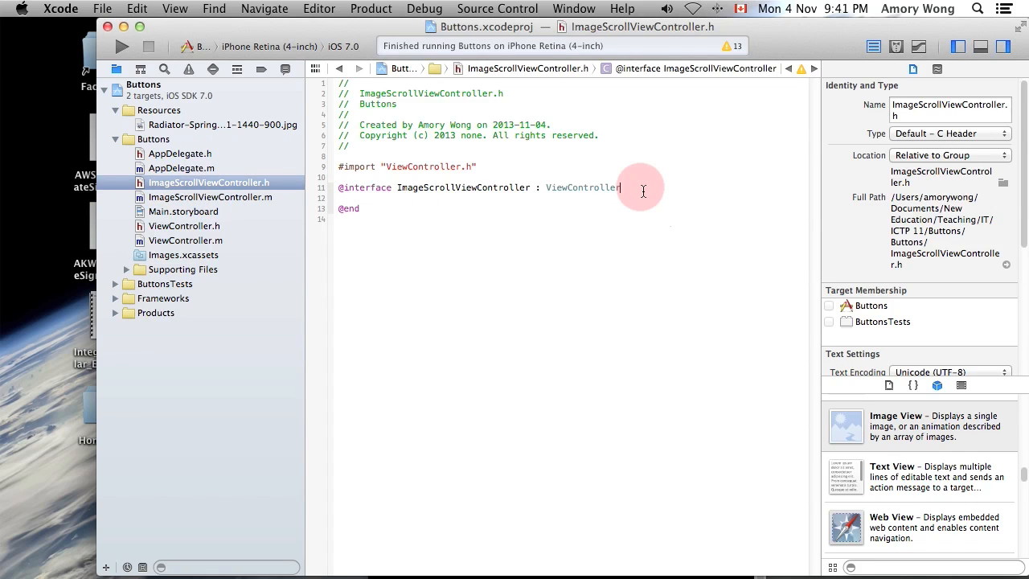
pyautogui.write('{')
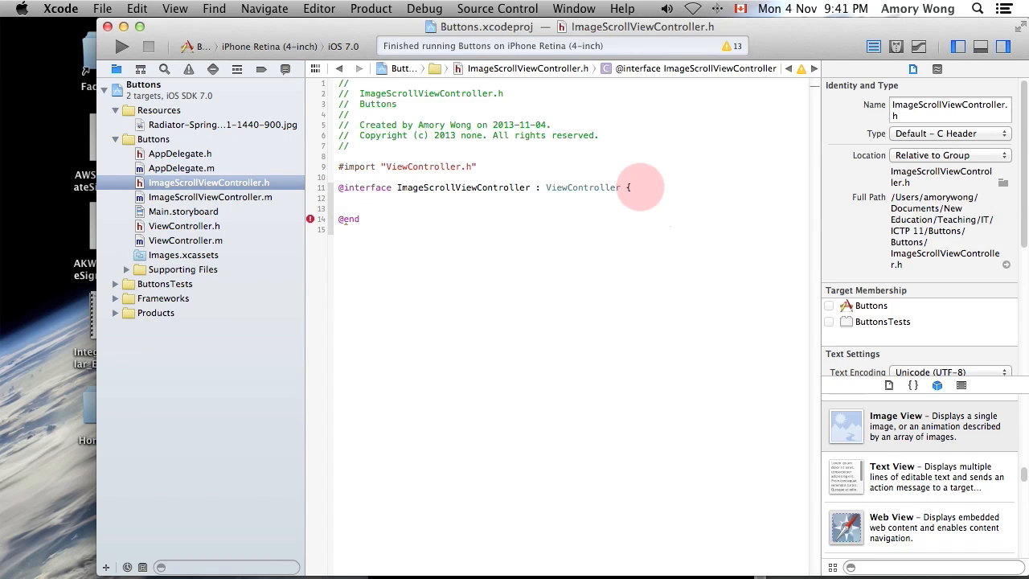
pyautogui.write('}')
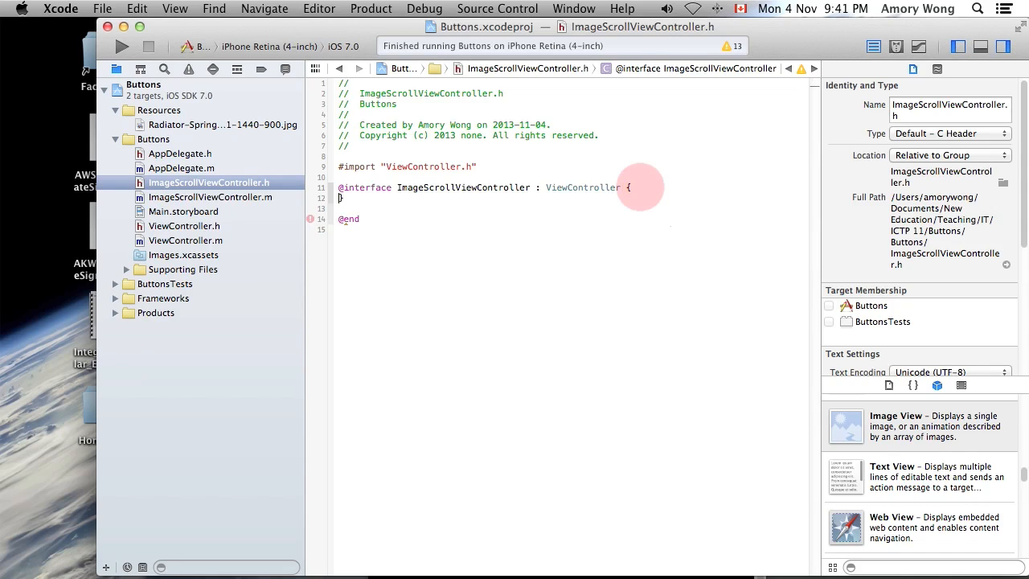
pyautogui.press('Return')
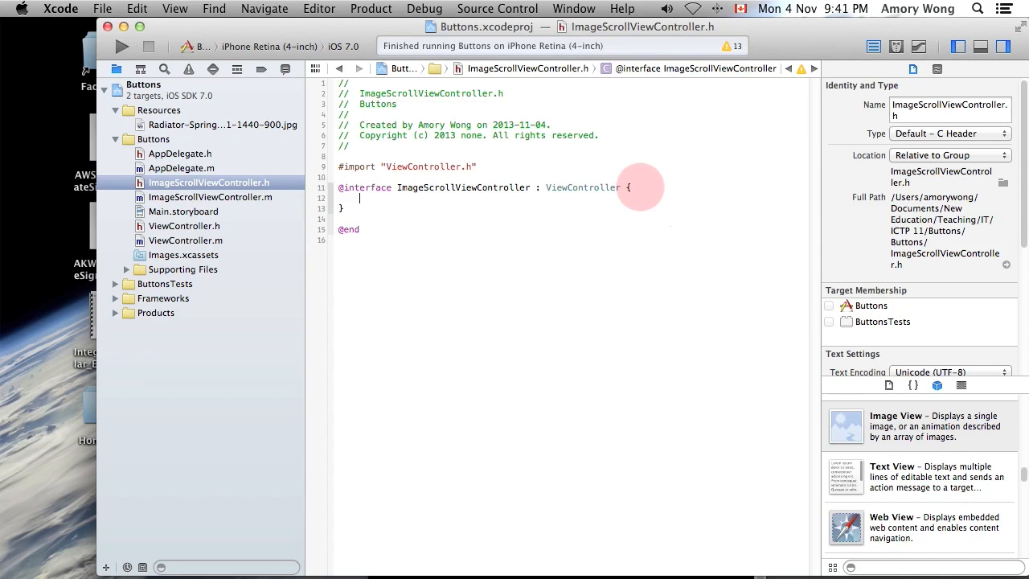
# - Declare IBOutlet UIScrollView *scrollV and IBOutlet UIImageView *imageV inside the braces
pyautogui.write('IBOutlet')
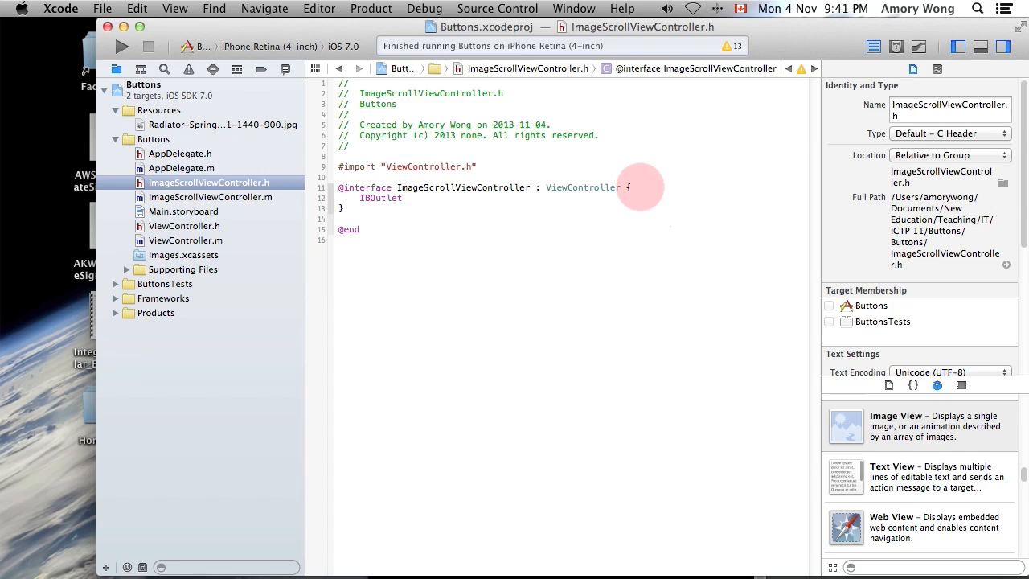
pyautogui.write('UIImage')
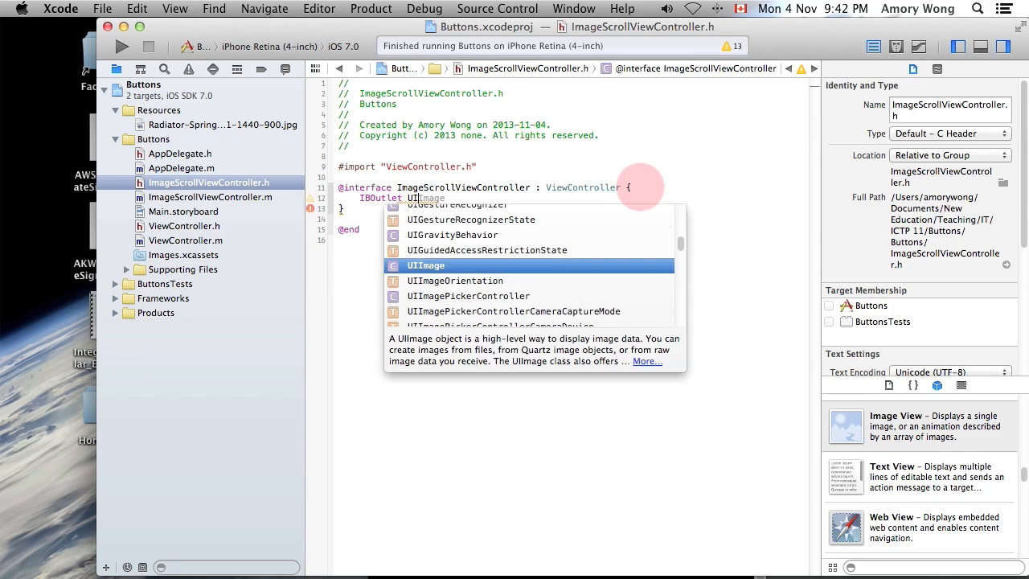
pyautogui.write('screen')
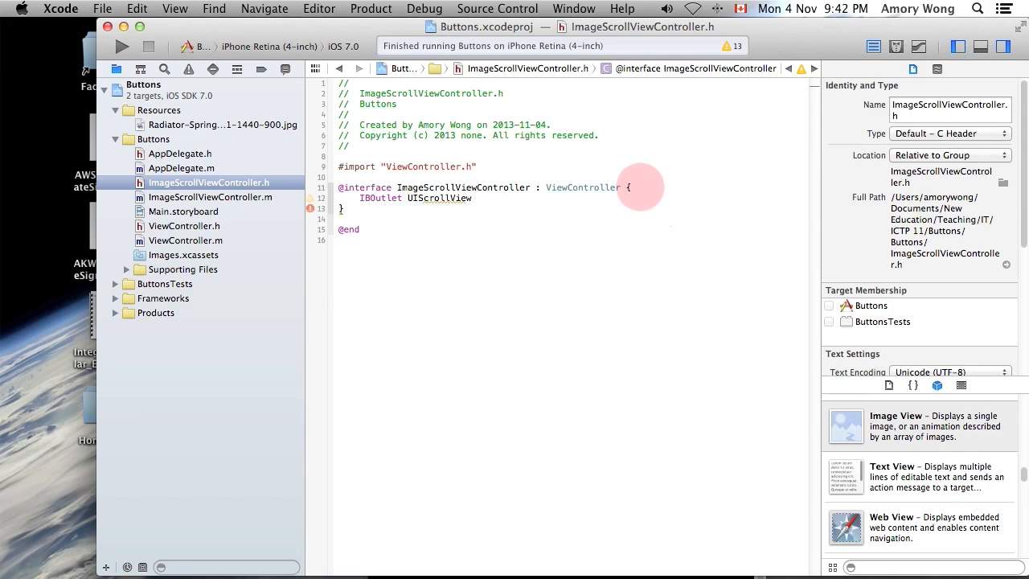
pyautogui.write('*s')
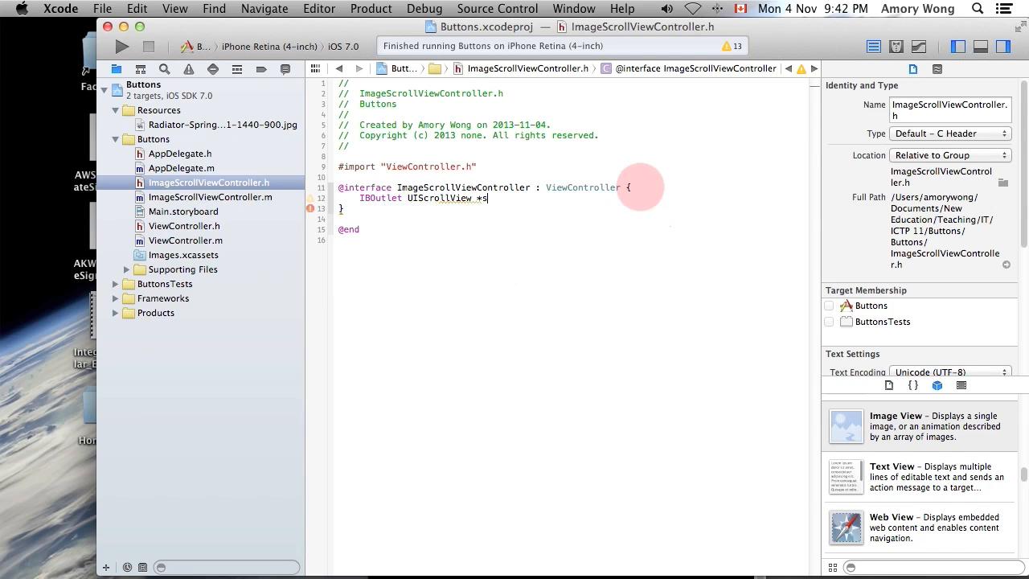
pyautogui.write('crollV;')
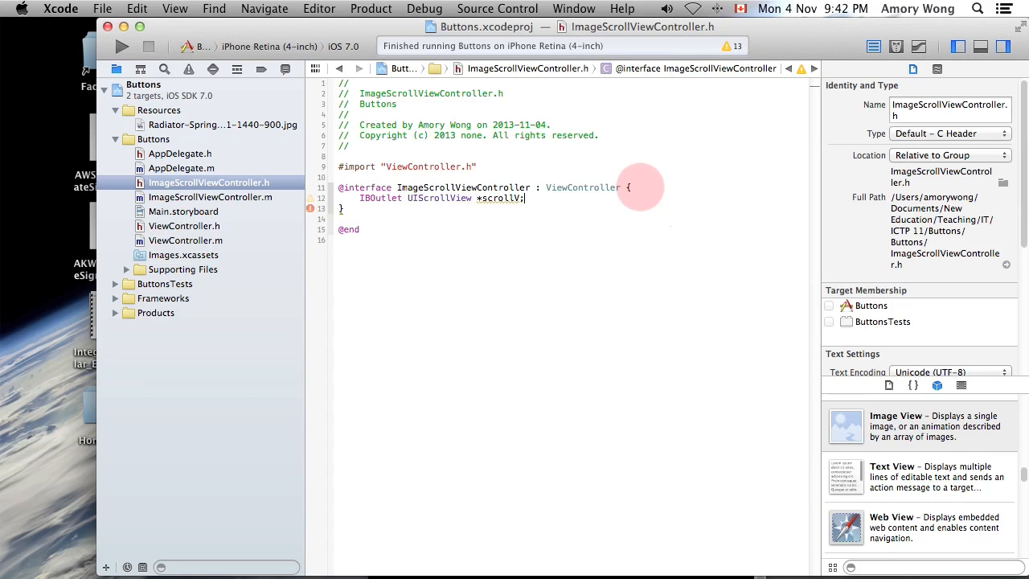
pyautogui.write('IBOutlet')
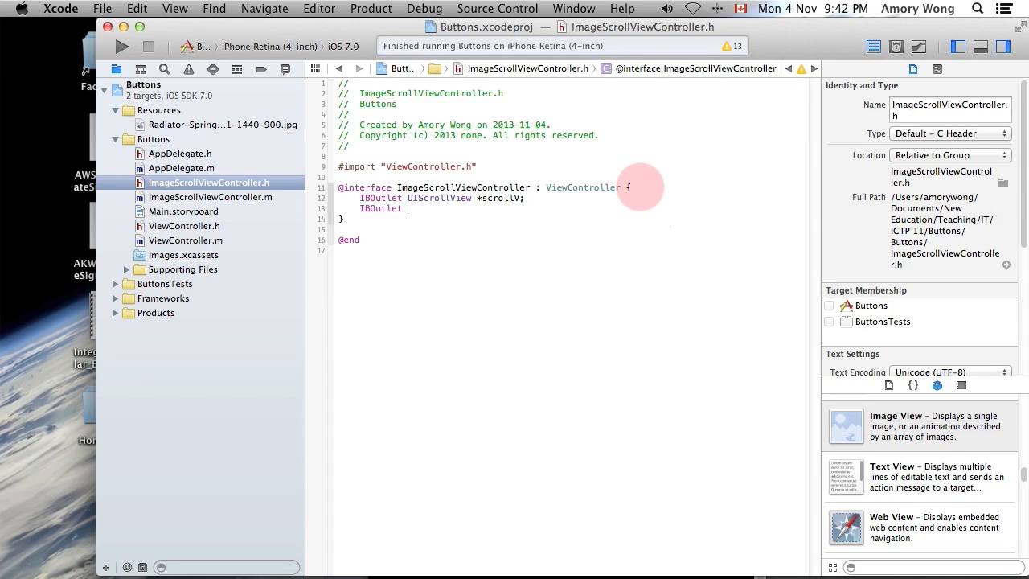
pyautogui.write('UIImageView')
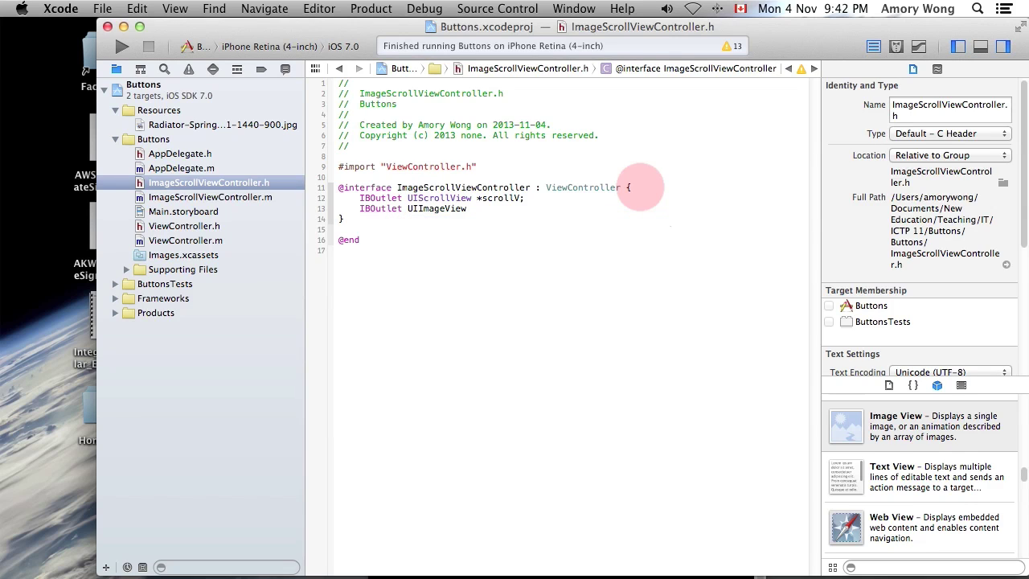
pyautogui.write('*image')
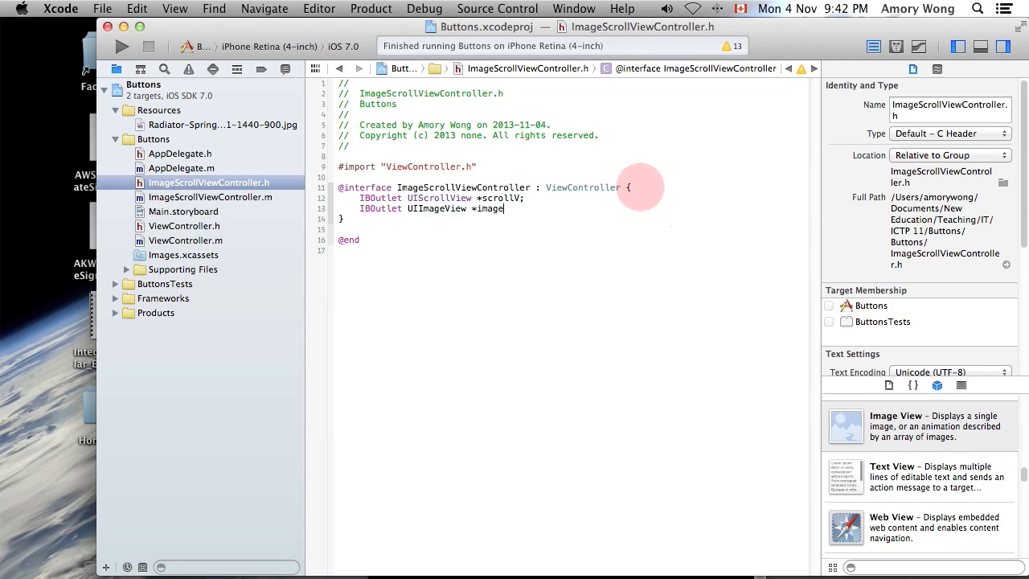
pyautogui.write('V;')
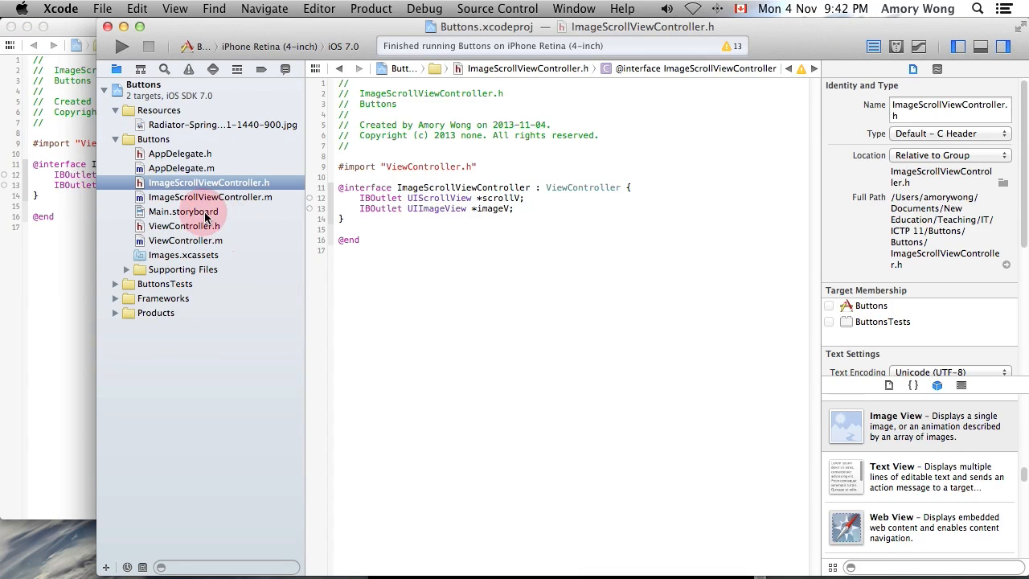
# - Set the landscape scene's class and Storyboard ID to ImageScrollViewController with Use Storyboard ID enabled
pyautogui.click(183, 213)
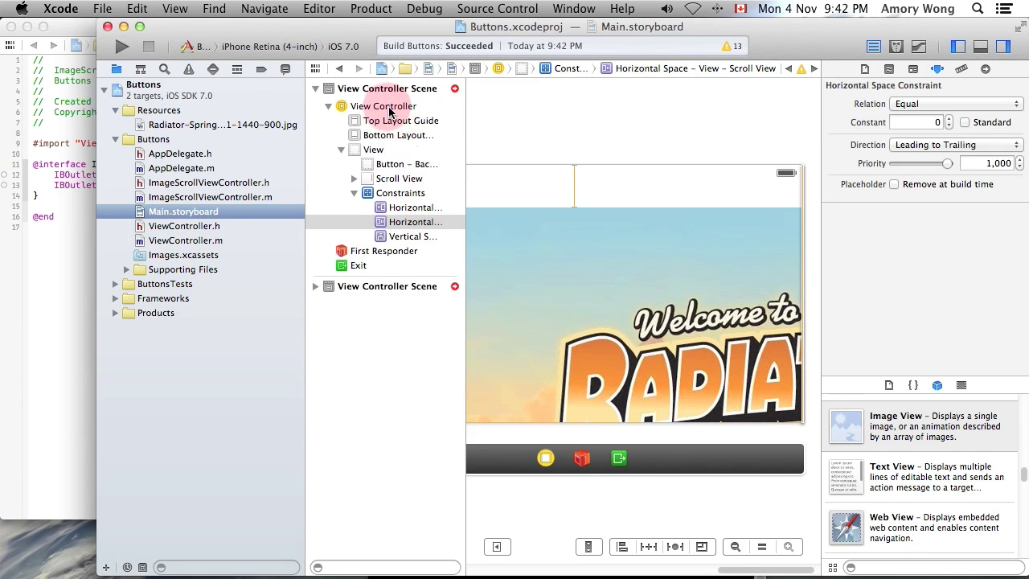
pyautogui.click(384, 106)
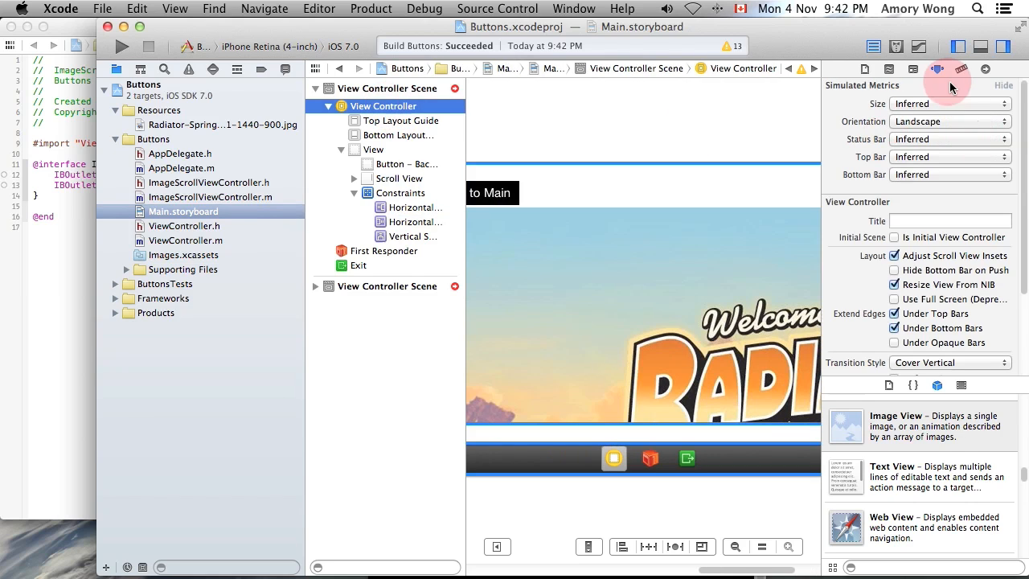
pyautogui.moveTo(913, 73)
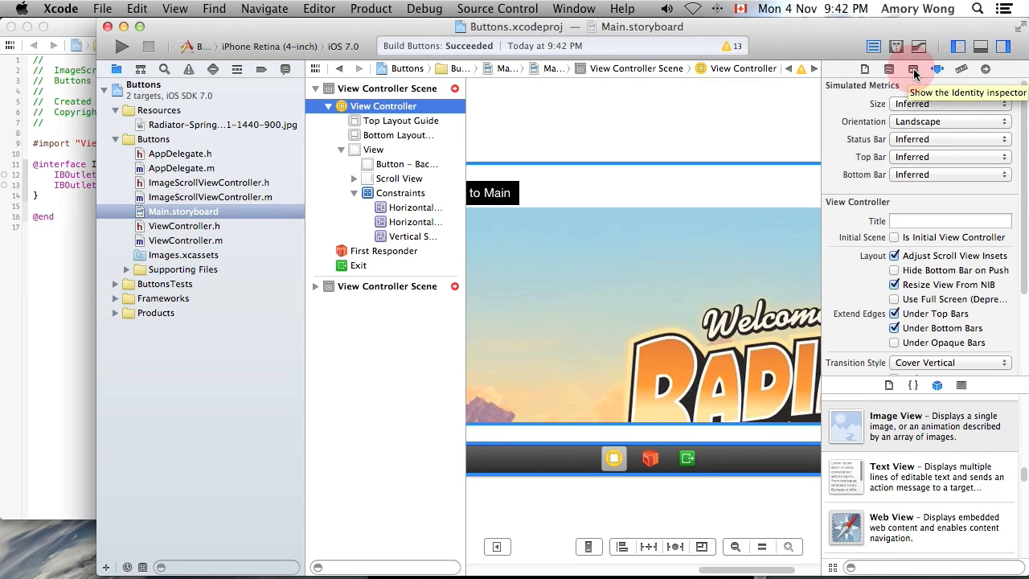
pyautogui.click(913, 69)
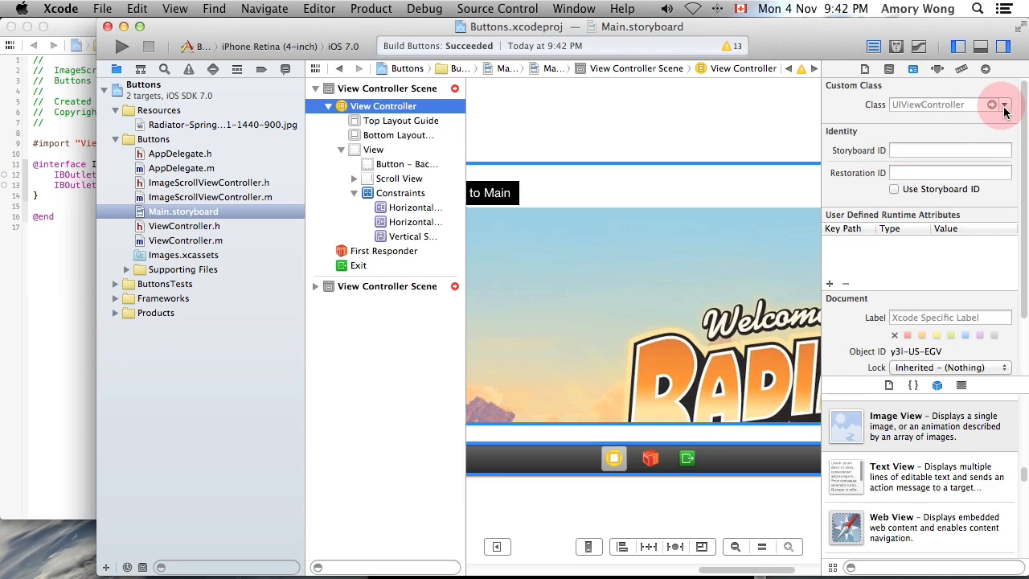
pyautogui.click(1003, 105)
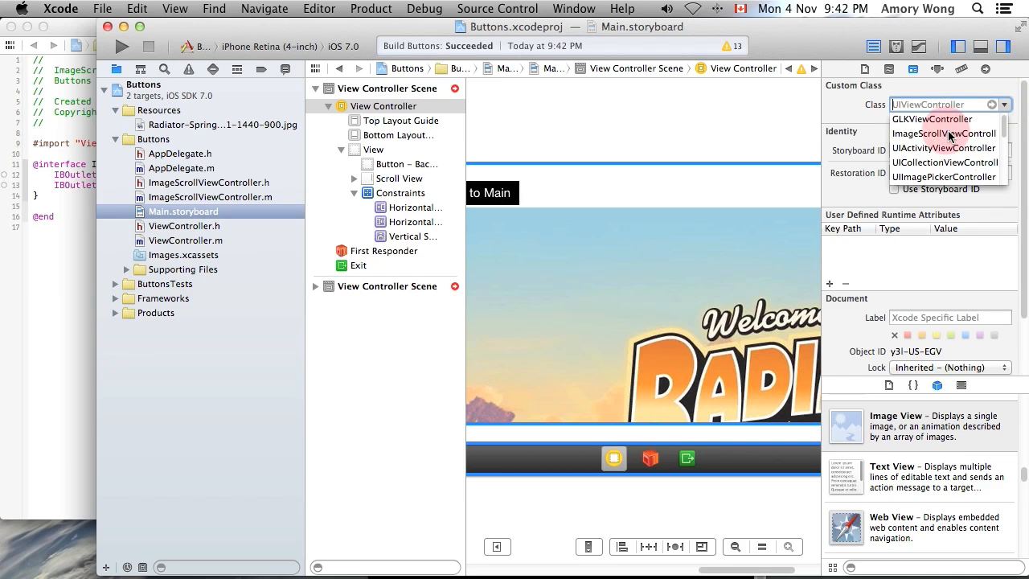
pyautogui.click(942, 133)
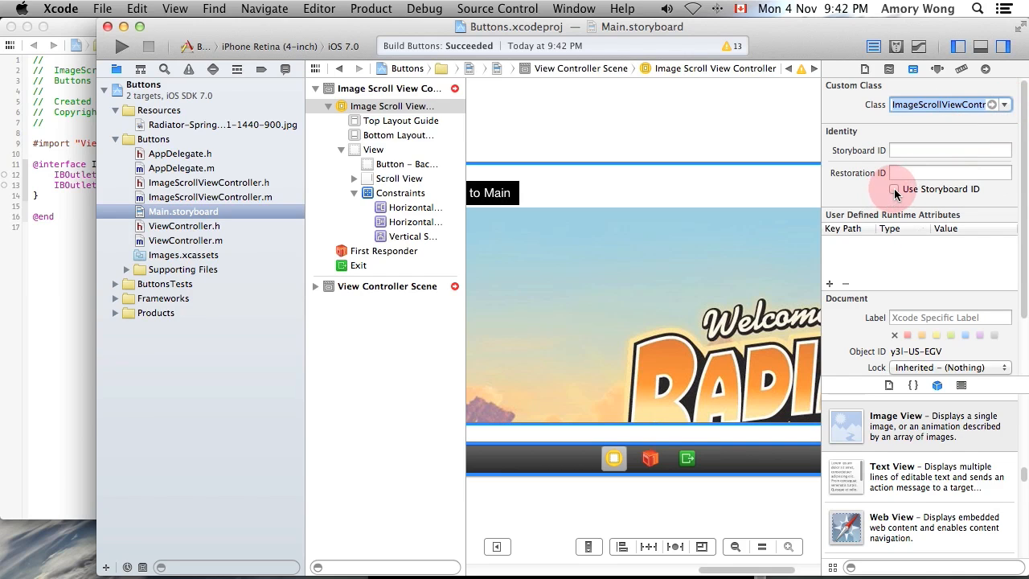
pyautogui.click(893, 190)
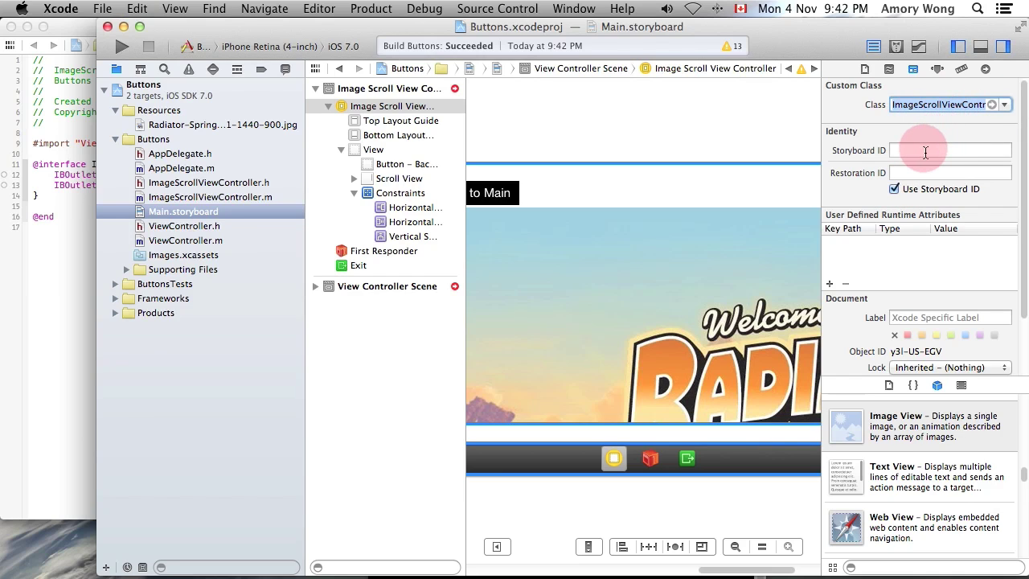
pyautogui.write('ImageScrollViewController')
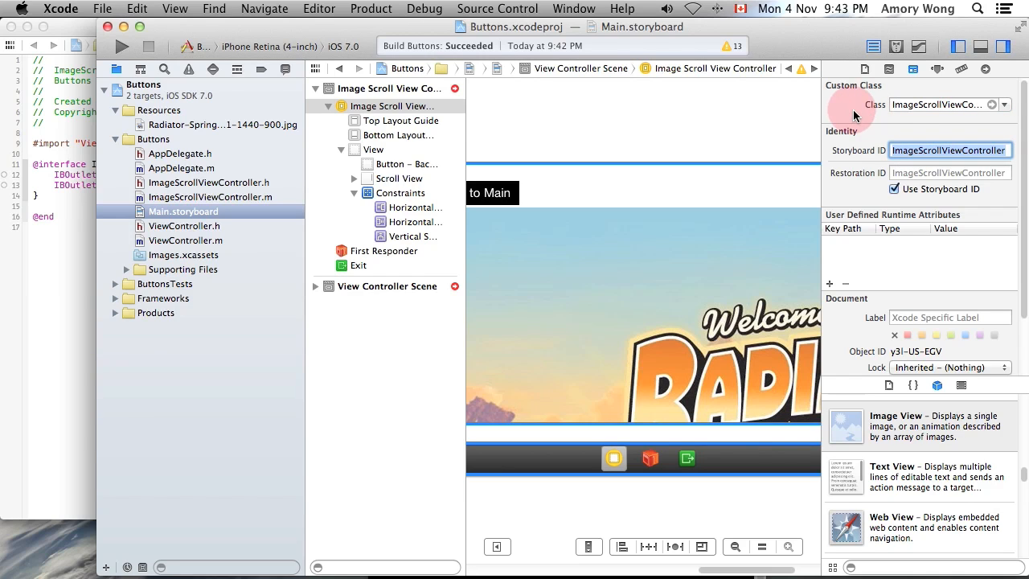
pyautogui.moveTo(593, 121)
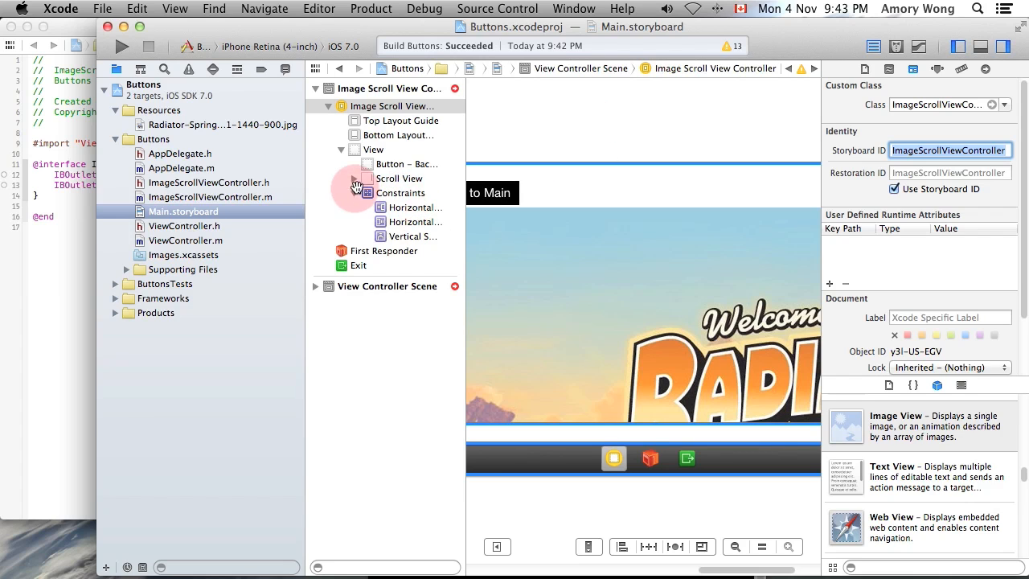
pyautogui.moveTo(356, 180)
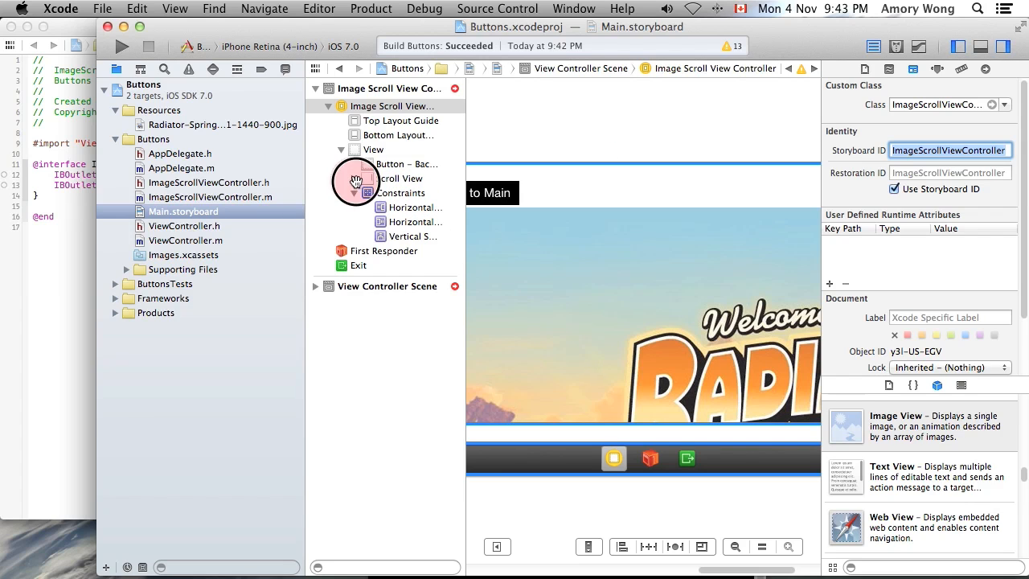
pyautogui.click(398, 177)
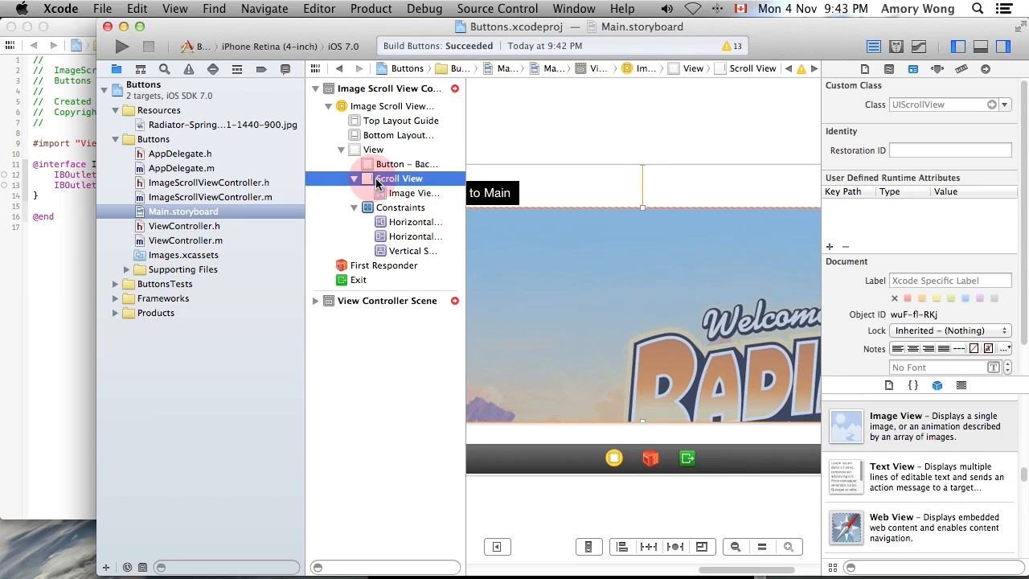
pyautogui.rightClick(398, 176)
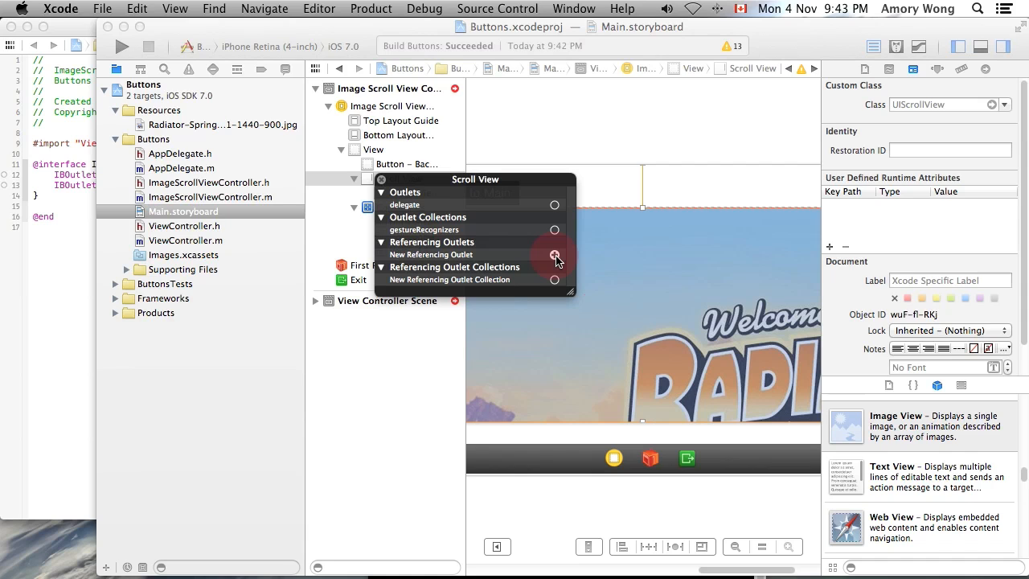
pyautogui.moveTo(552, 254); pyautogui.dragTo(110, 177)
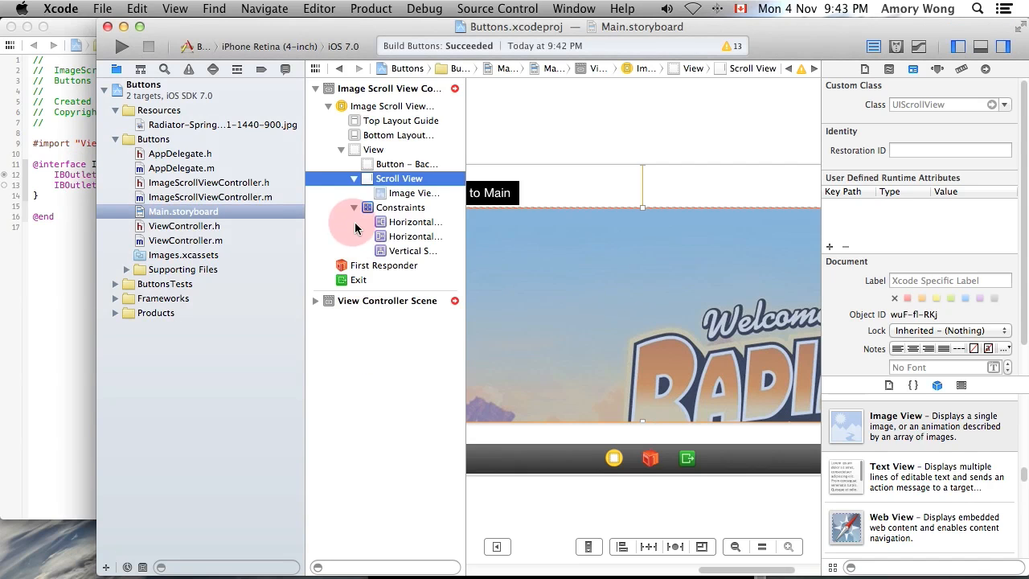
pyautogui.click(411, 193)
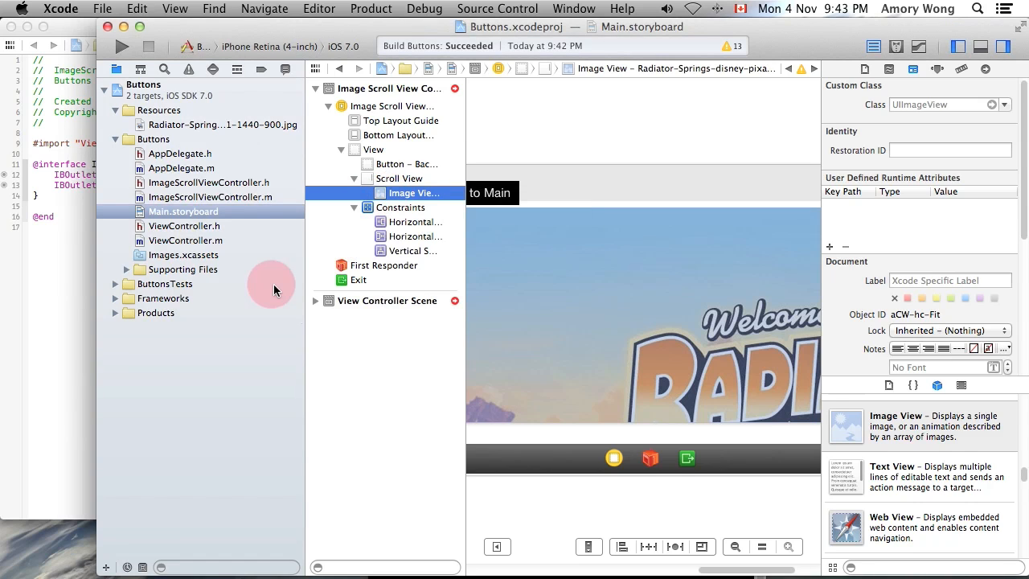
# - Add viewDidLayoutSubviews setting scrollV.contentSize = imageV.frame.size in ImageScrollViewController.m
pyautogui.click(209, 196)
pyautogui.write('-')
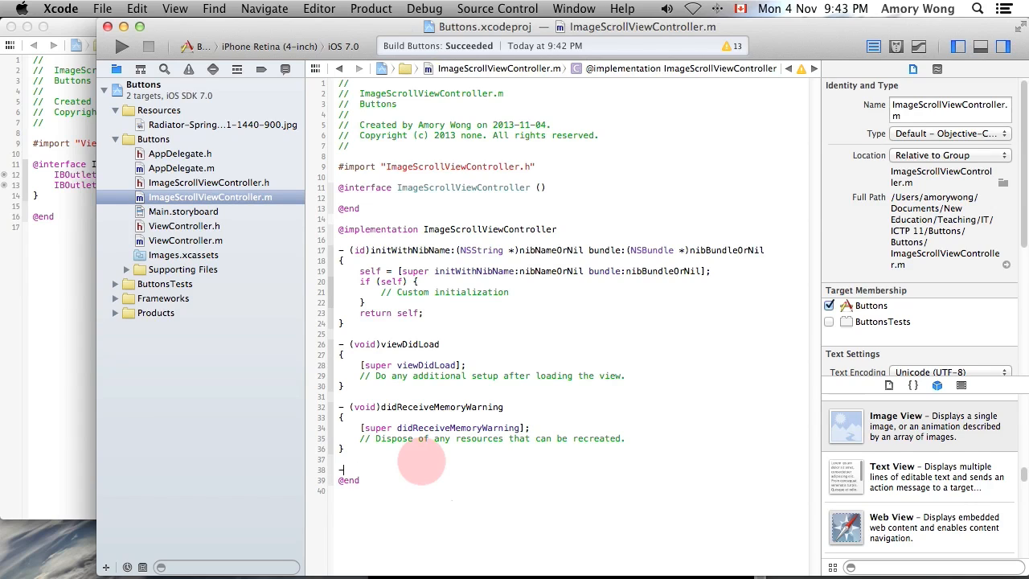
pyautogui.write('(void)')
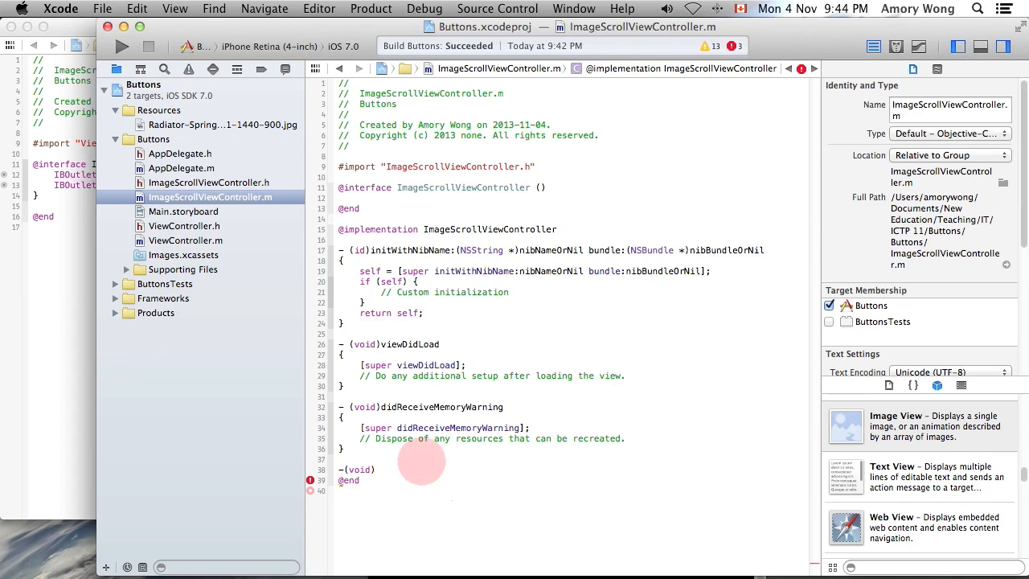
pyautogui.write('v')
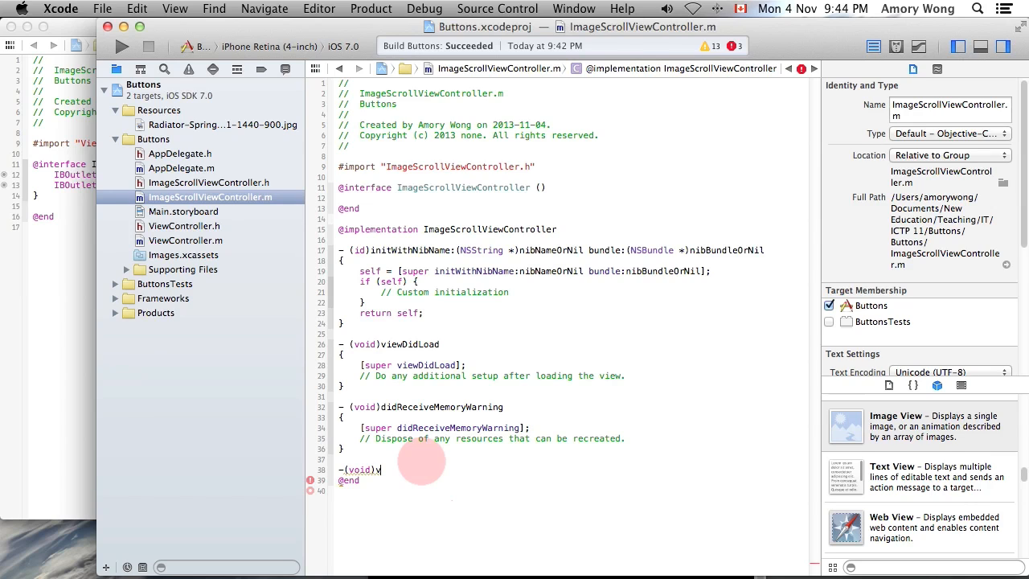
pyautogui.write('viewDidLayoutSubviews {')
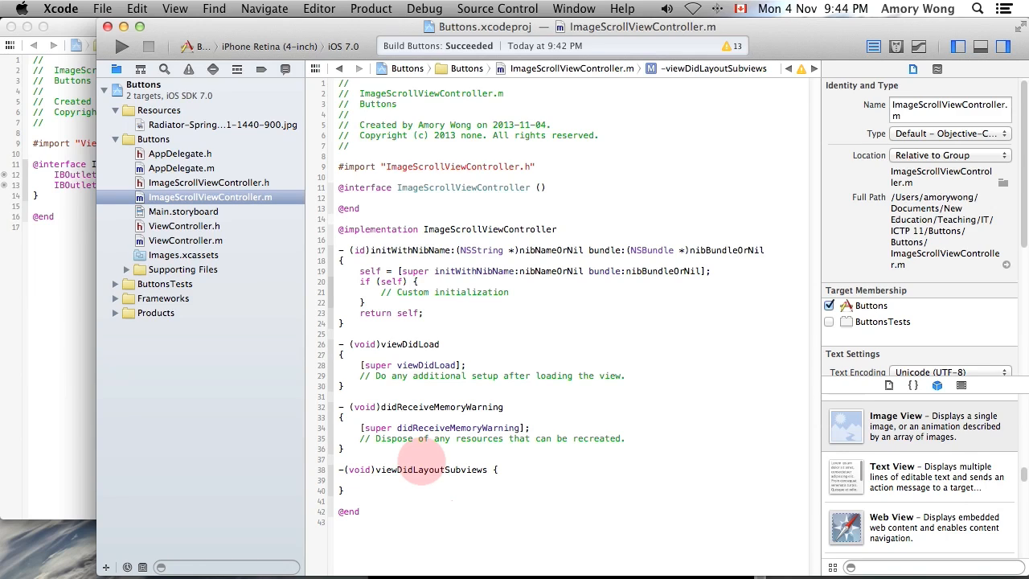
pyautogui.click(362, 479)
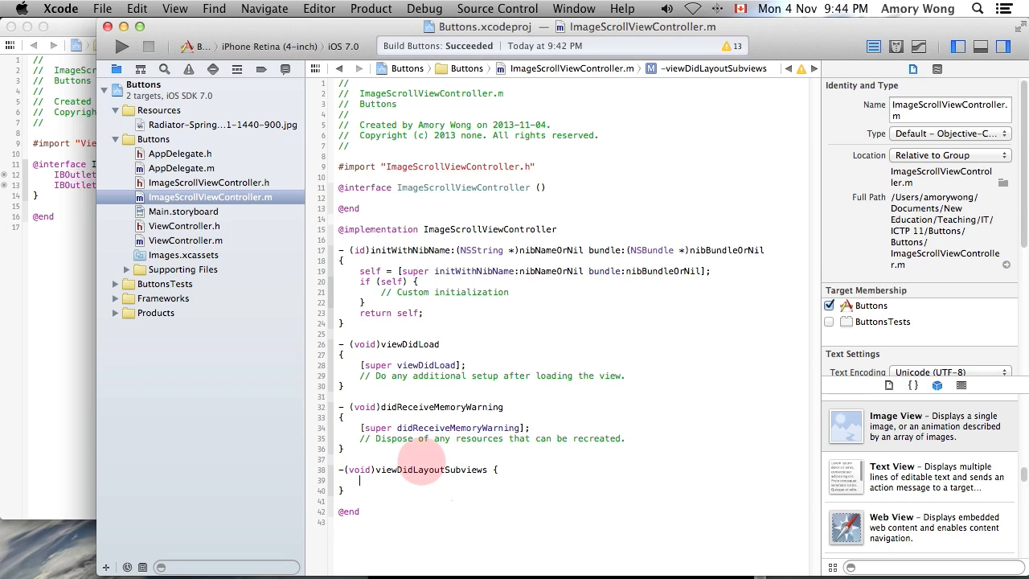
pyautogui.write('scrollV.contentSize =')
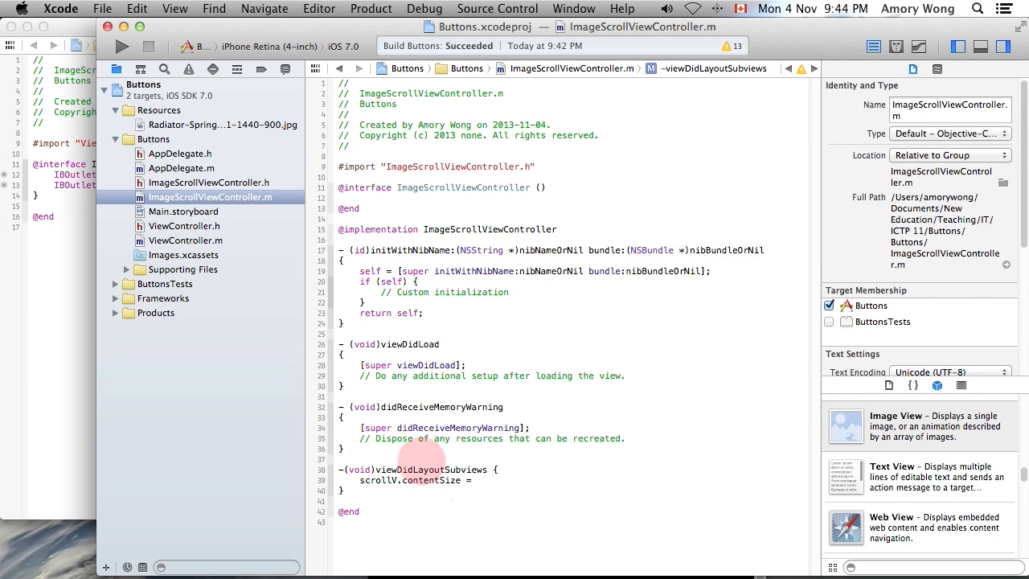
pyautogui.write('imageV.frame.size;')
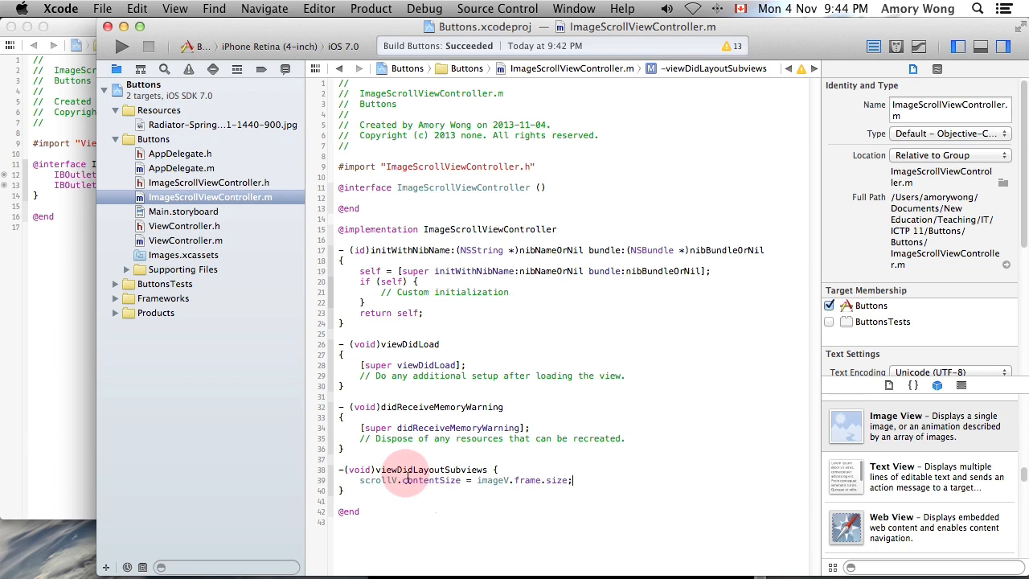
pyautogui.moveTo(720, 447)
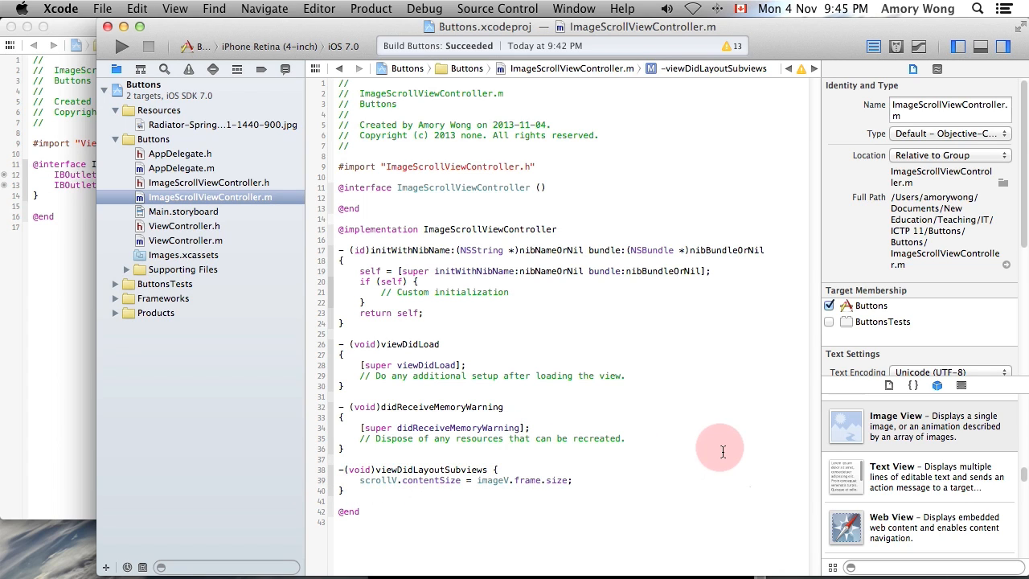
pyautogui.moveTo(705, 215)
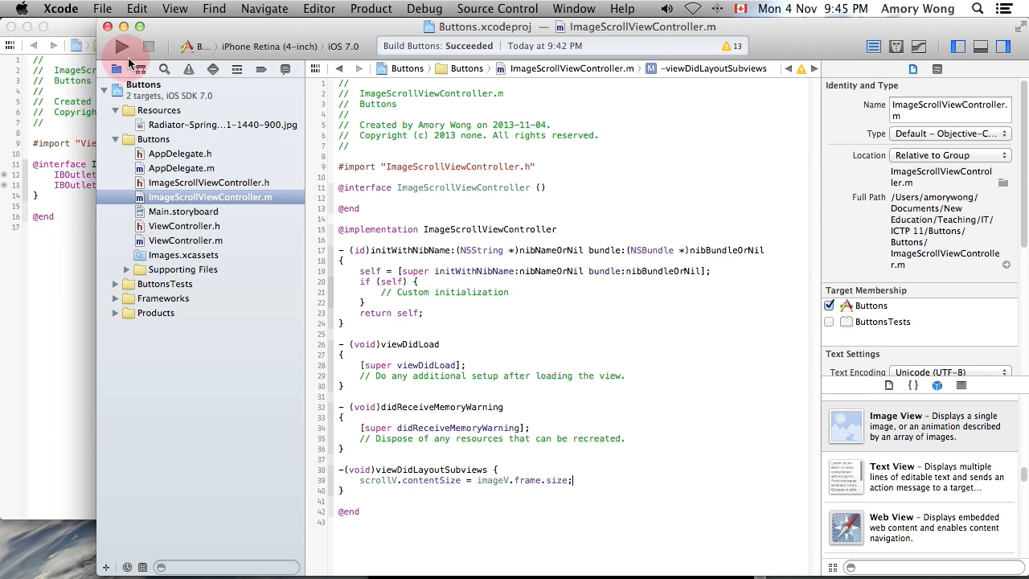
# - Run the Buttons app in the iOS Simulator, stop it, and return to the Project navigator
pyautogui.click(122, 45)
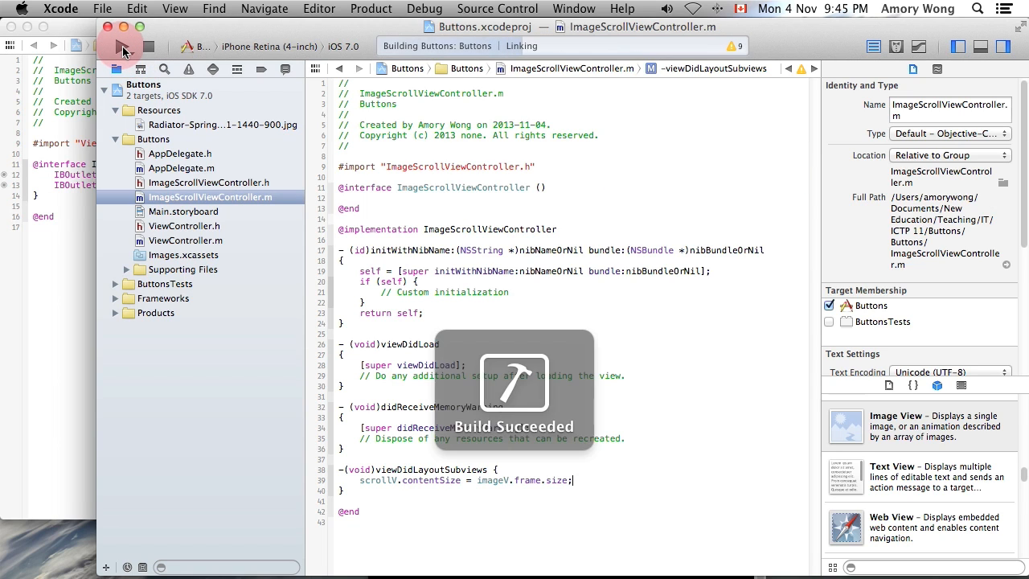
pyautogui.click(120, 45)
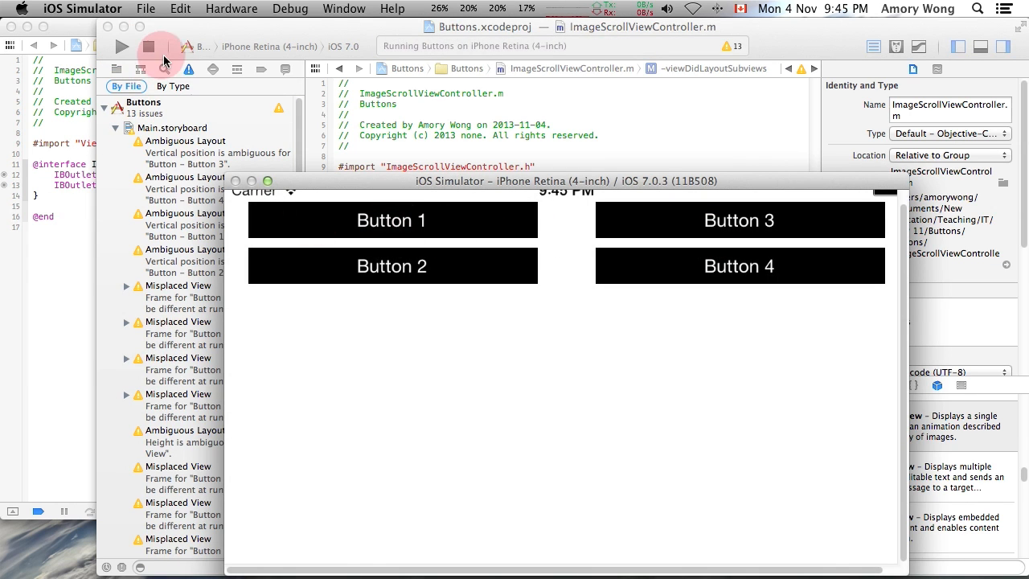
pyautogui.click(149, 45)
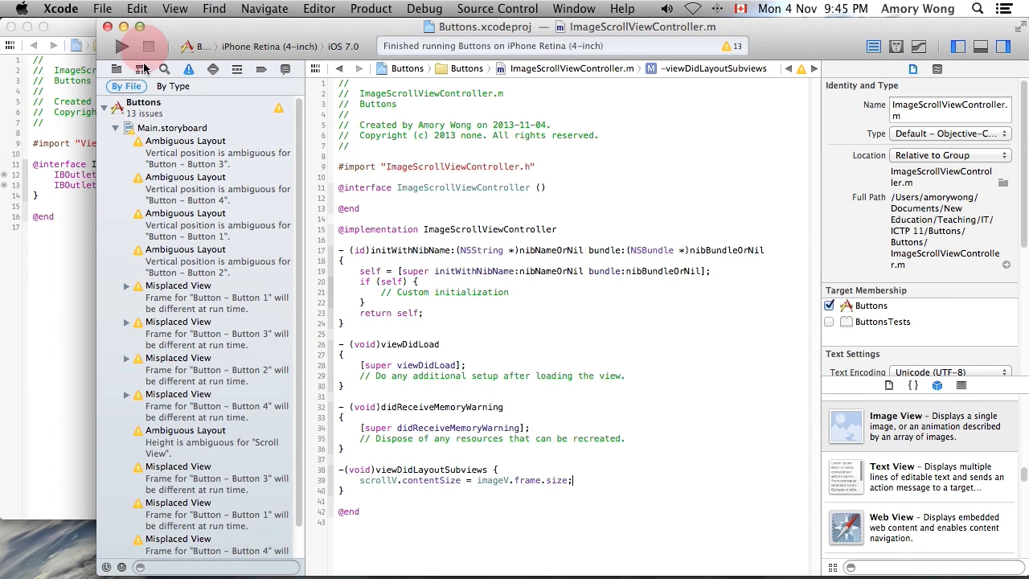
pyautogui.click(115, 67)
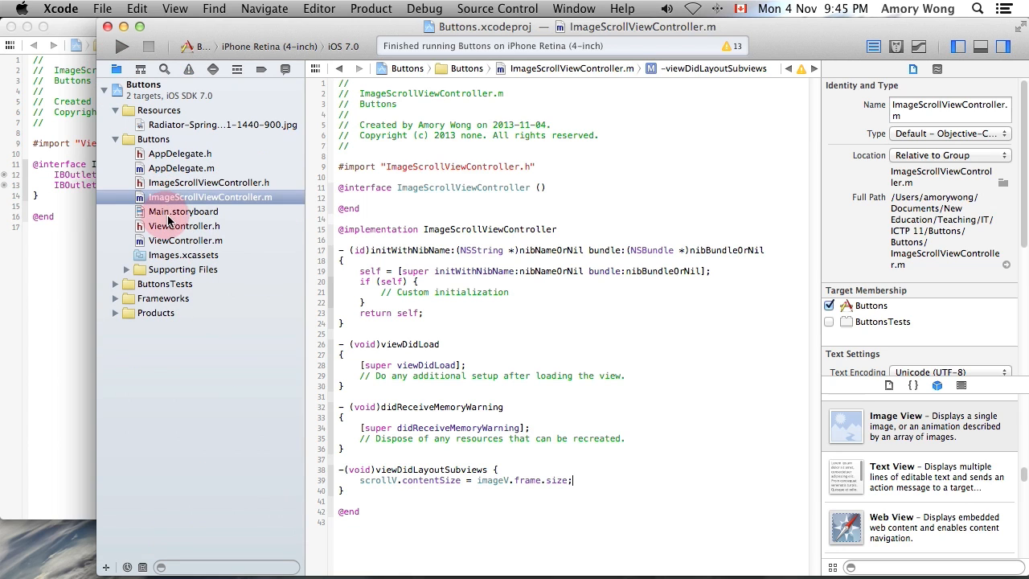
# - In Main.storyboard, link Button 3's action to the Image Scroll View Controller as a modal segue
pyautogui.click(184, 211)
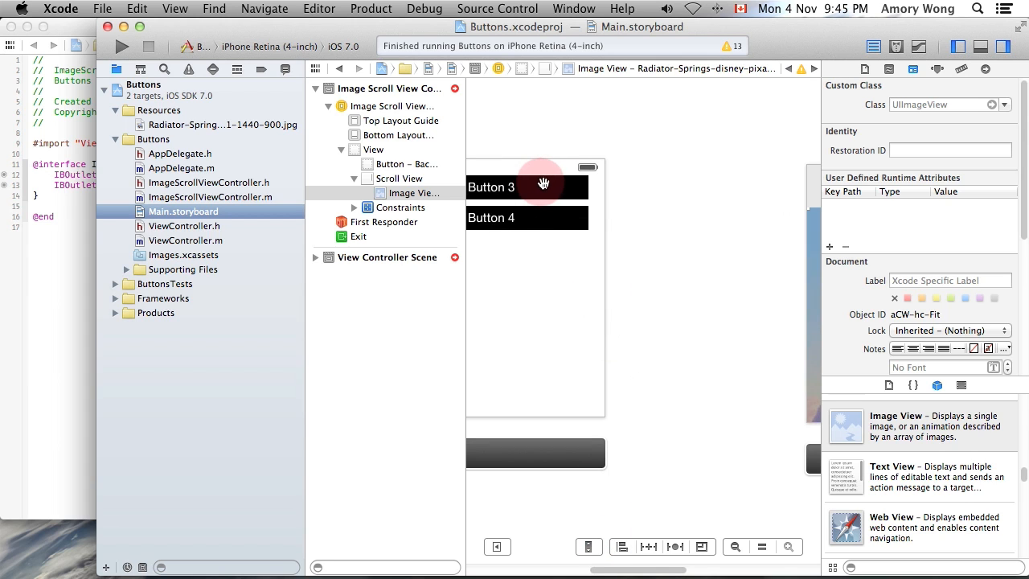
pyautogui.rightClick(492, 186)
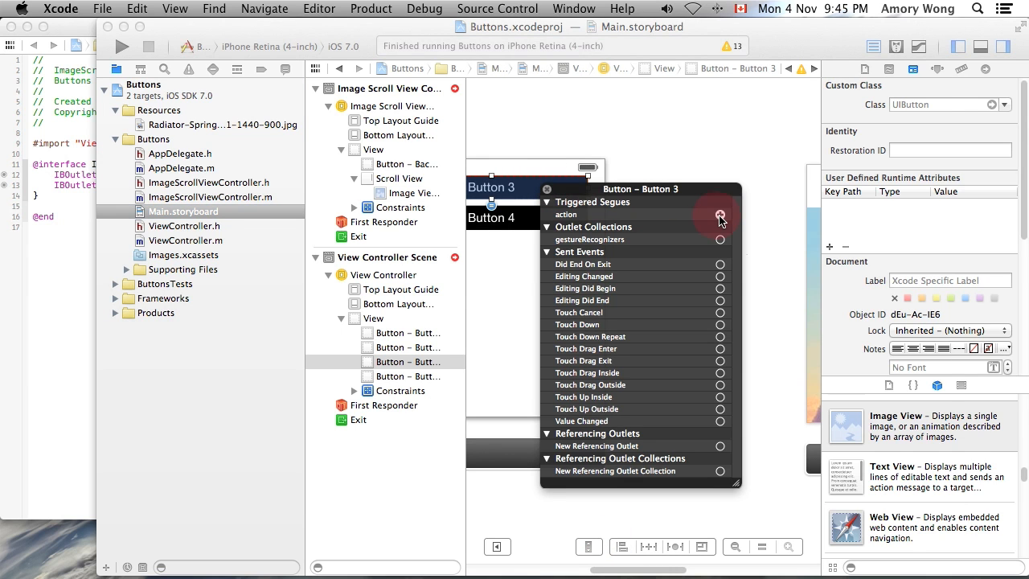
pyautogui.moveTo(720, 215); pyautogui.dragTo(813, 245)
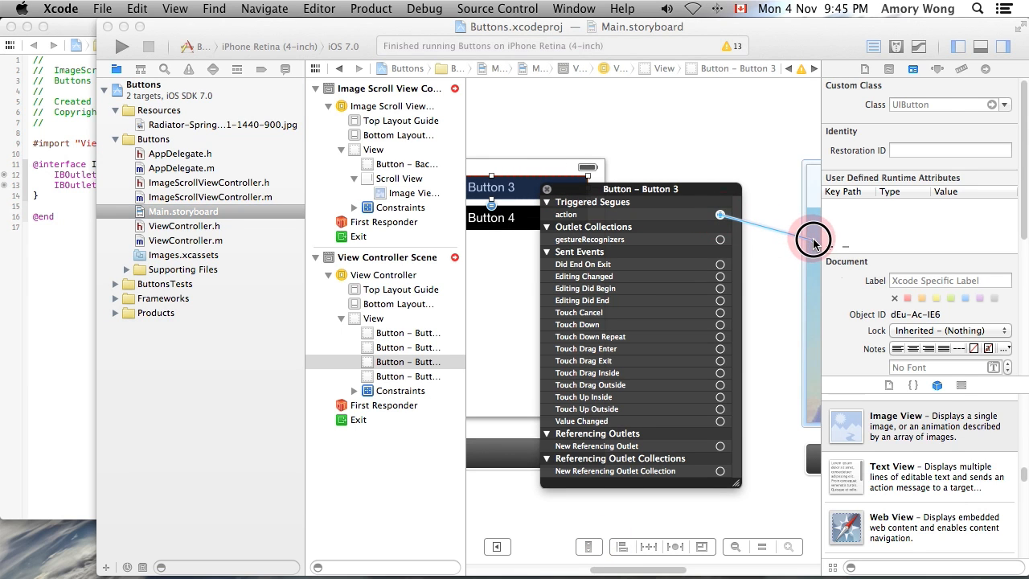
pyautogui.click(720, 216)
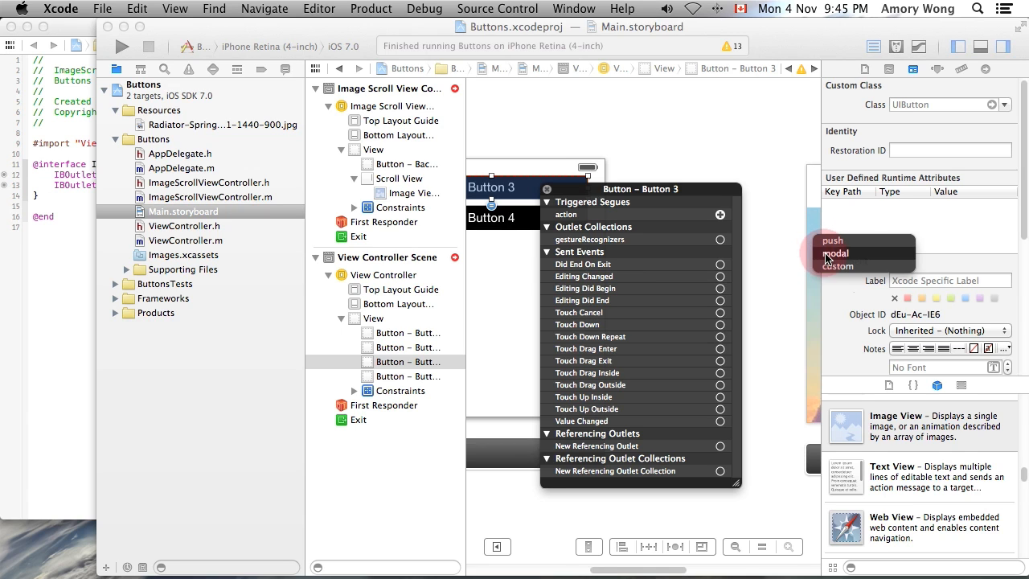
pyautogui.click(835, 254)
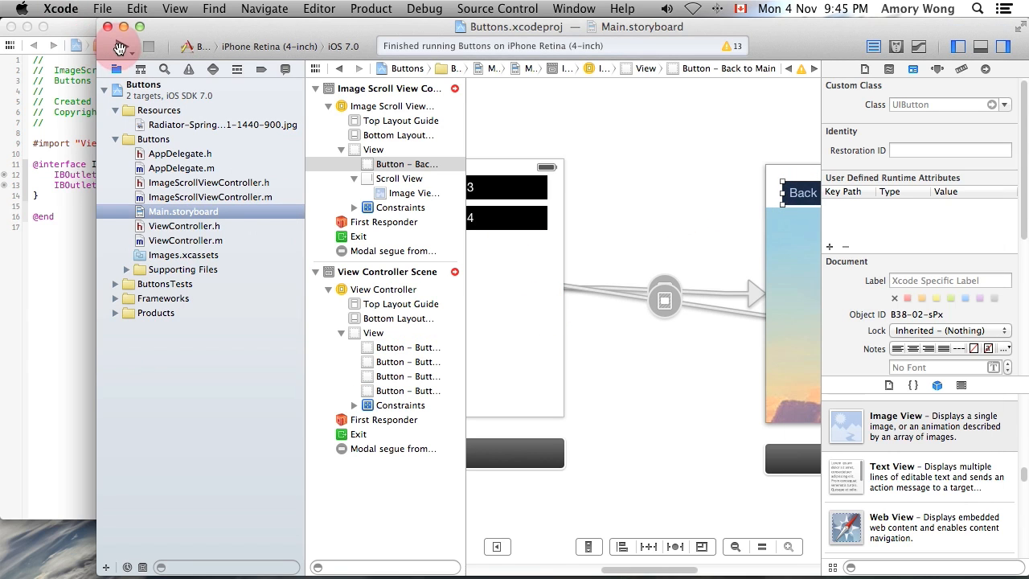
# - Run the app, open the landscape image screen via Button 3, then stop the app
pyautogui.click(122, 45)
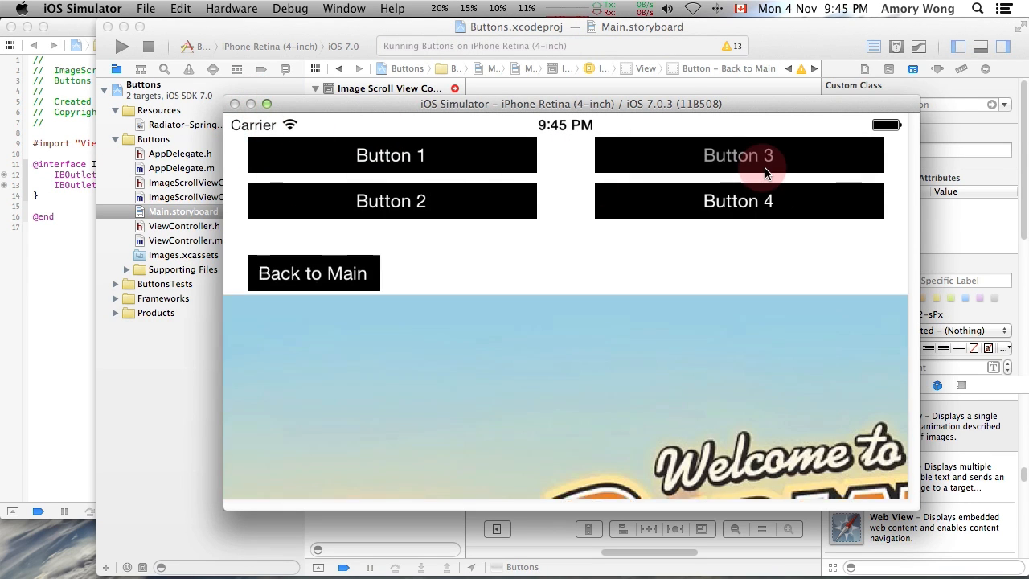
pyautogui.click(736, 154)
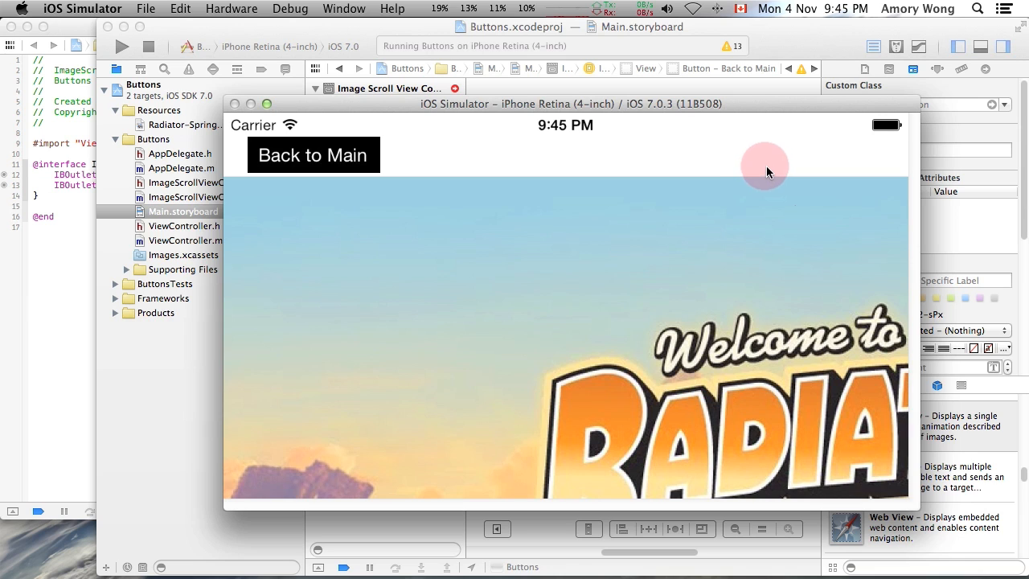
pyautogui.moveTo(277, 119)
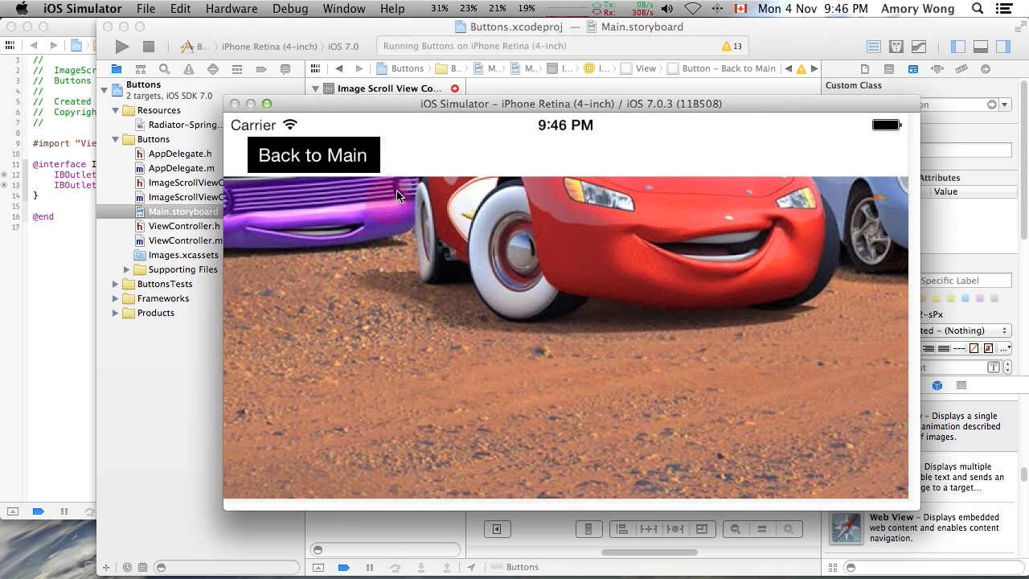
pyautogui.click(148, 45)
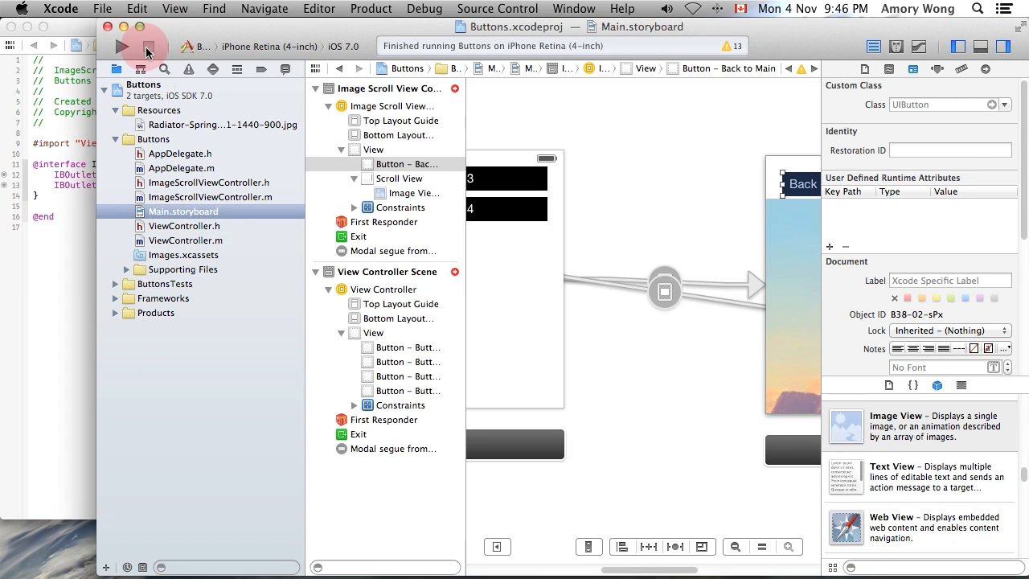
pyautogui.moveTo(774, 277)
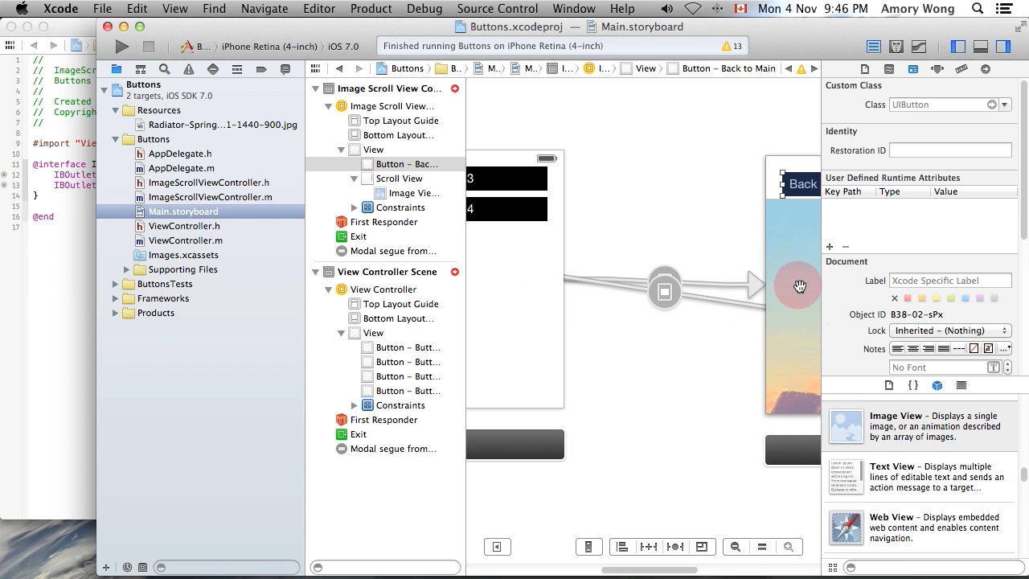
# - Uncheck Bounces in the Attributes inspector for the image screen's Scroll View
pyautogui.click(397, 176)
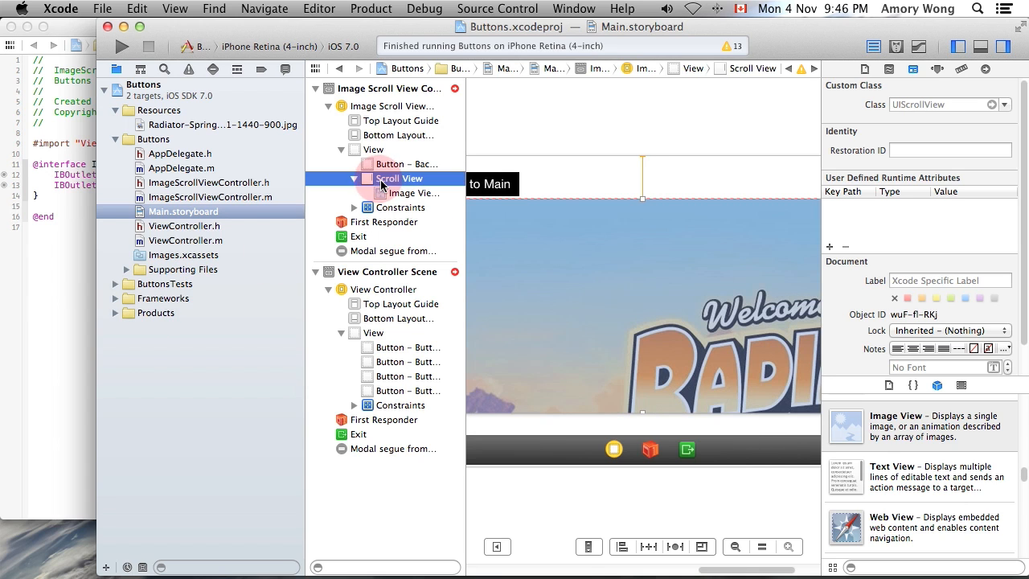
pyautogui.click(934, 68)
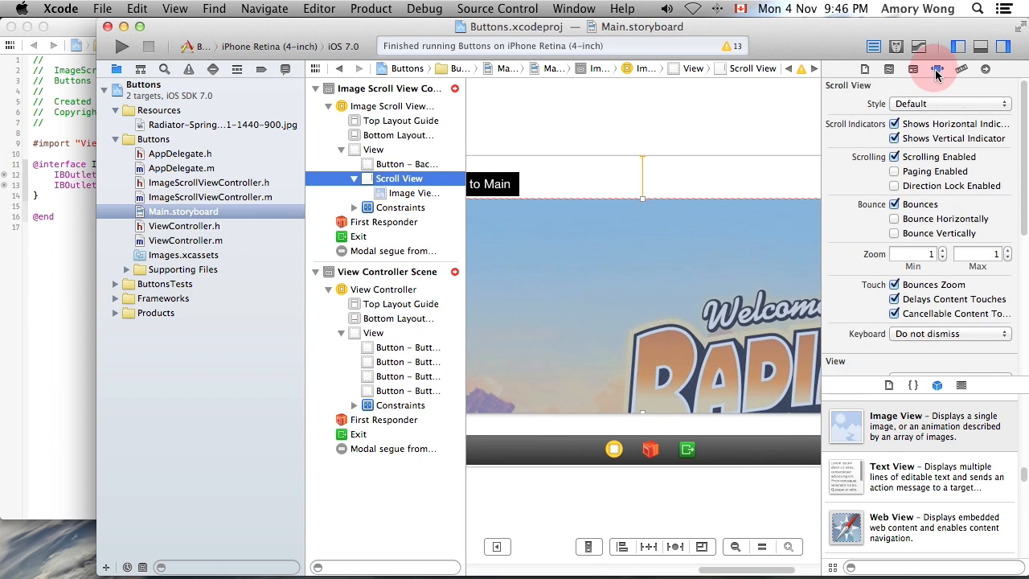
pyautogui.click(893, 202)
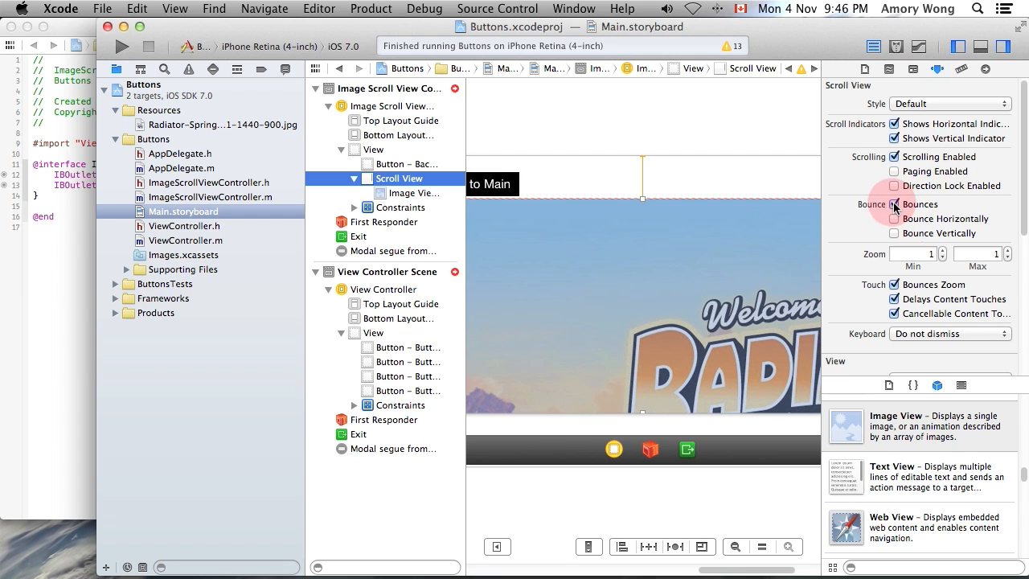
pyautogui.click(894, 204)
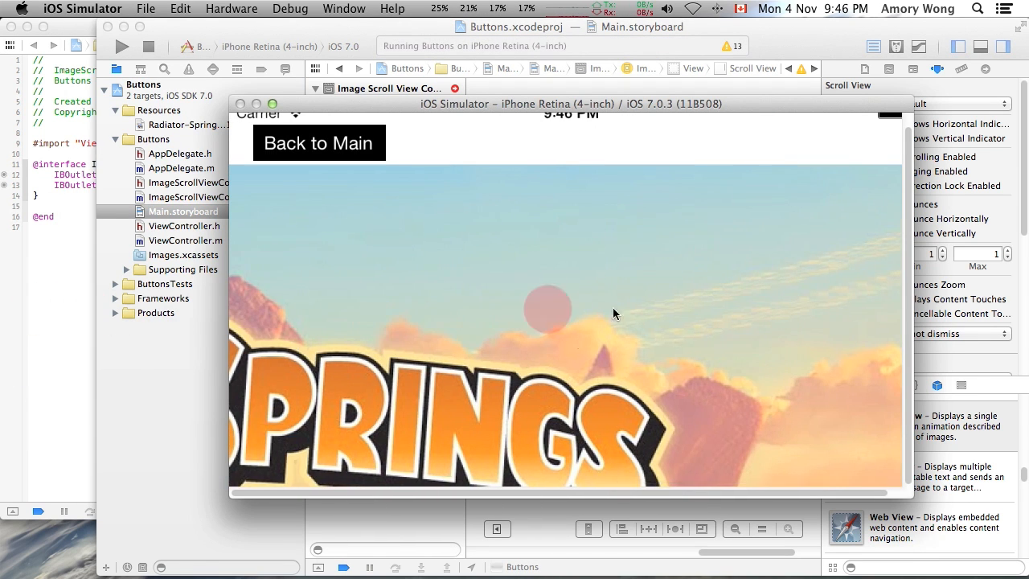
# - Scroll the landscape image down past the Springs lettering to confirm it no longer bounces
pyautogui.scroll(-3)
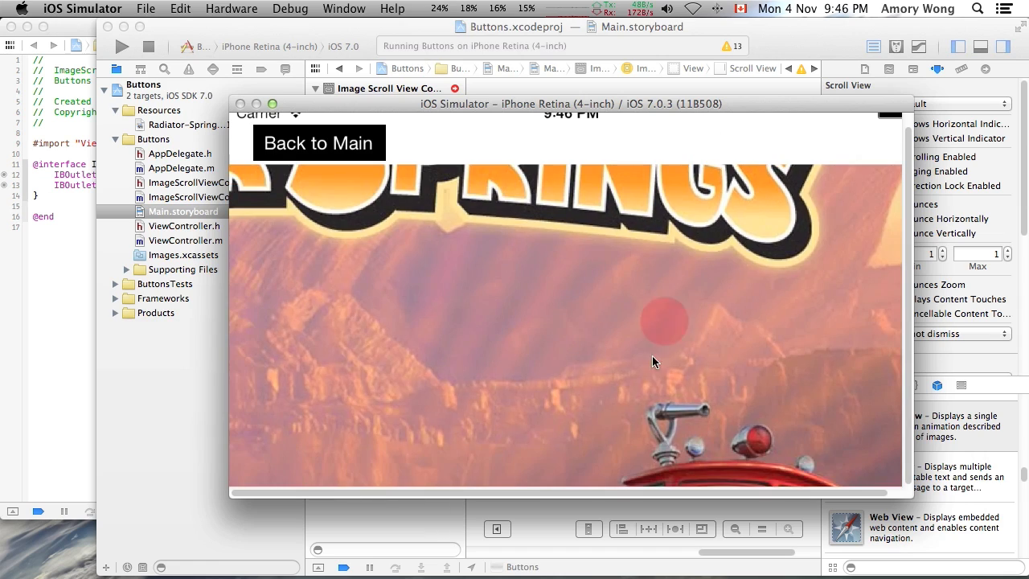